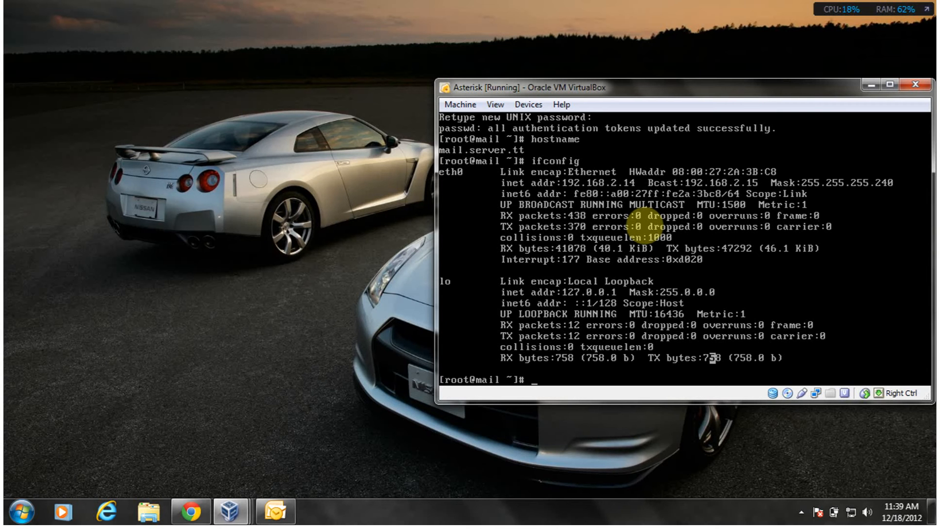
Run 'yum install postfix'; Postfix is reported already installed and up to date.
type("y")
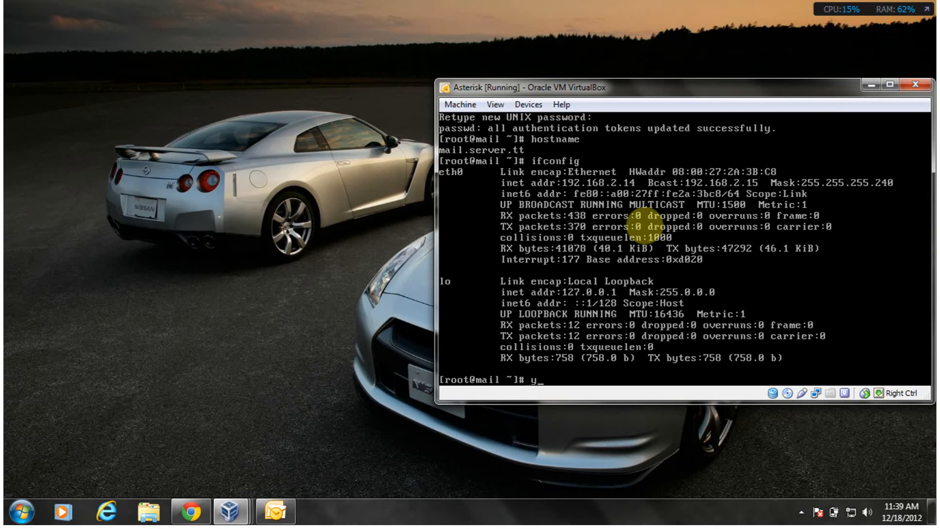
type("um inst")
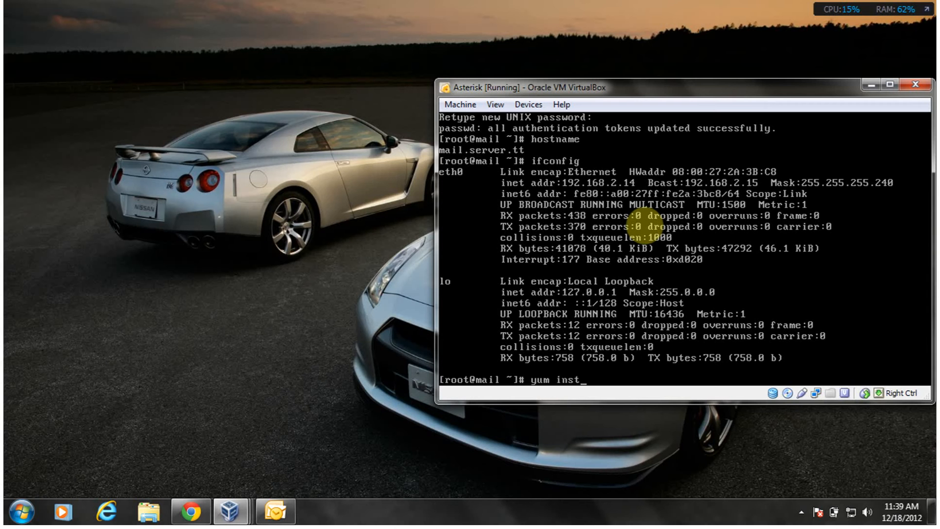
type("all")
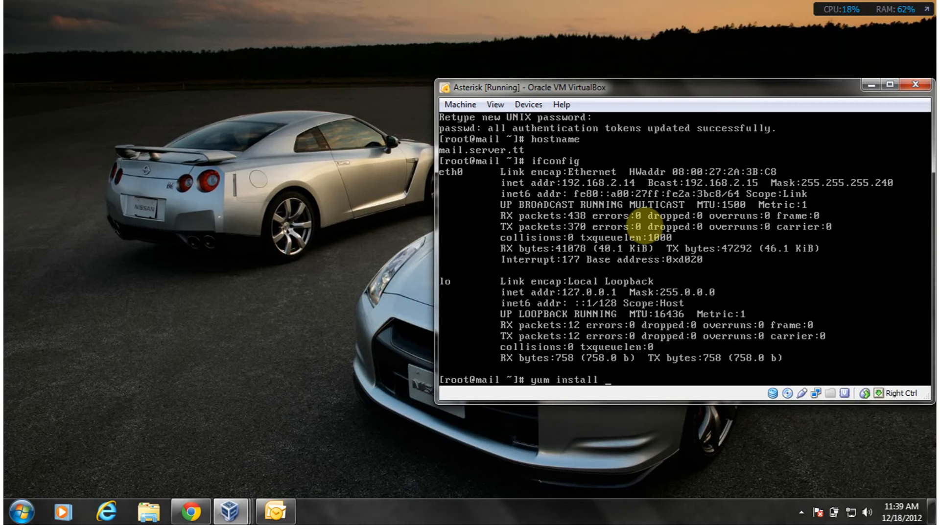
type("postfix")
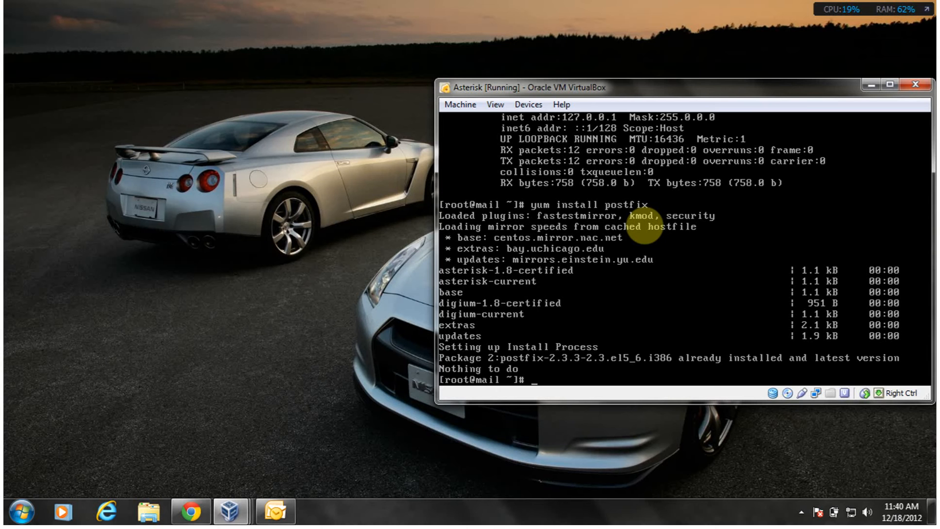
Run 'yum install dovecot'; Dovecot is reported already installed, then begin a nano command.
type("yum install")
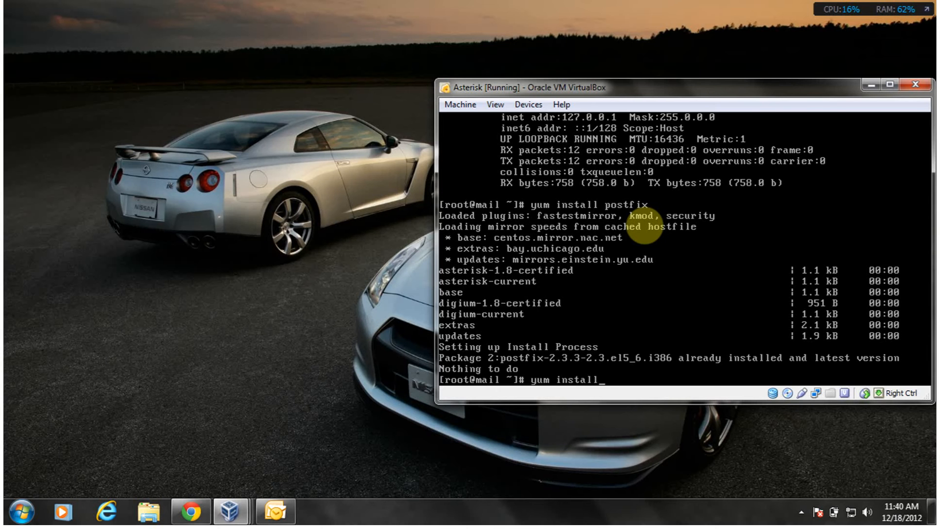
type("dovecot")
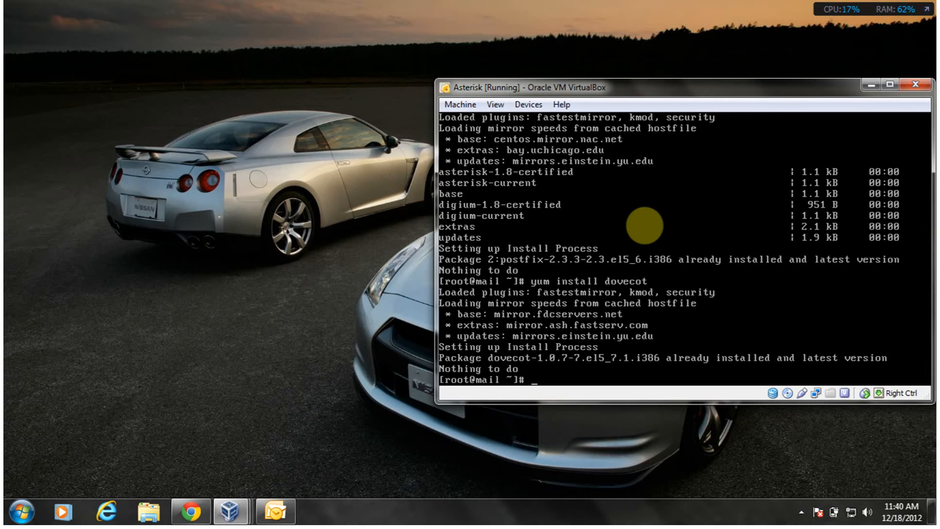
type("nano /")
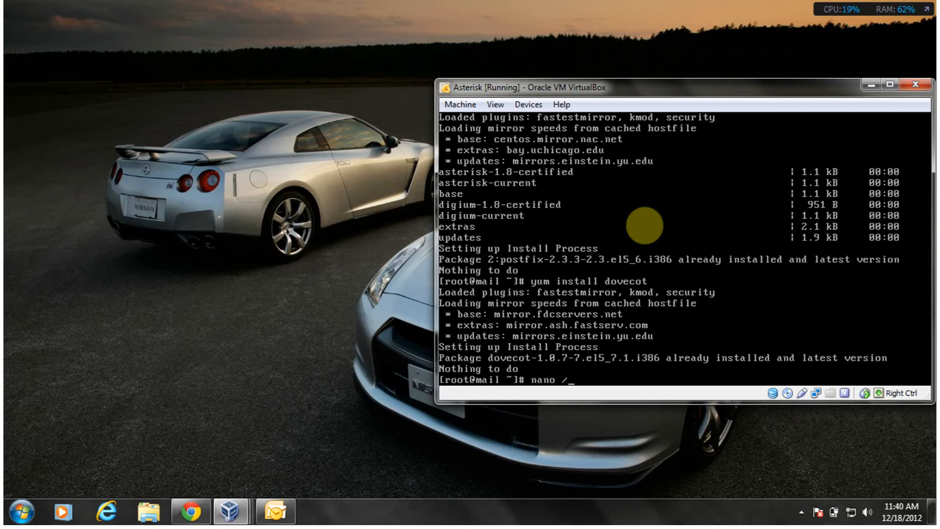
Open /etc/postfix/main.cf in nano for editing.
type("etc/")
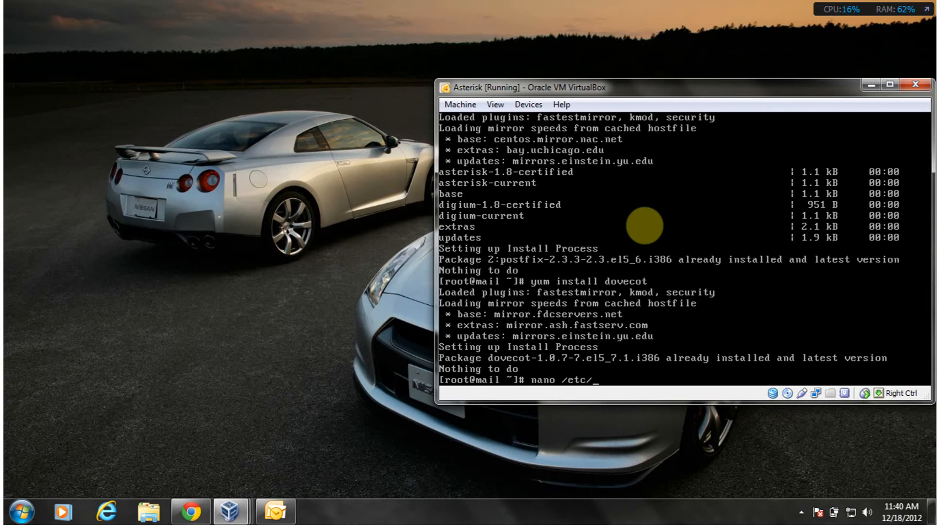
type("po")
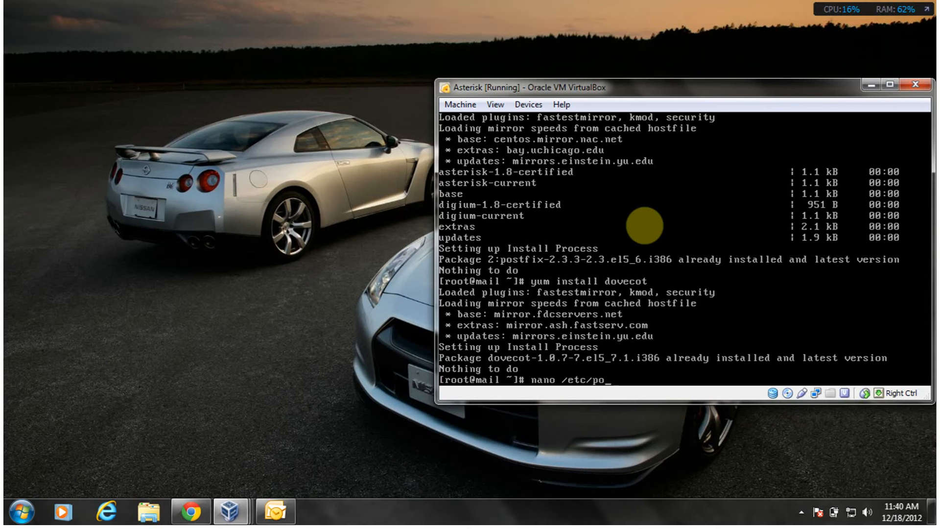
type("stfix/")
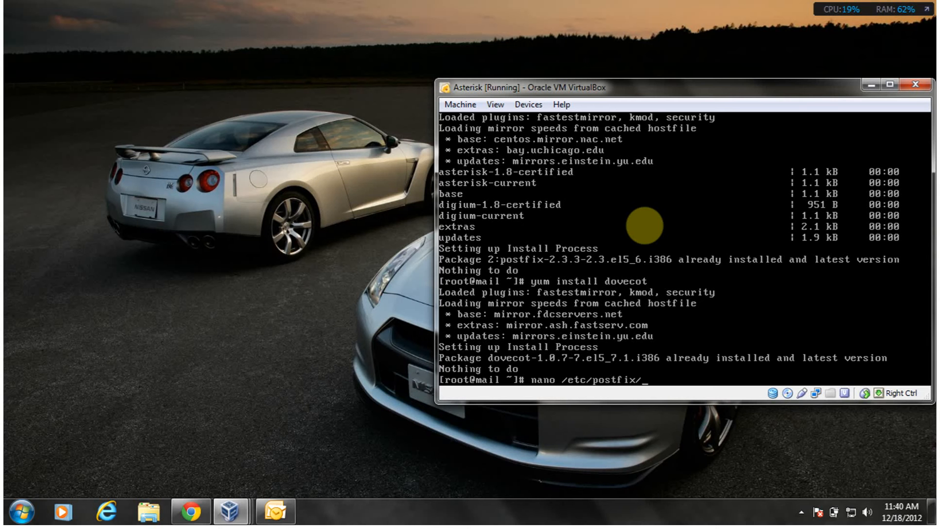
type("main.cf")
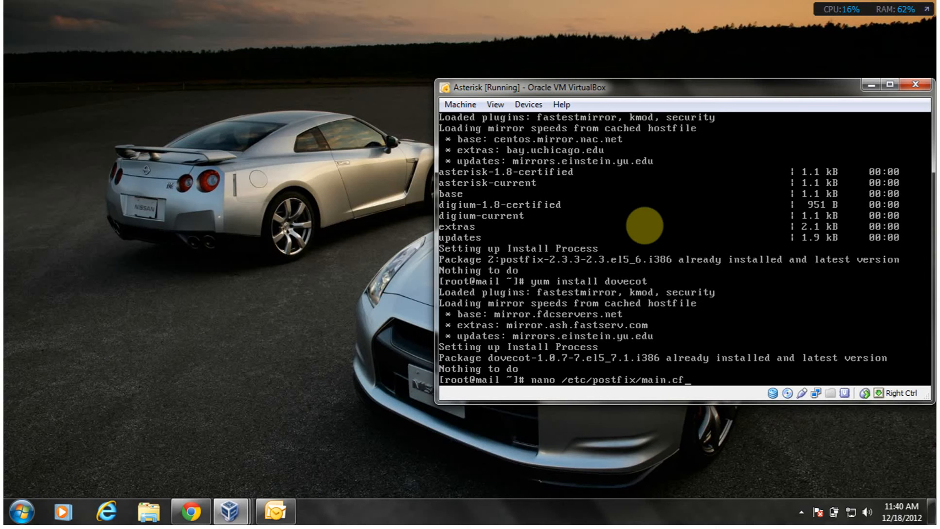
key("Return")
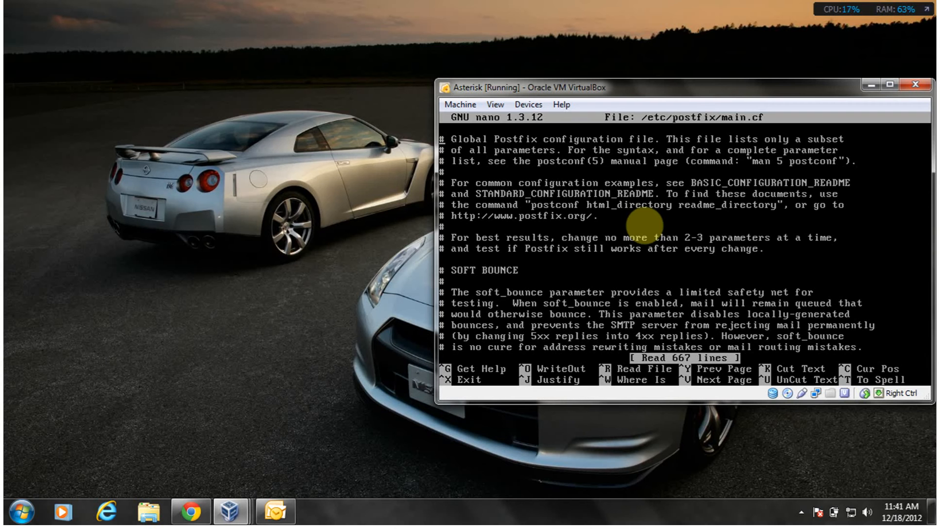
Edit main.cf so myhostname is mail.server.tt, mydomain server.tt, myorigin $mydomain and inet_interfaces all.
scroll("down", 3)
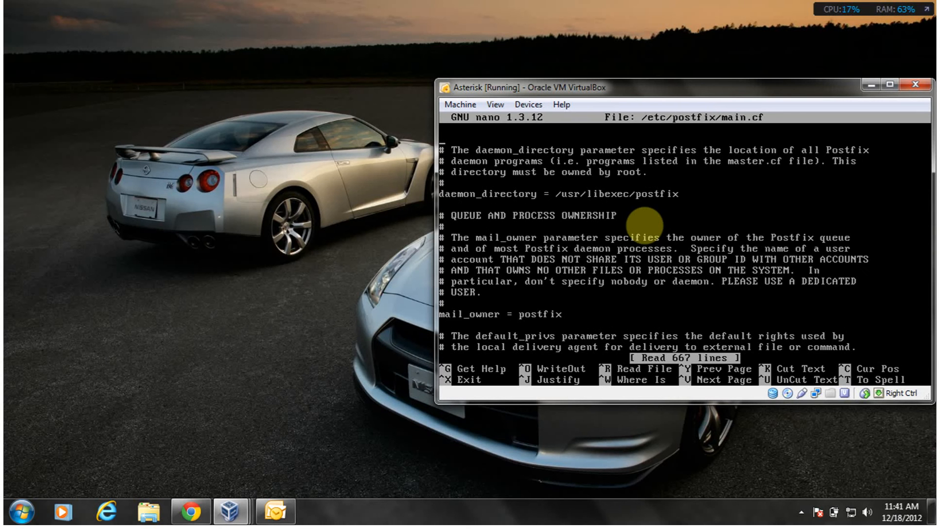
scroll("down", 3)
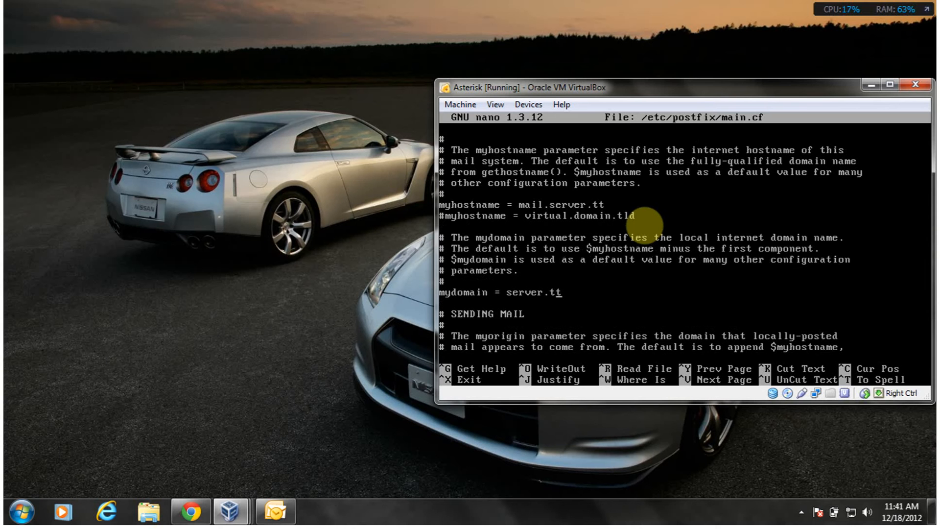
scroll("down", 3)
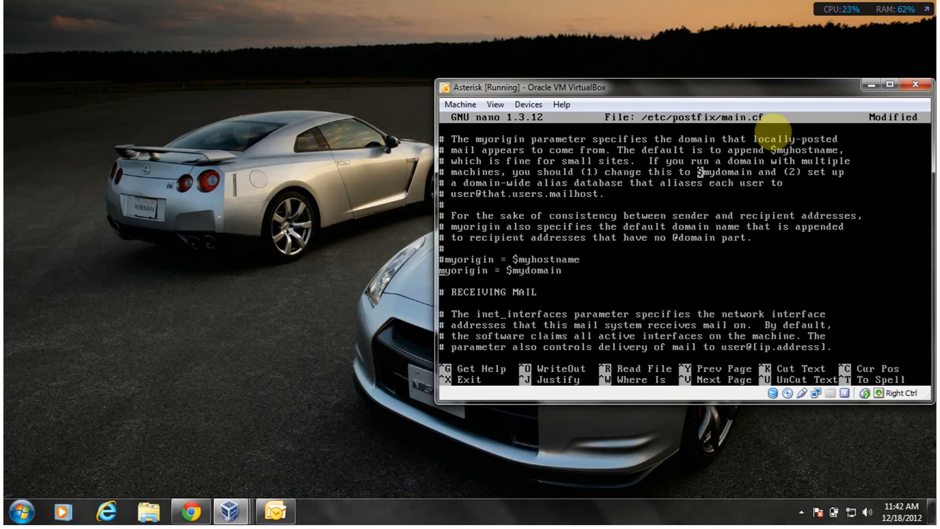
scroll("down", 3)
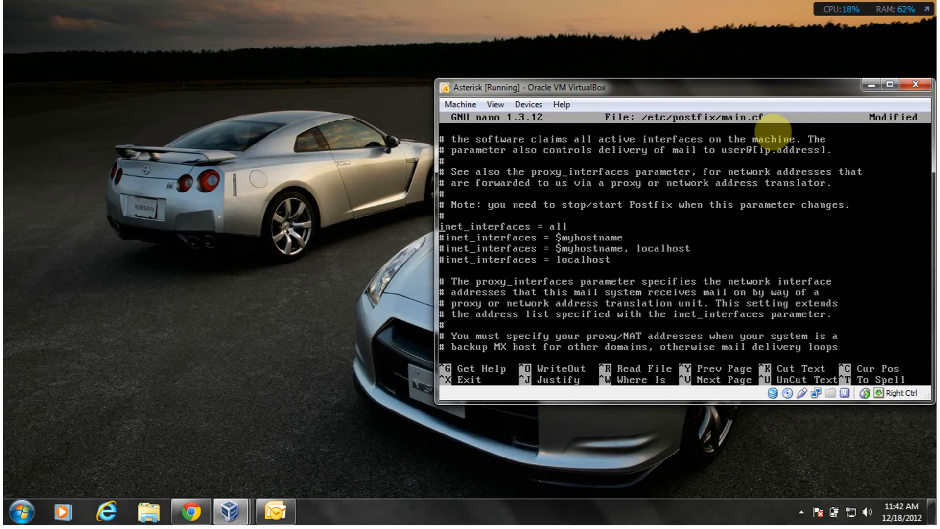
Uncomment the mydestination line with $myhostname, localhost.$mydomain, localhost and $mydomain, reaching home_mailbox settings.
scroll("down", 3)
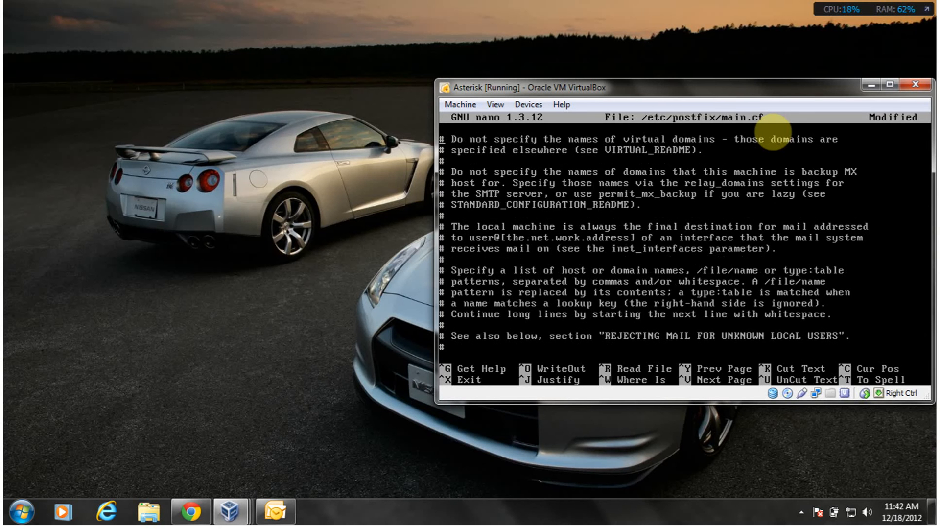
scroll("down", 3)
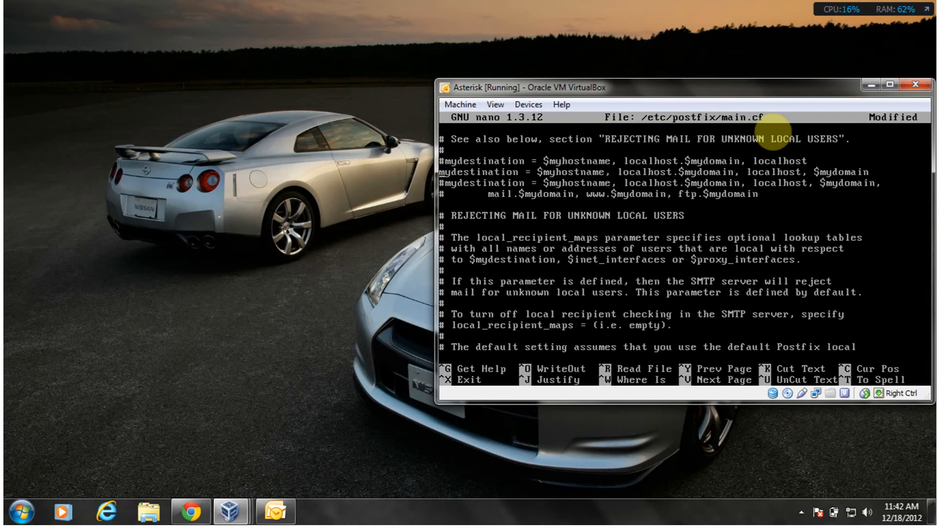
scroll("down", 3)
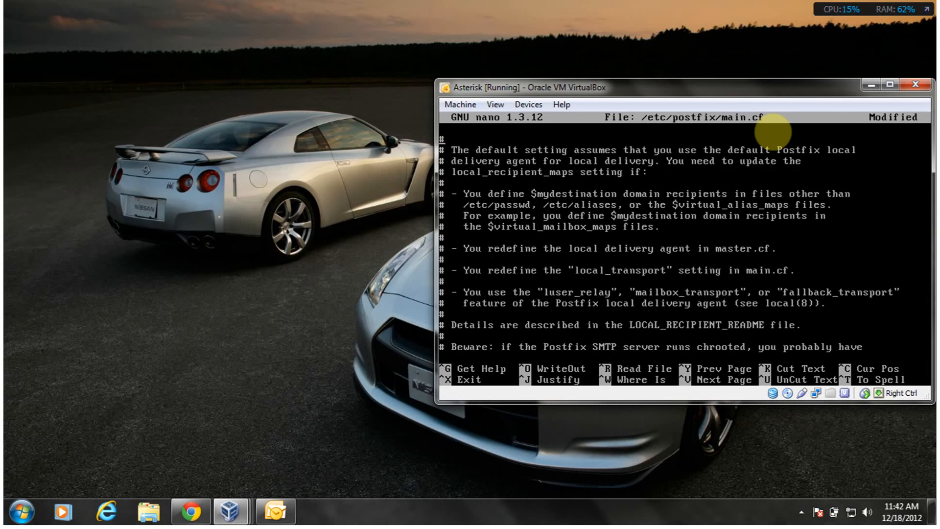
scroll("down", 3)
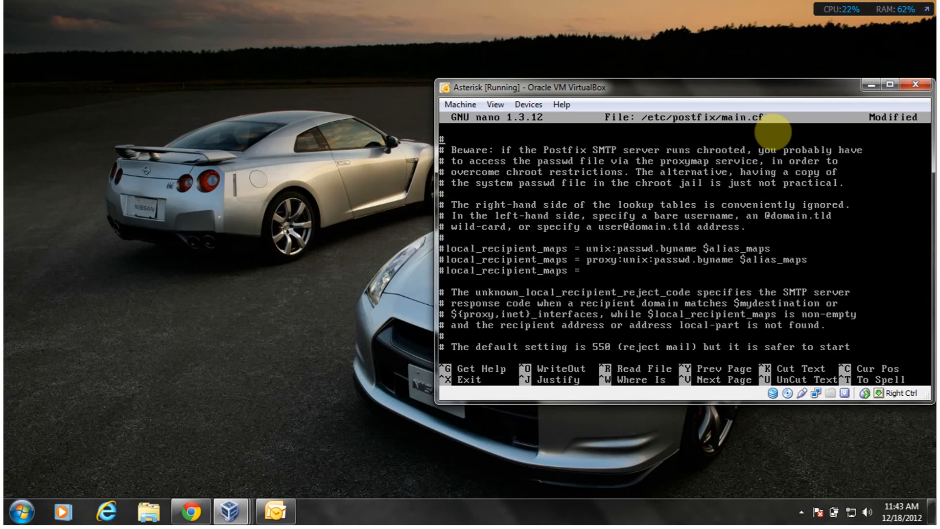
scroll("down", 3)
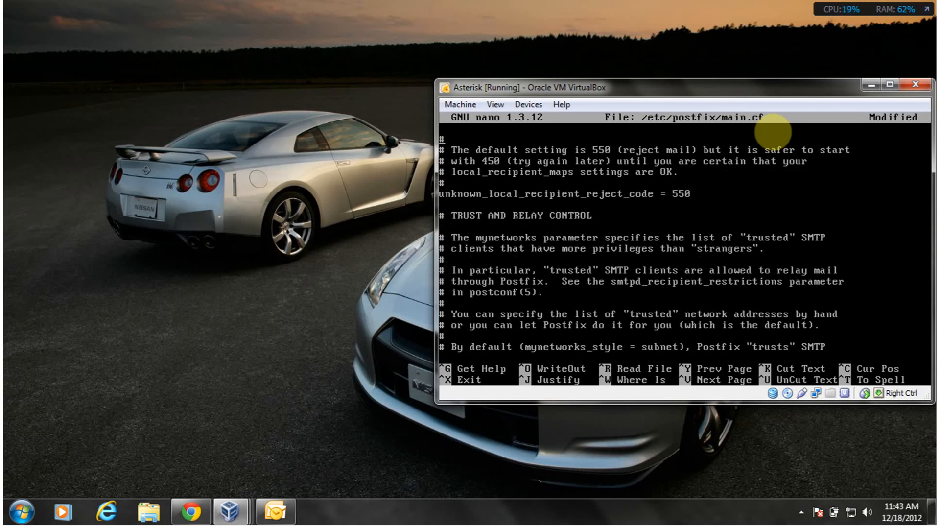
scroll("down", 3)
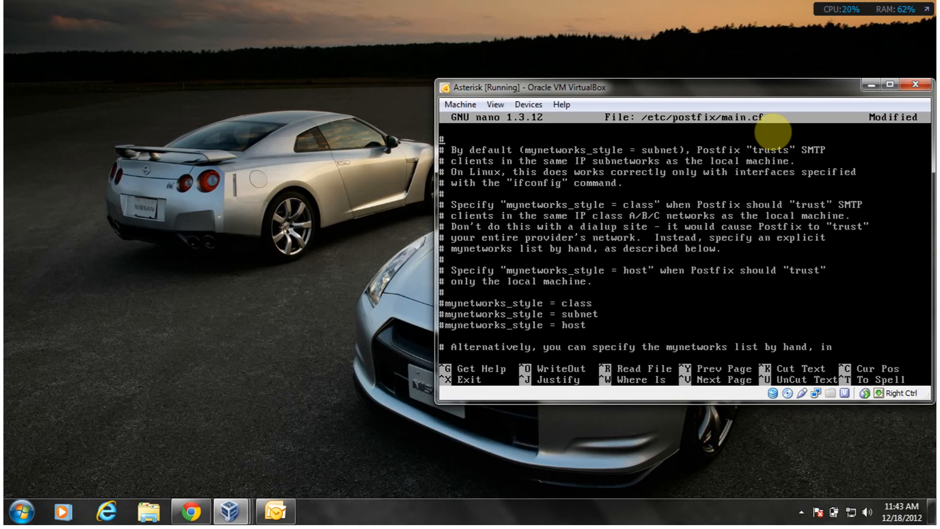
scroll("down", 3)
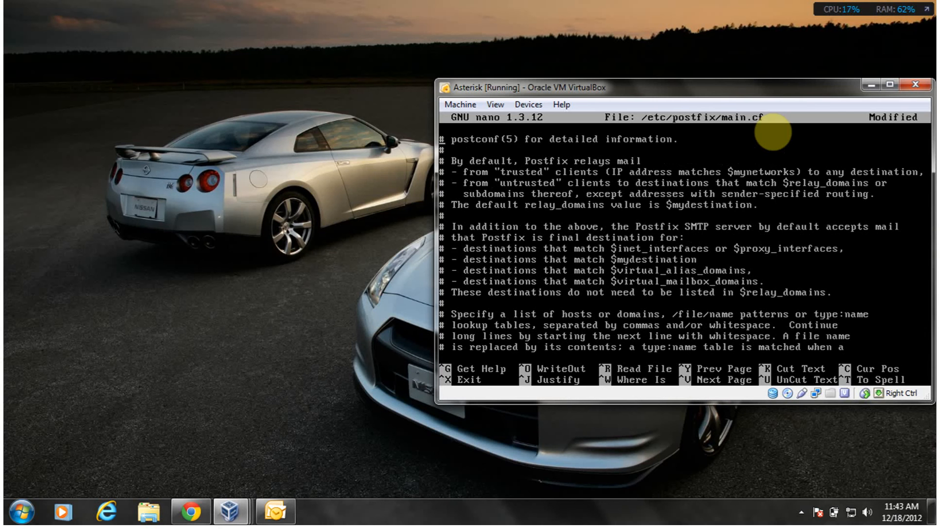
scroll("down", 3)
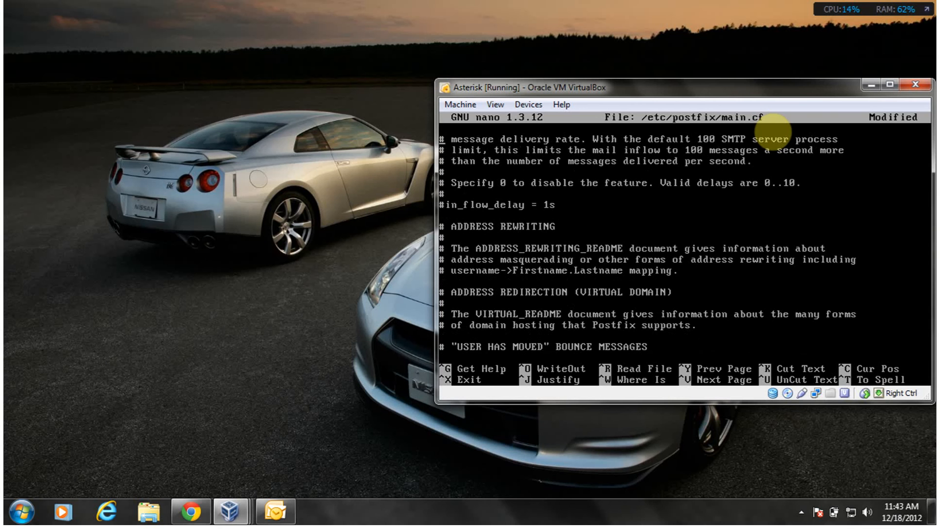
scroll("down", 3)
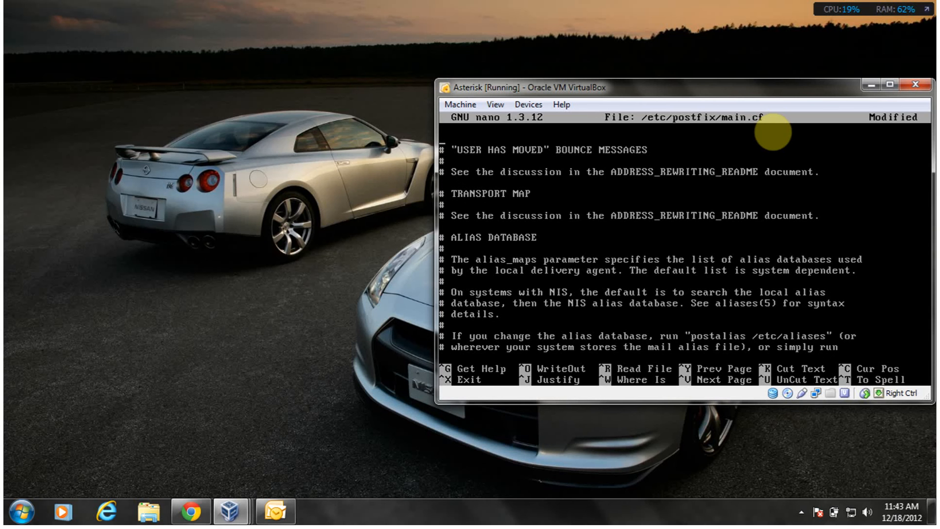
scroll("down", 3)
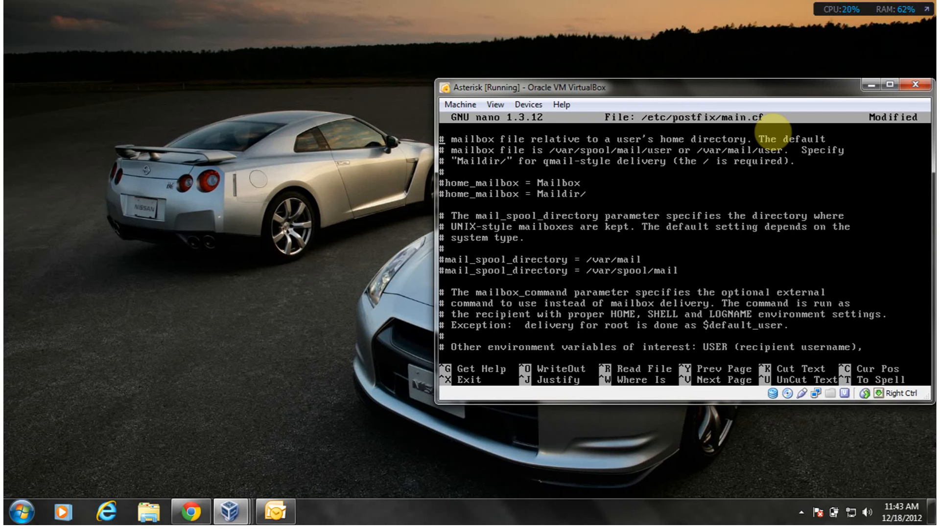
Save main.cf, exit nano and stop the sendmail service.
key("ctrl+x")
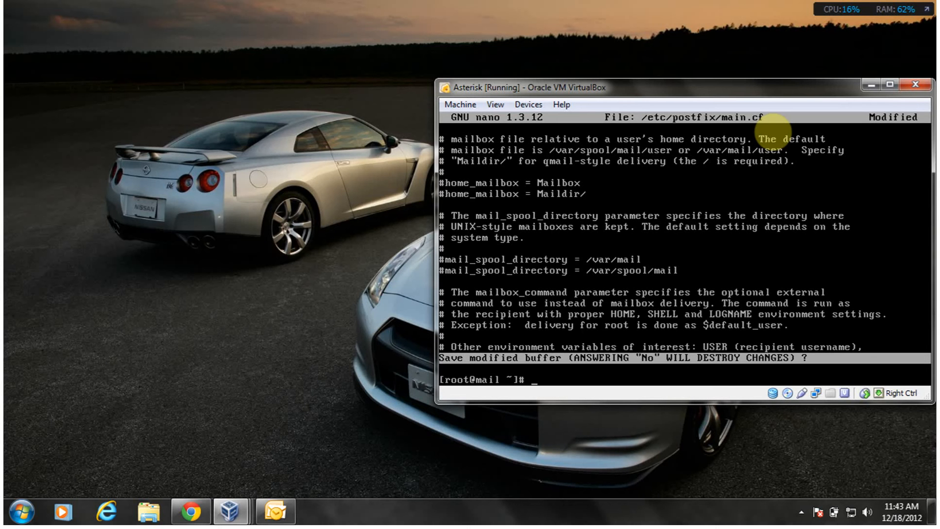
type("s")
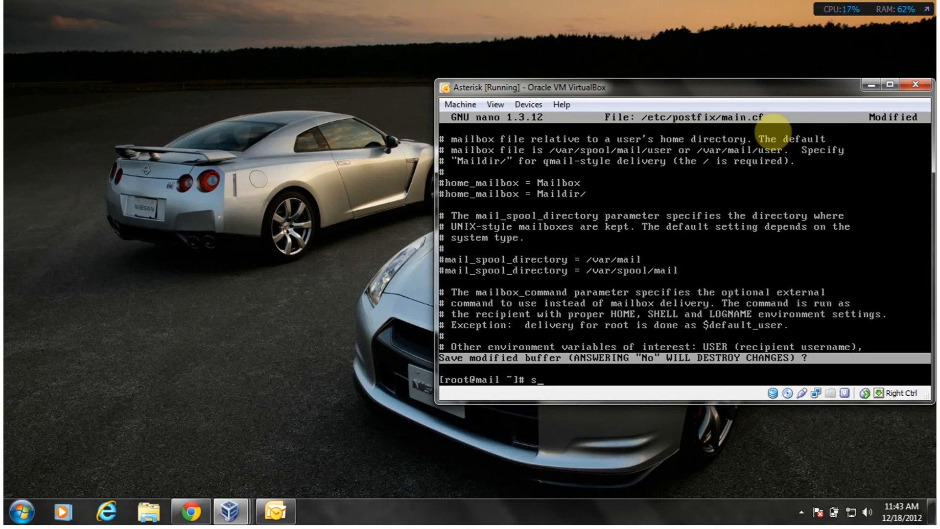
type("ervice")
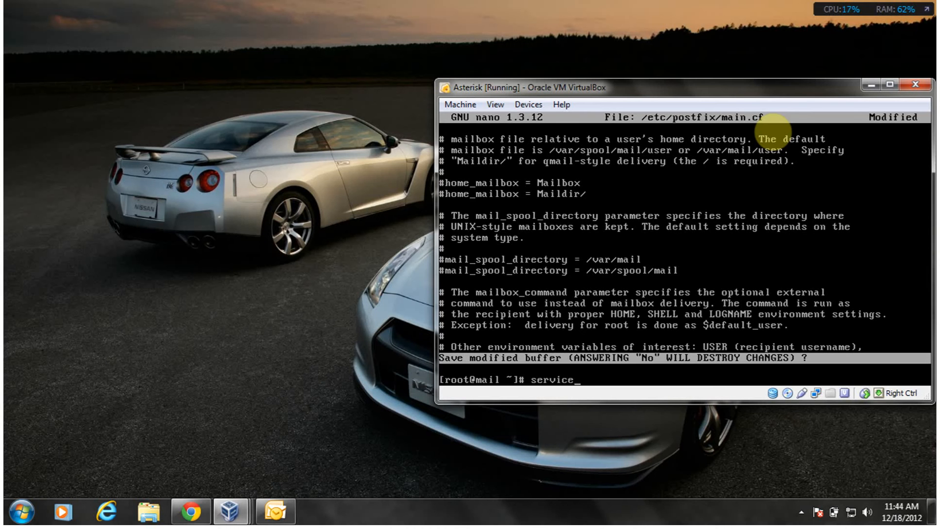
type("sendmail")
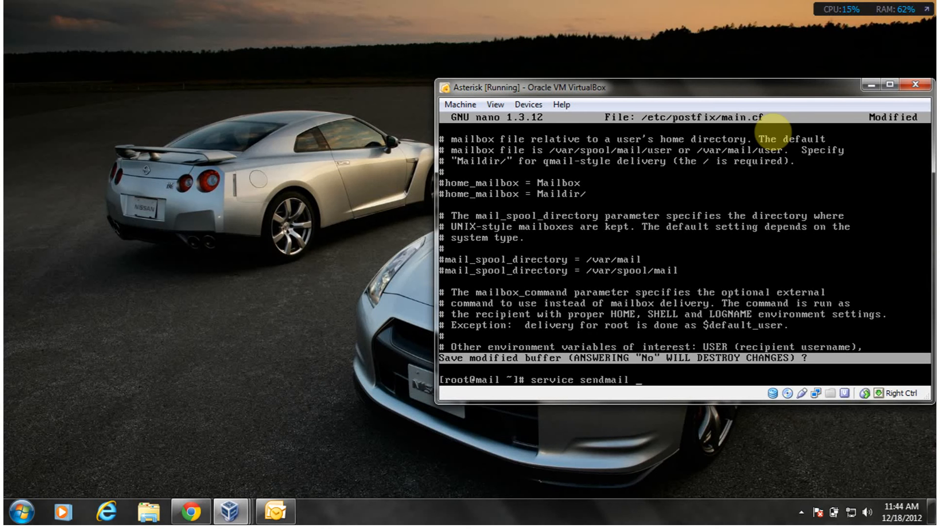
type("stop")
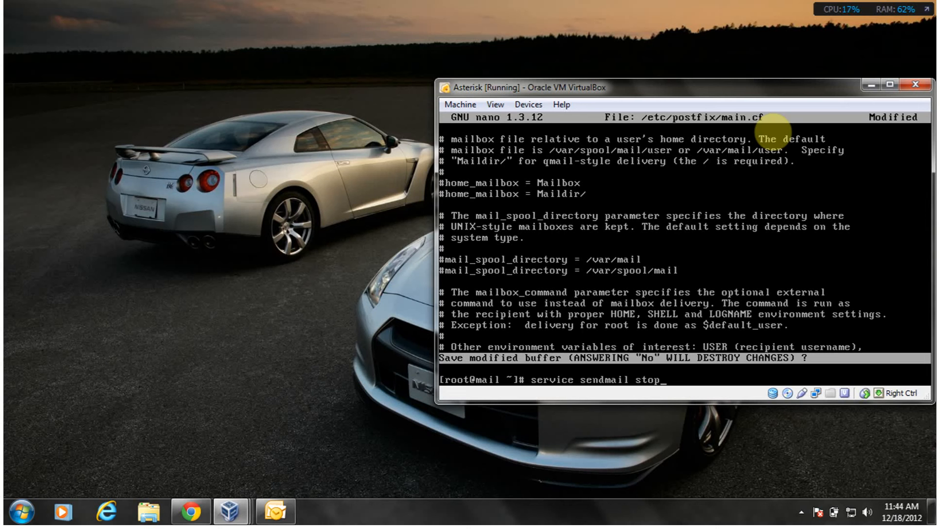
Start 'alternatives --config mta' to list sendmail and postfix as MTA choices.
type("al")
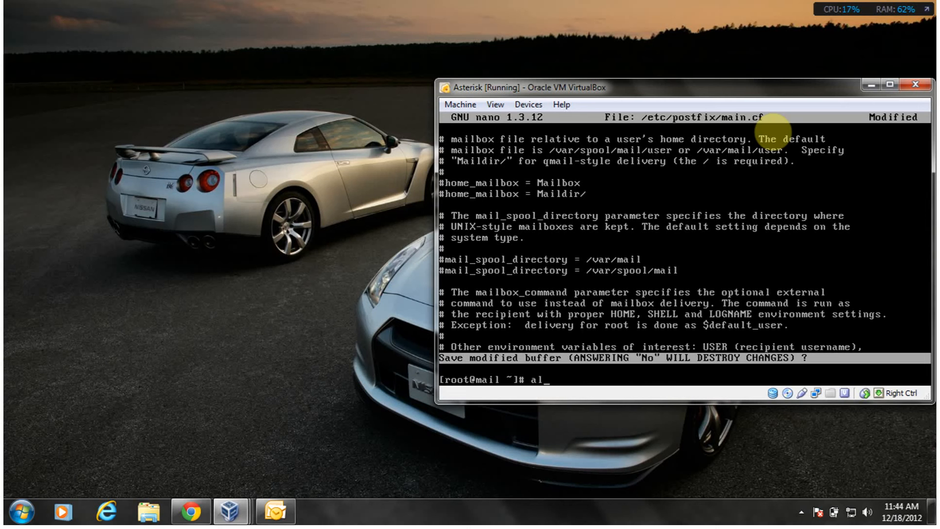
type("ternatives")
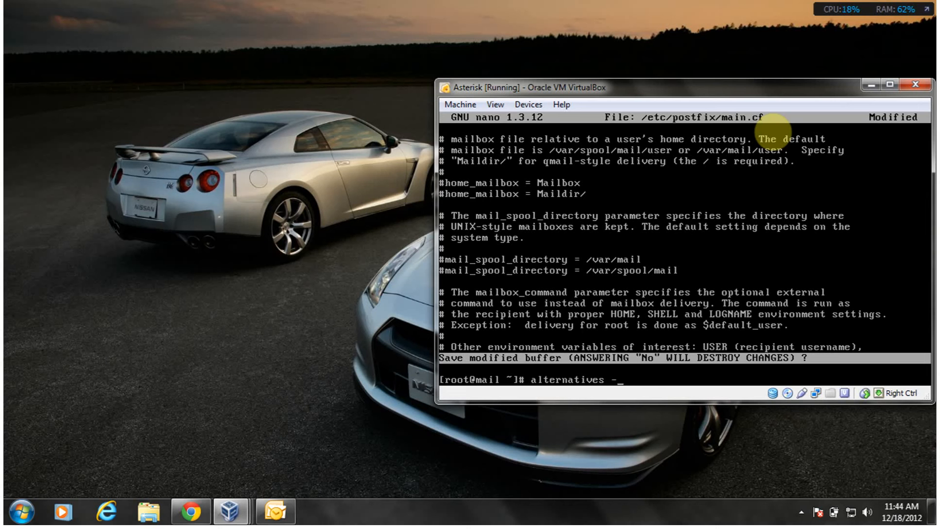
type("-config mta")
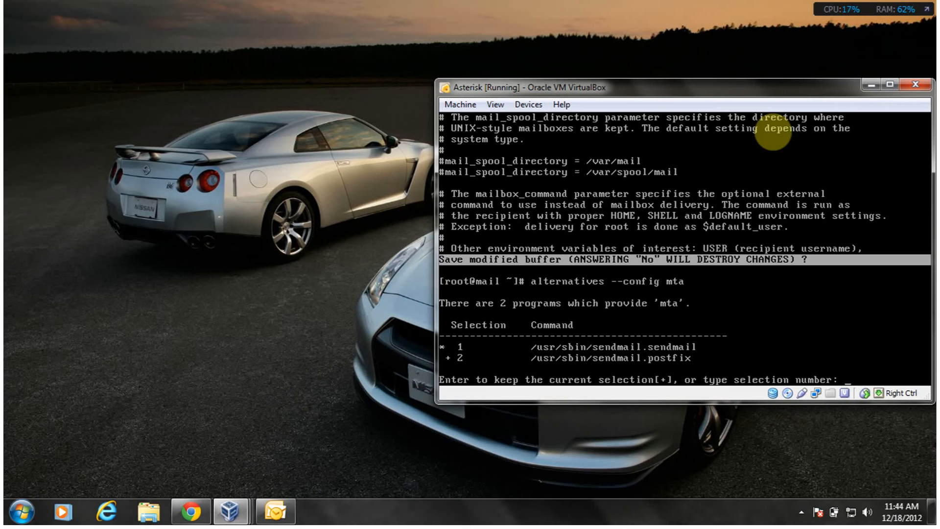
mouse_move(776, 181)
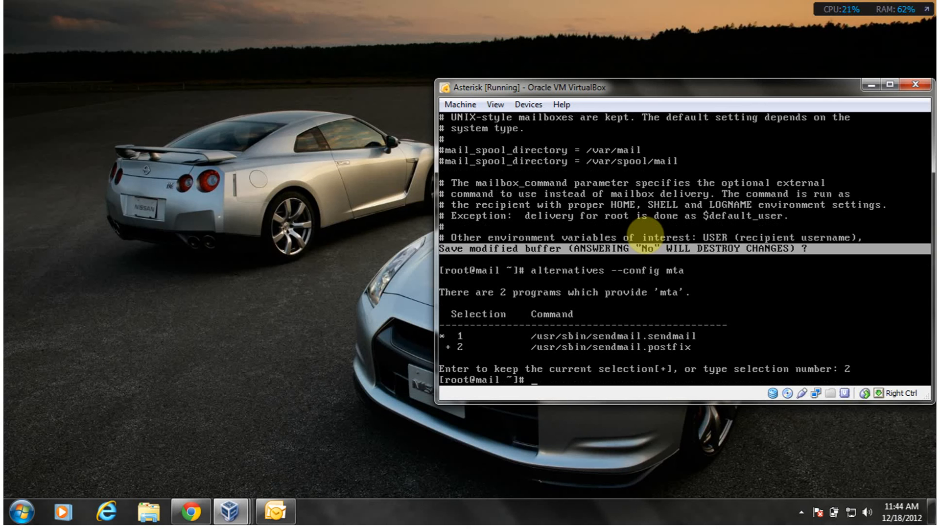
Select sendmail.postfix as the MTA and run 'chkconfig postfix on' to enable it at boot.
type("chkcon")
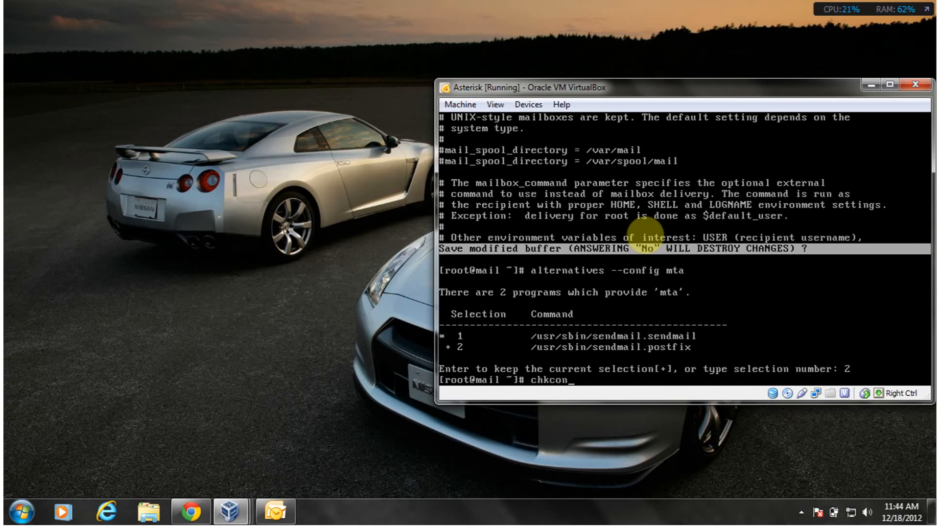
type("fig")
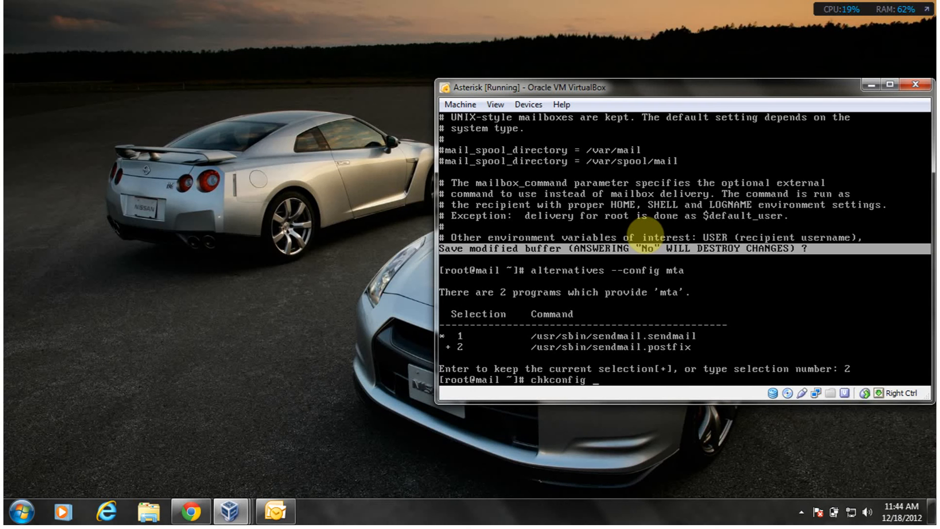
type("pos")
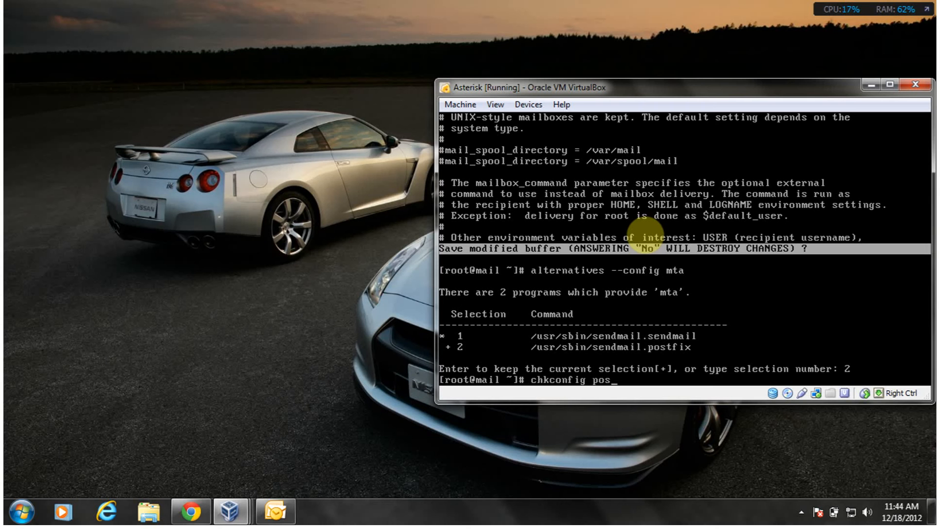
type("tfix on")
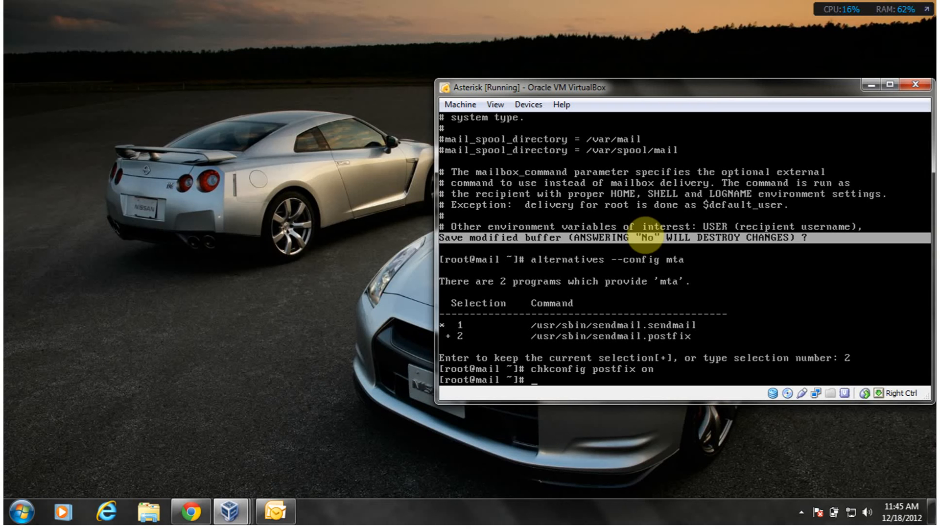
Confirm Postfix is running with 'service postfix status' and re-check Dovecot is installed via yum.
type("serv")
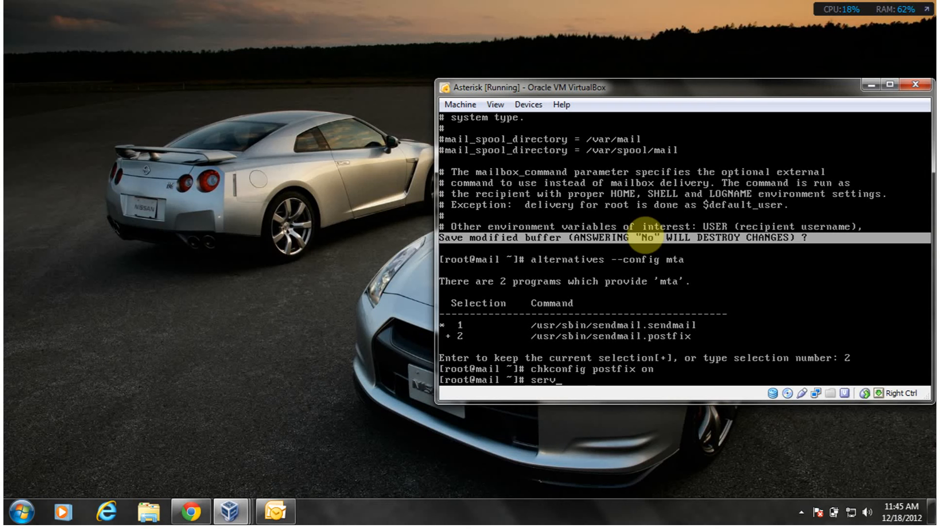
type("ice postf")
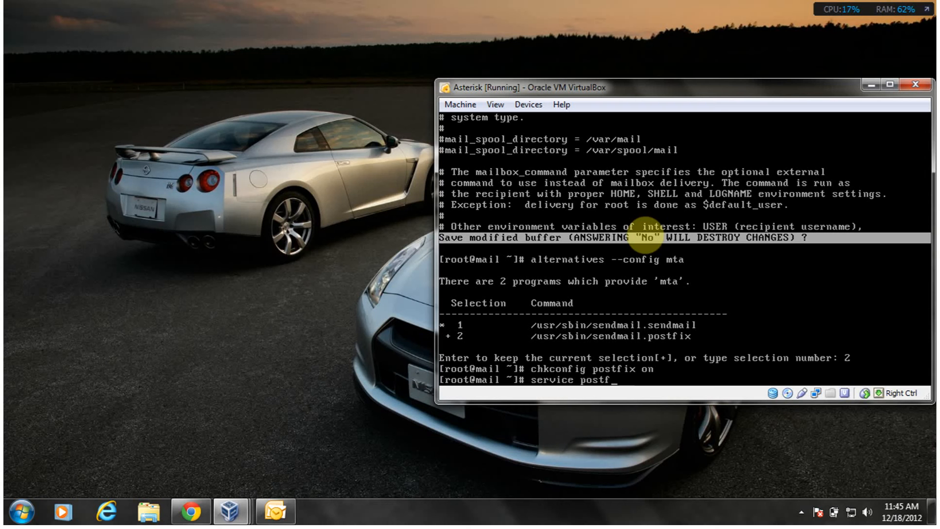
type("on")
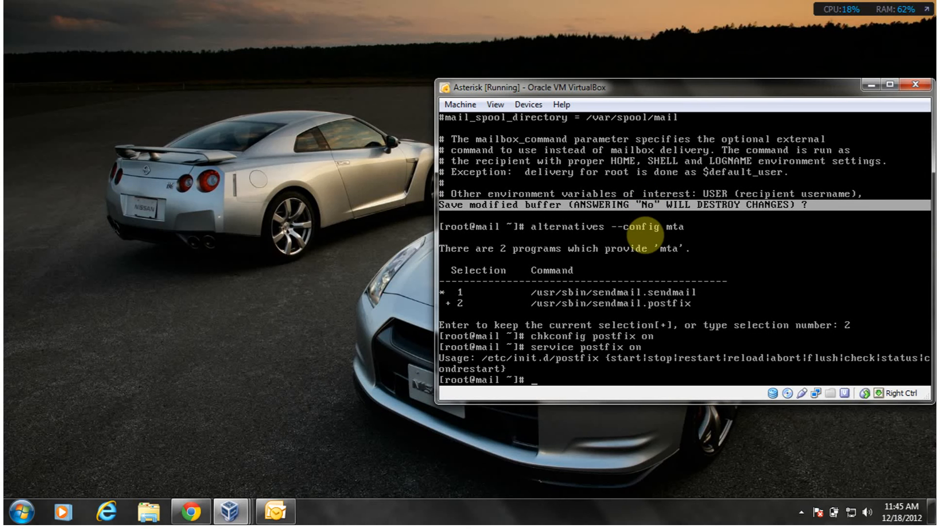
type("service postfix o")
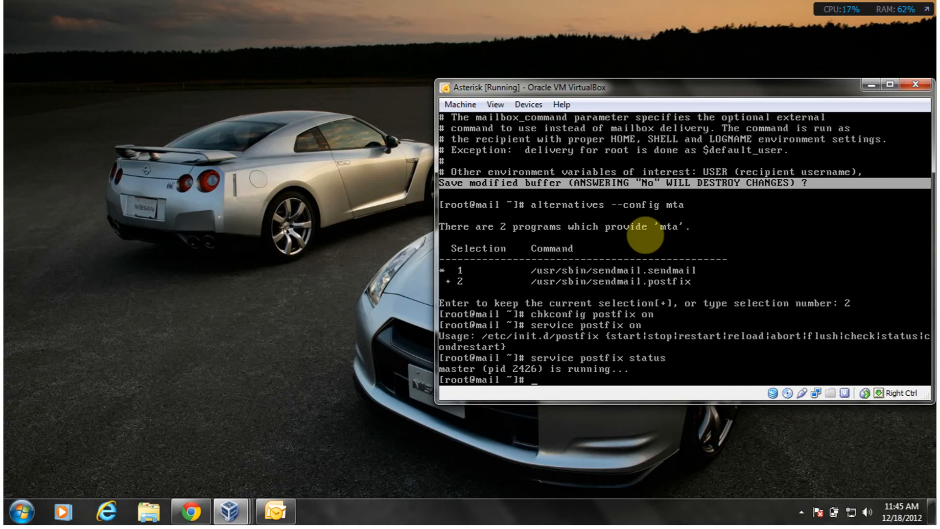
type("yum")
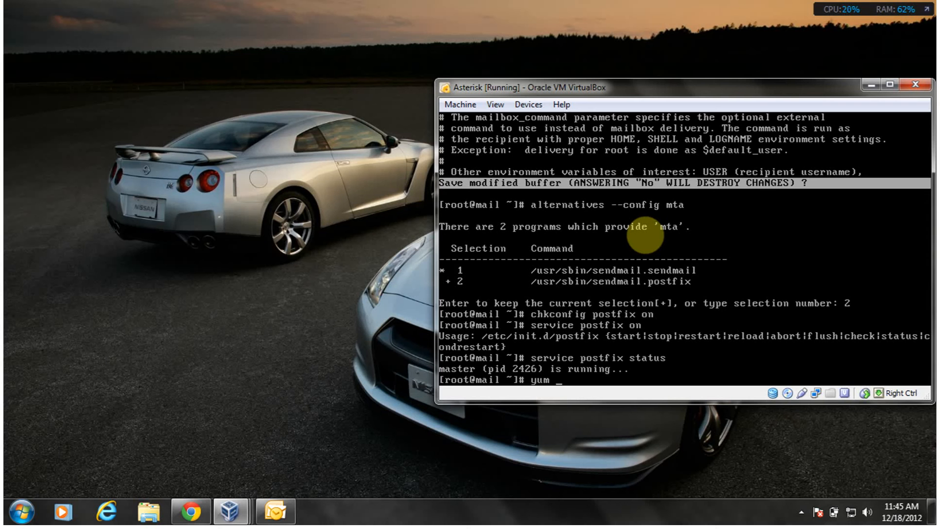
type("install do")
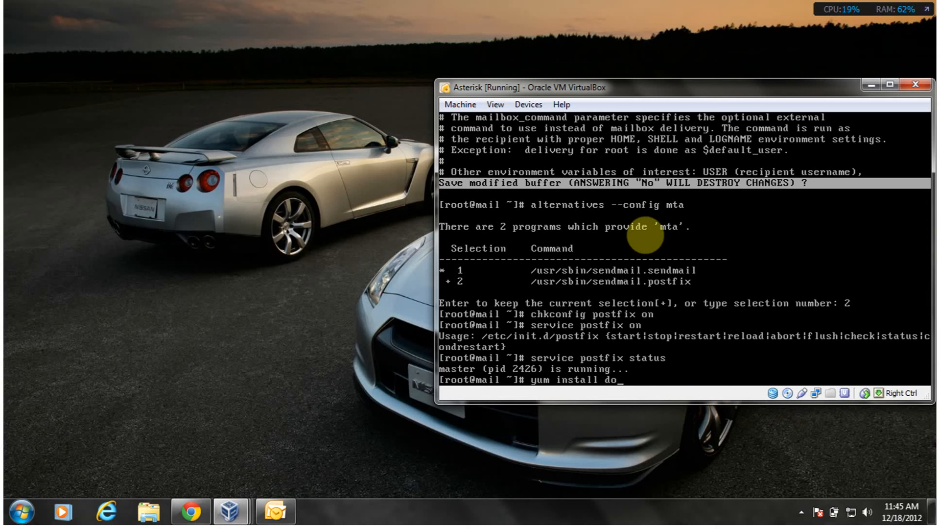
type("vecot")
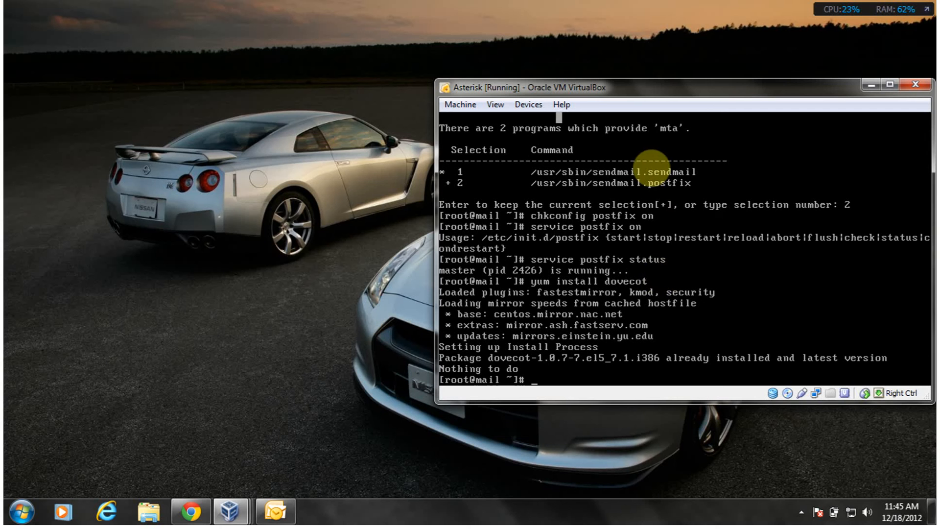
mouse_move(640, 236)
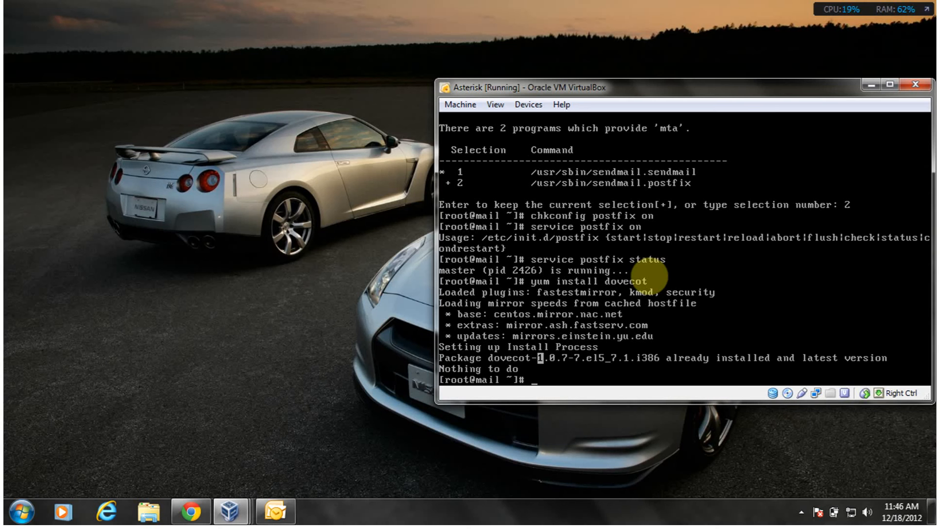
Open /etc/dovecot.conf in nano for editing.
type("nano")
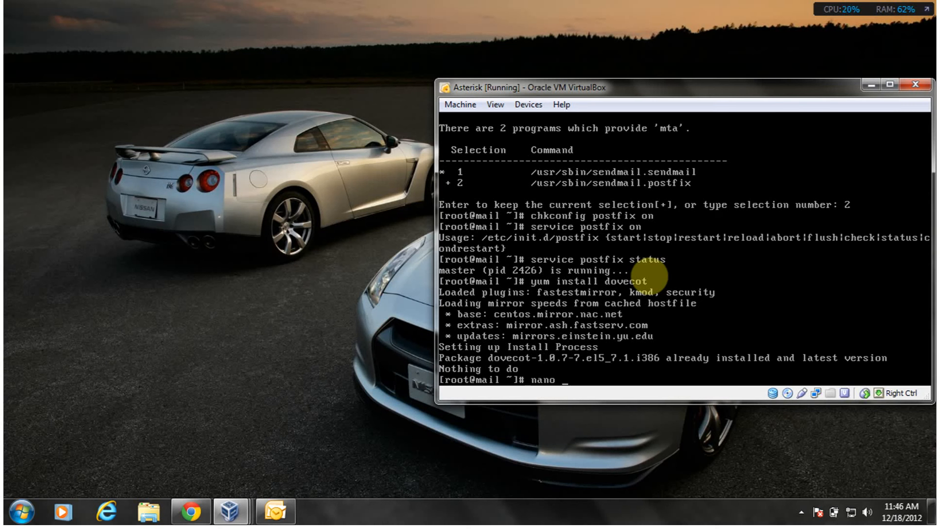
type("/ec")
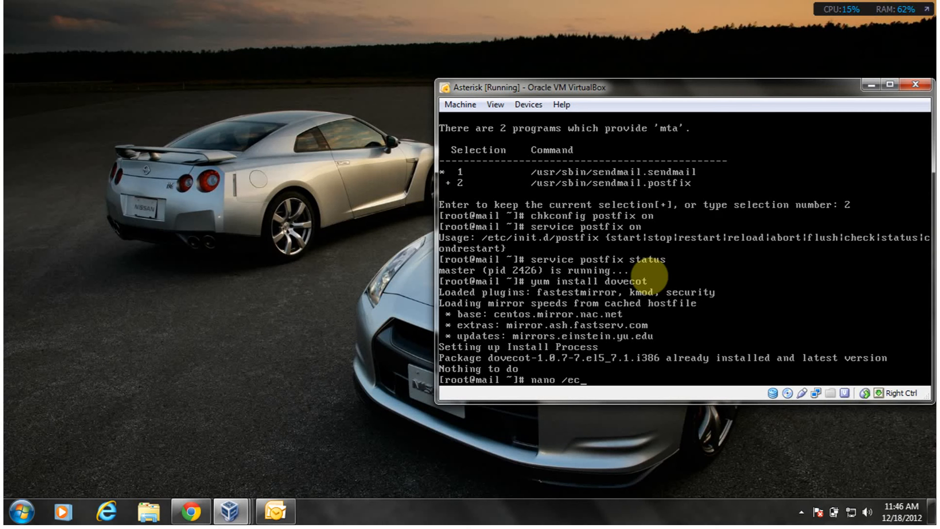
type("tc")
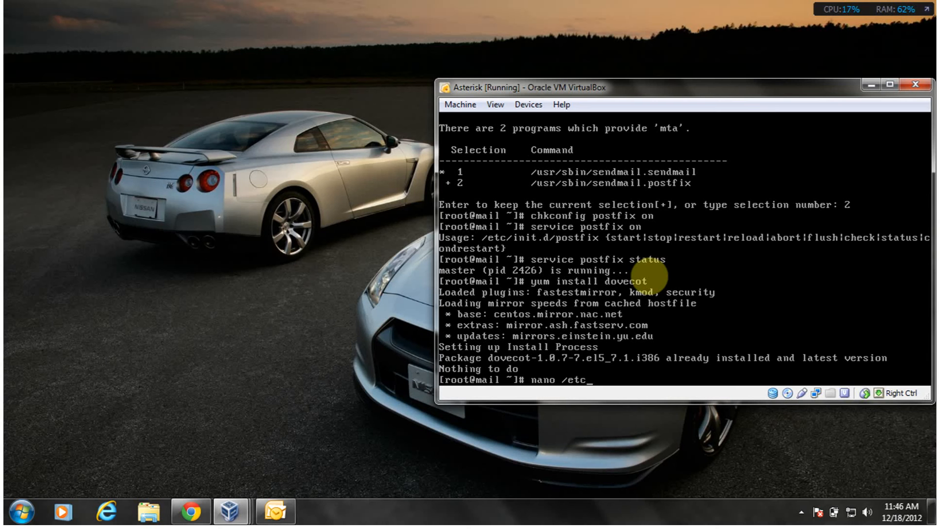
type("d")
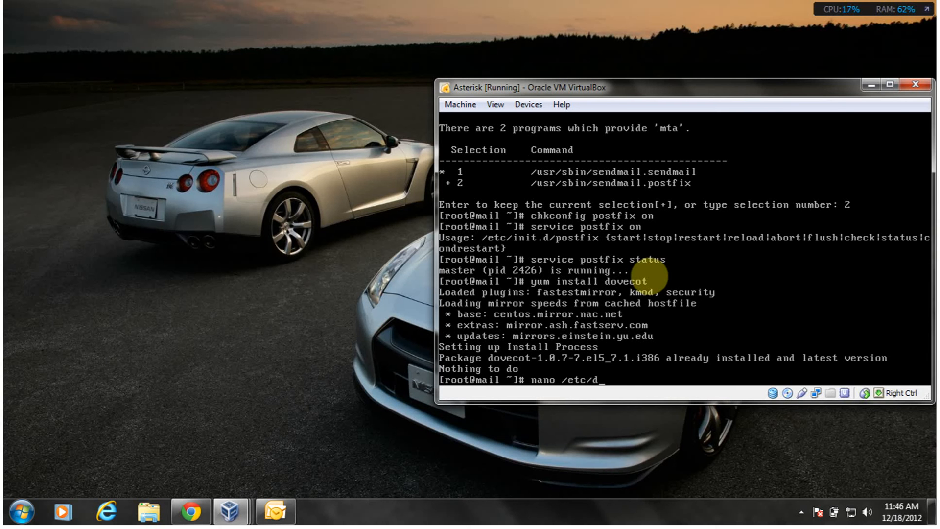
type("ovecot.")
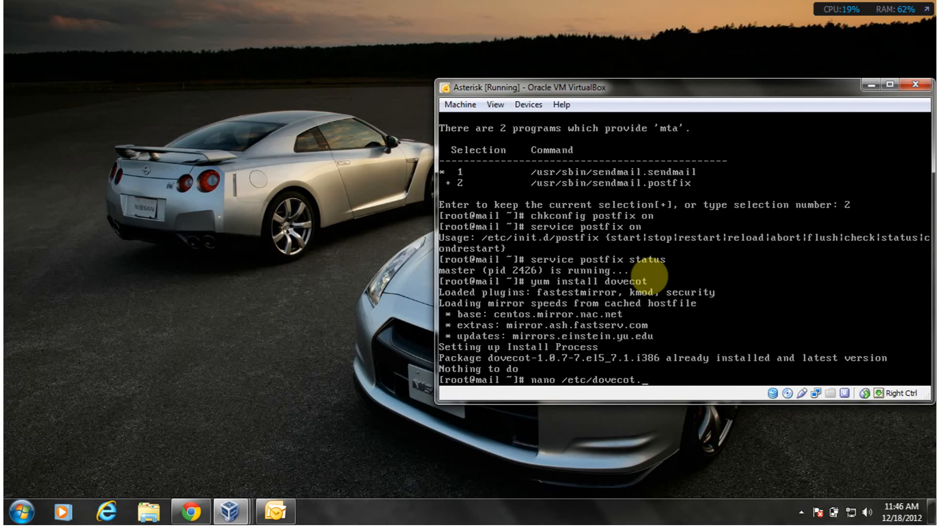
key("Enter")
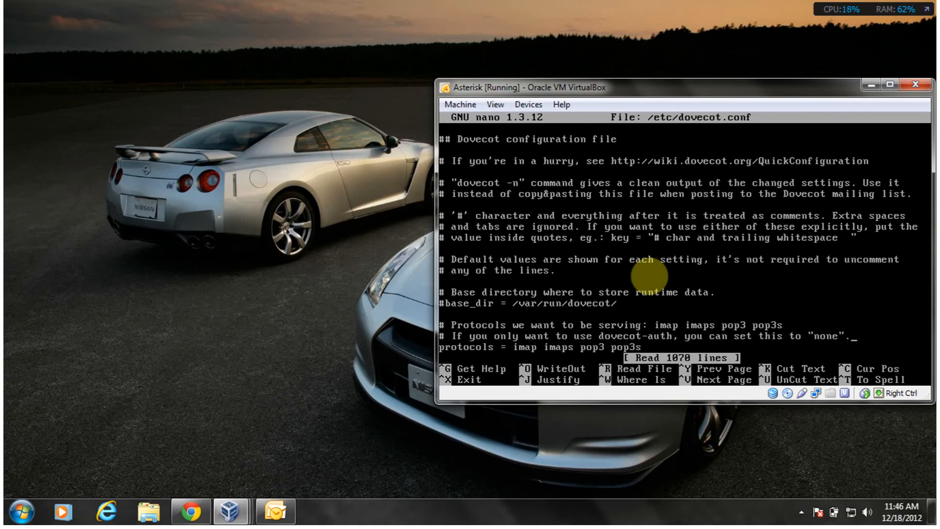
Uncomment pop3_uidl_format = %08Xu%08Xv in dovecot.conf, then save and exit to the shell.
scroll("down", 3)
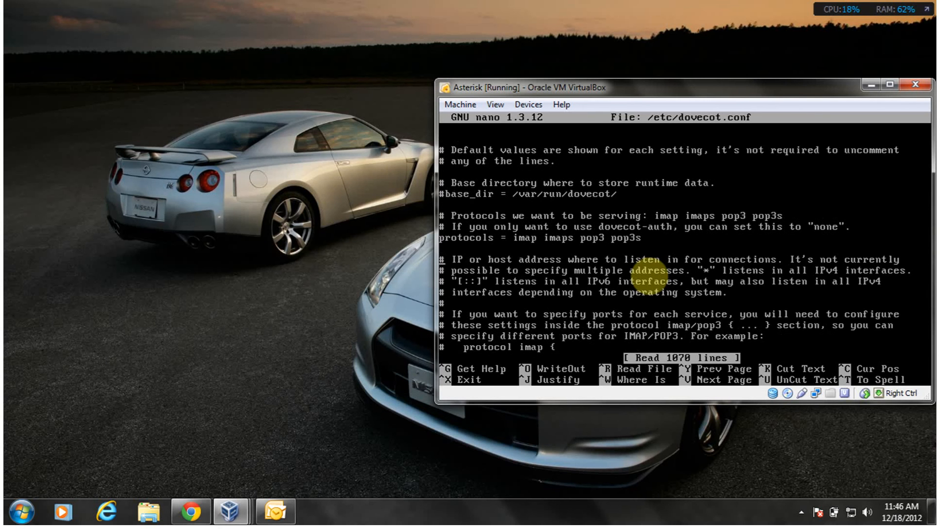
scroll("down", 3)
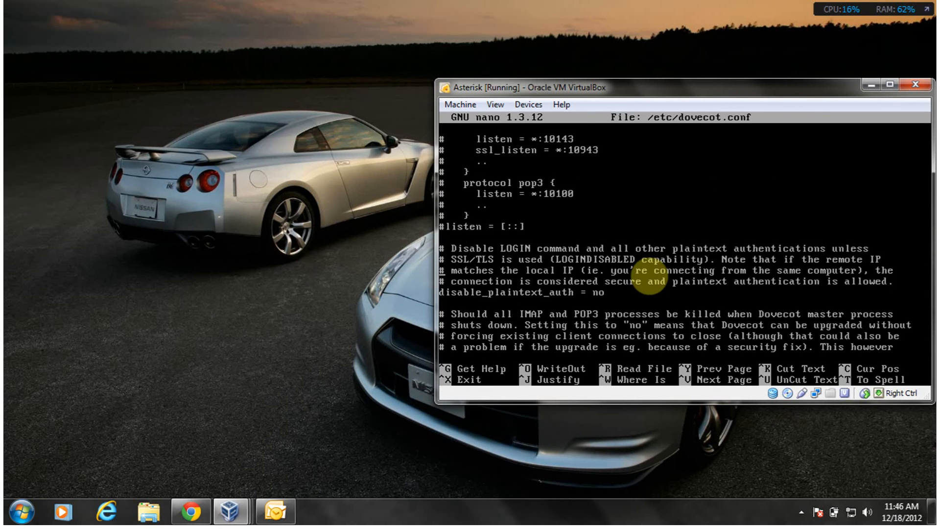
scroll("down", 3)
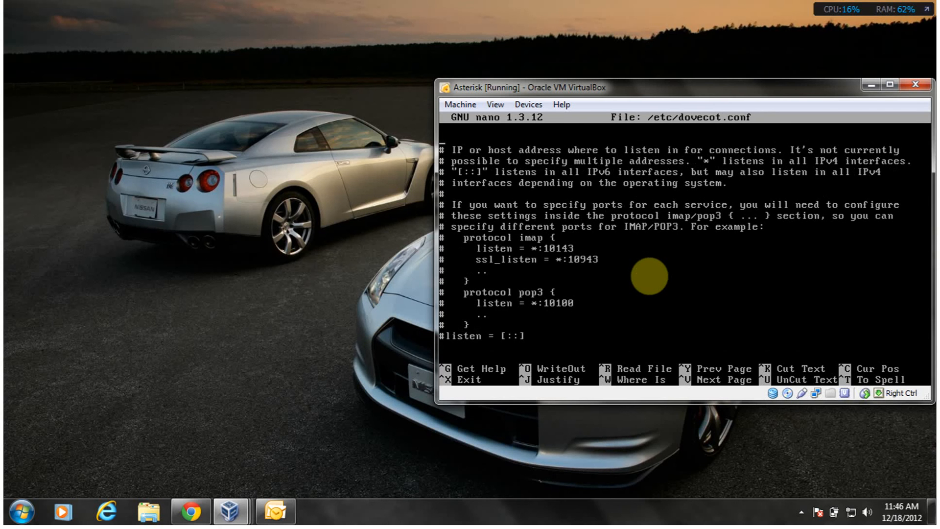
scroll("down", 3)
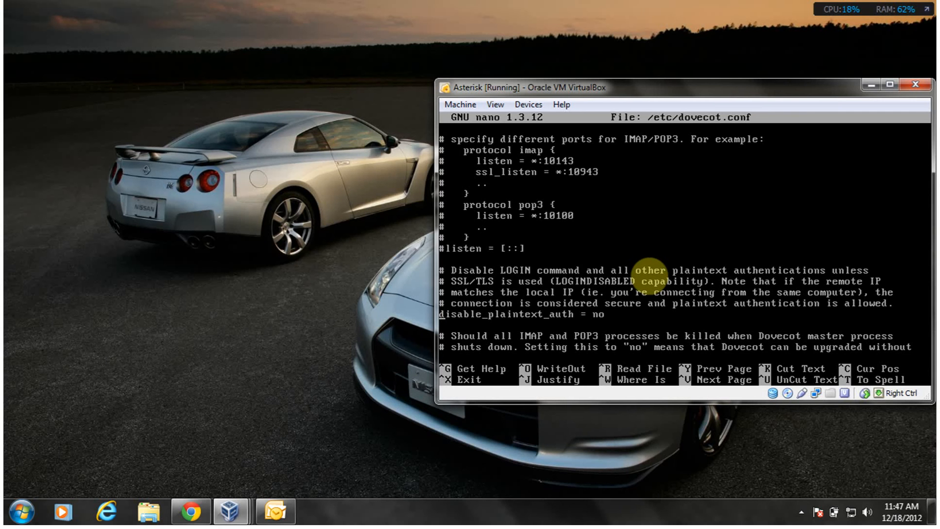
scroll("down", 3)
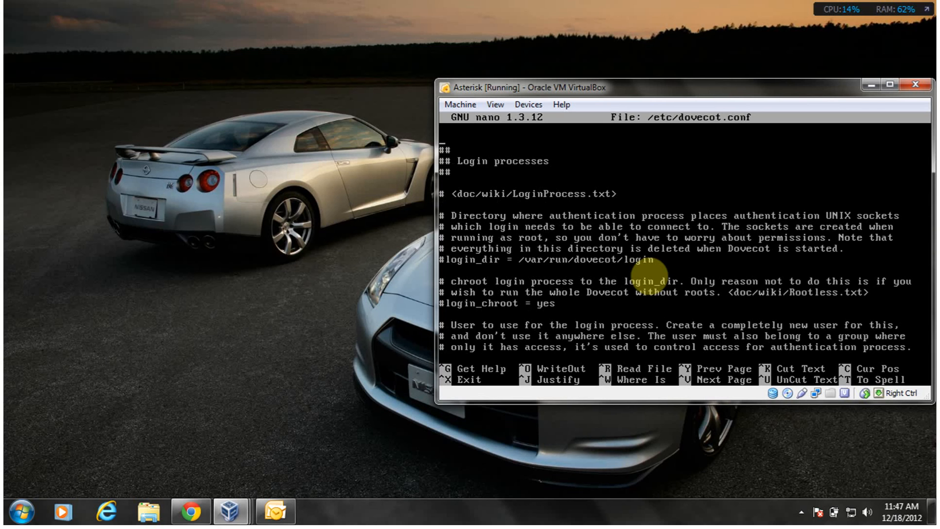
scroll("down", 3)
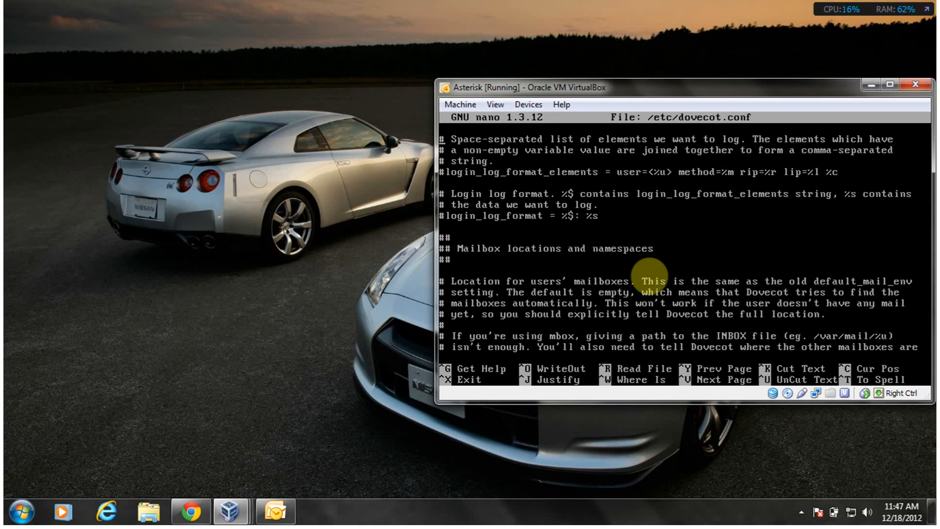
scroll("down", 3)
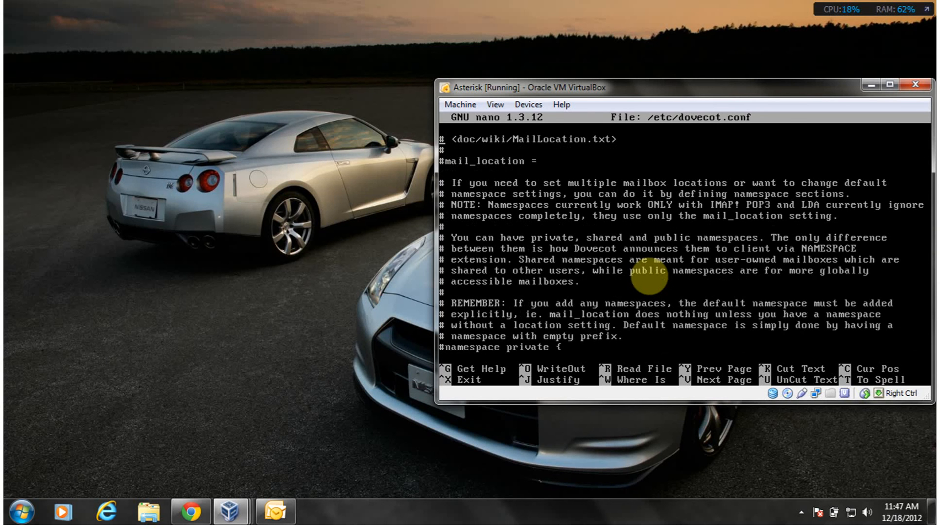
scroll("down", 3)
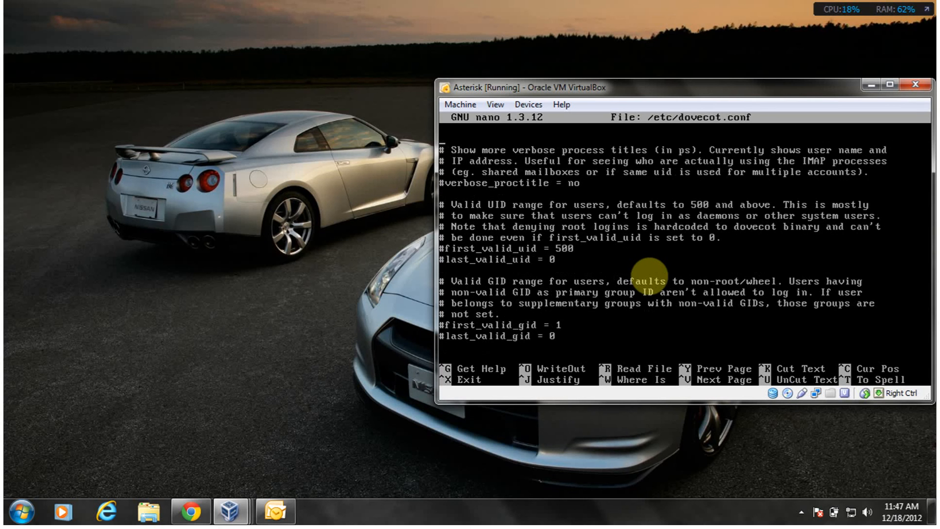
scroll("down", 3)
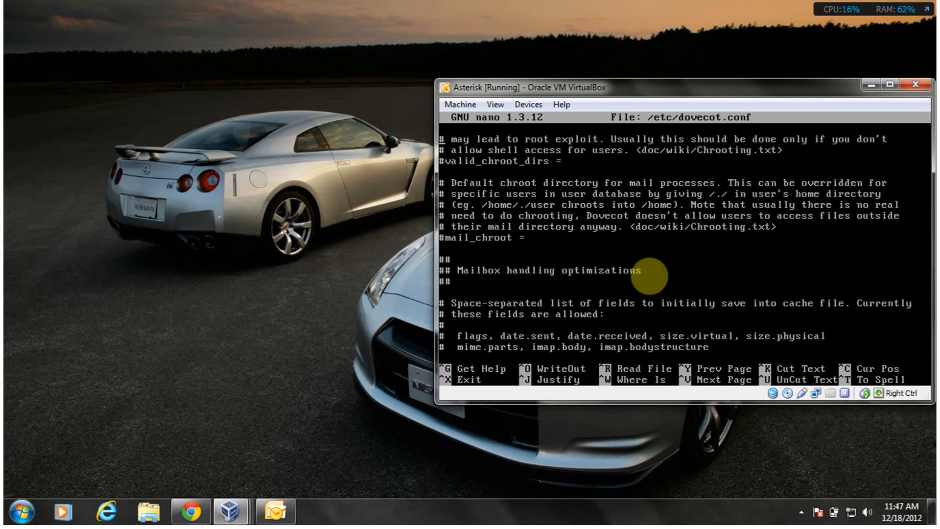
scroll("down", 3)
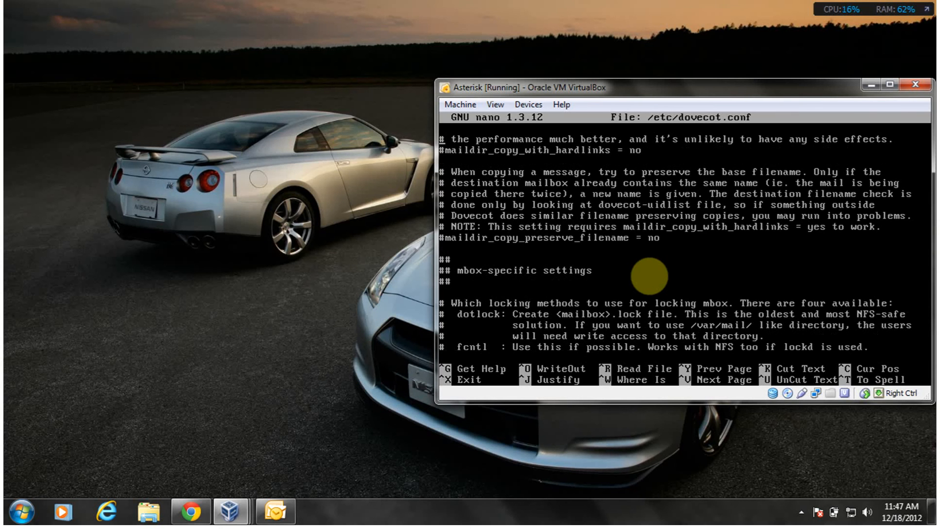
scroll("down", 3)
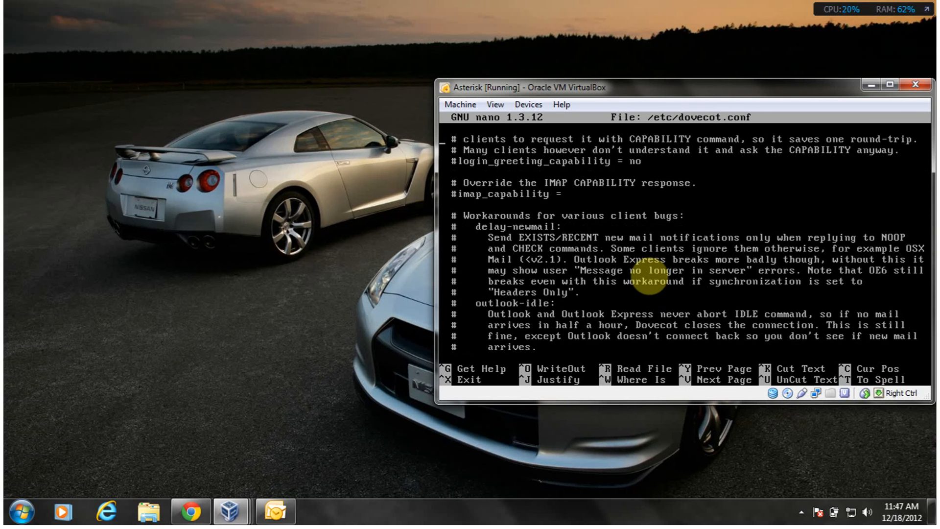
scroll("down", 3)
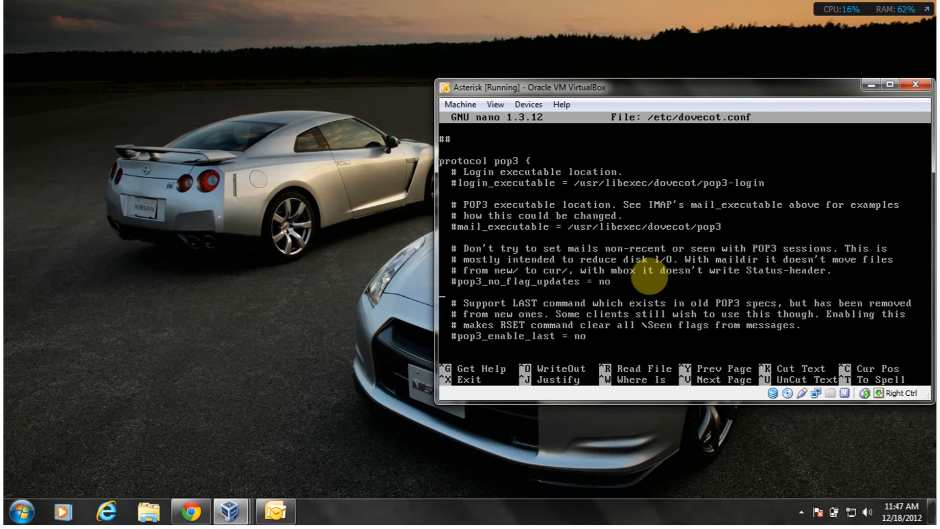
scroll("down", 3)
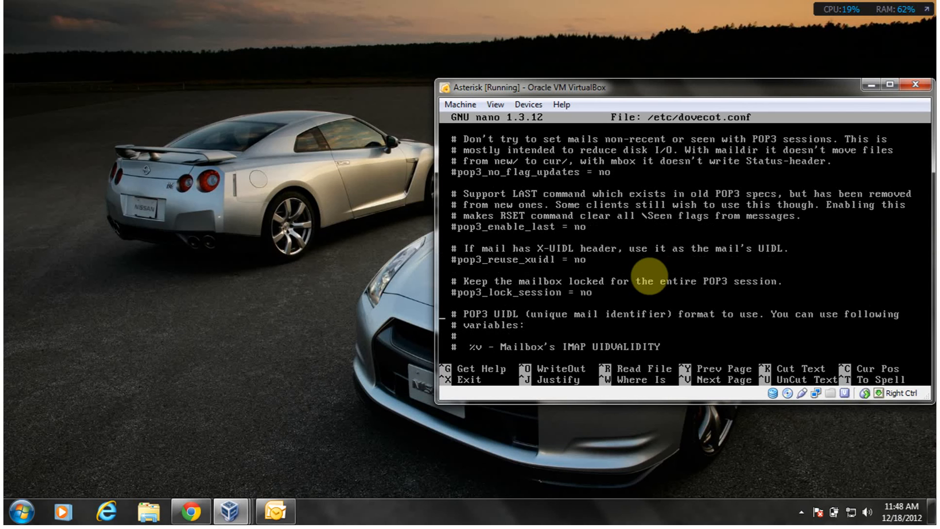
scroll("down", 3)
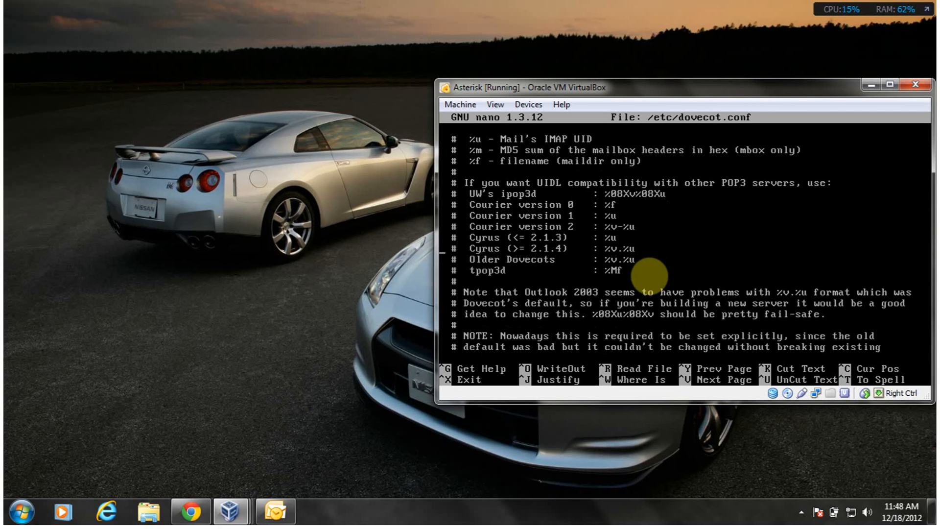
scroll("down", 3)
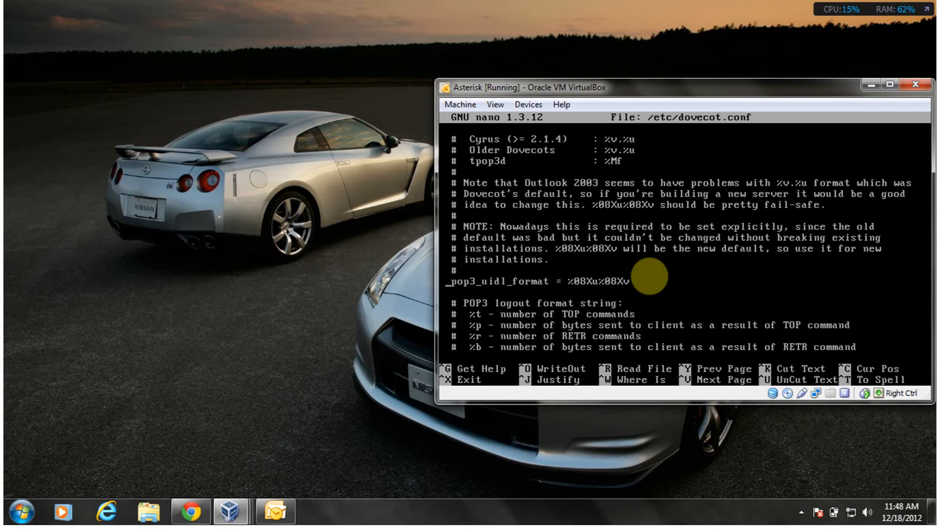
key("ctrl+x")
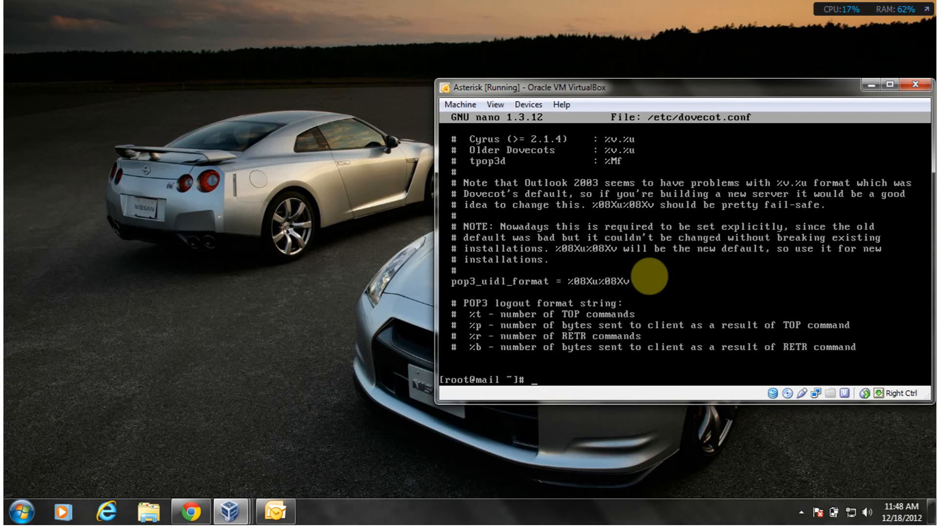
Start the Dovecot service with 'service dovecot start'.
type("serv")
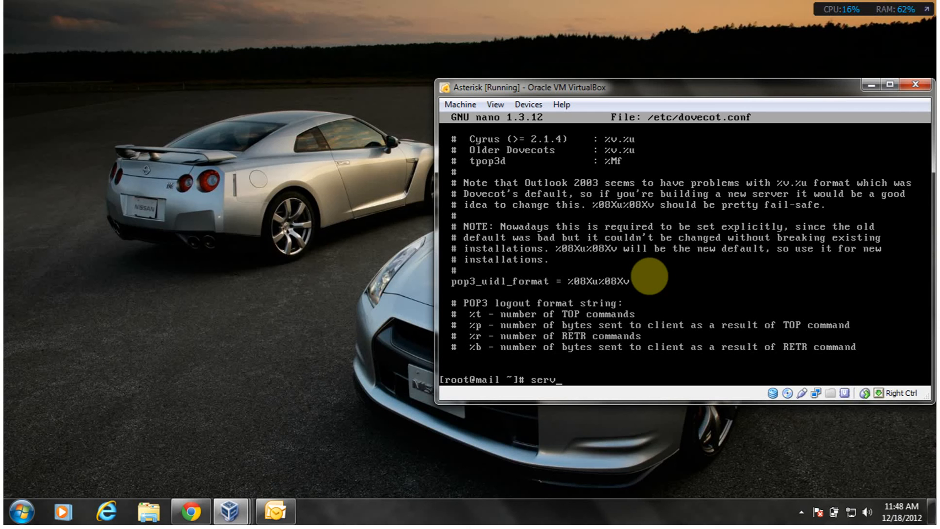
type("ice dov")
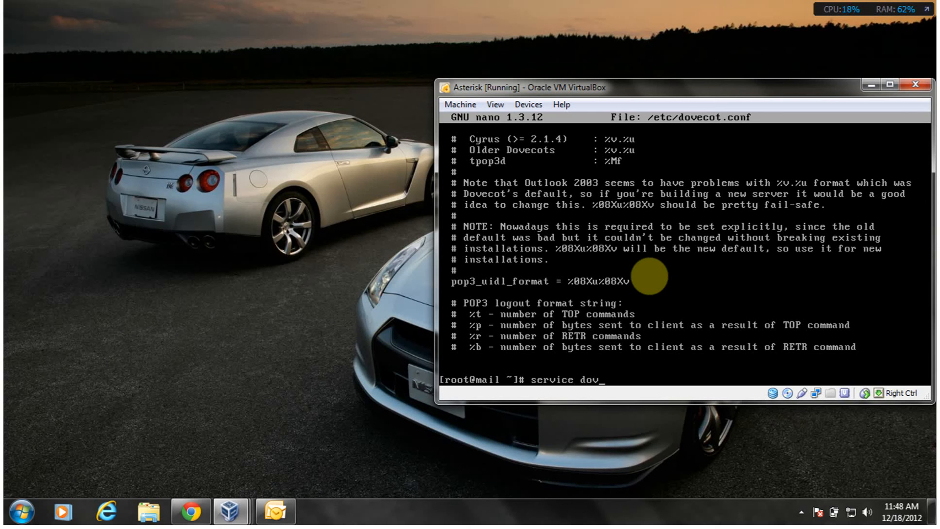
type("ecot s")
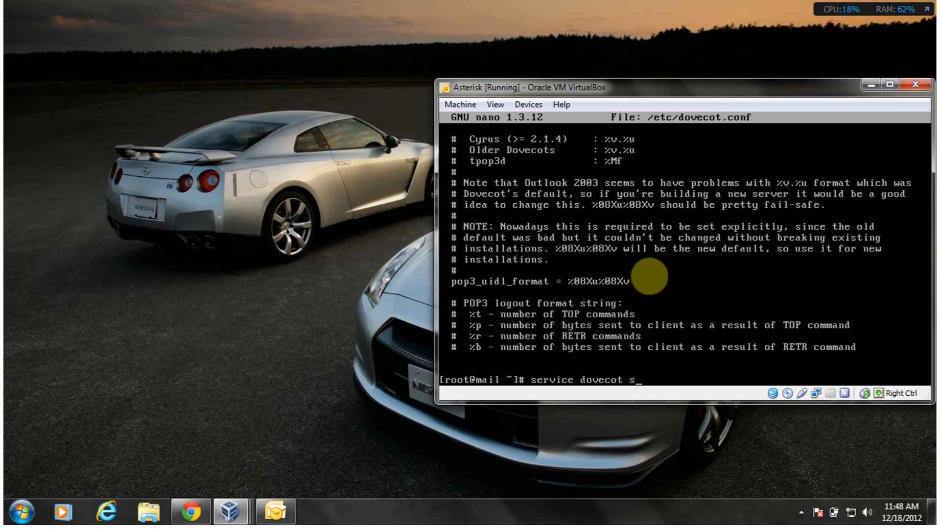
type("tart")
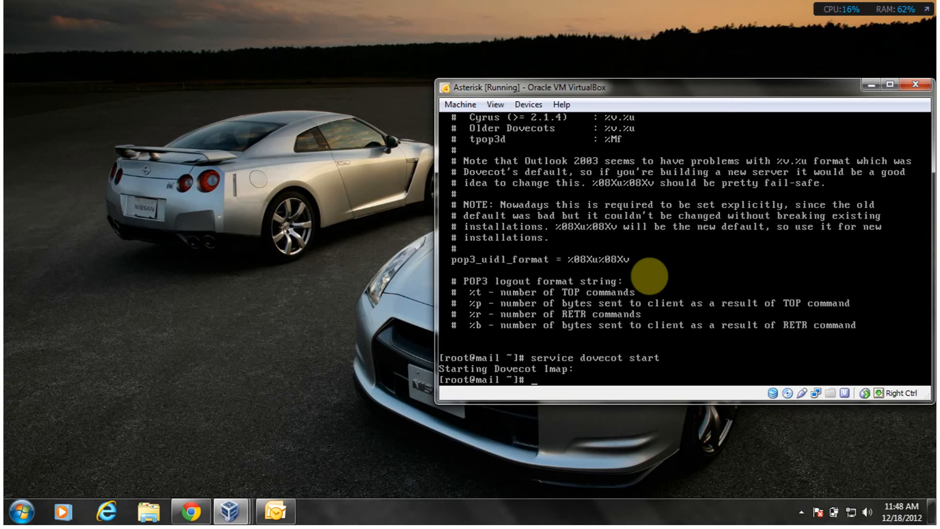
Enable Dovecot at boot with 'chkconfig dovecot on'.
type("c")
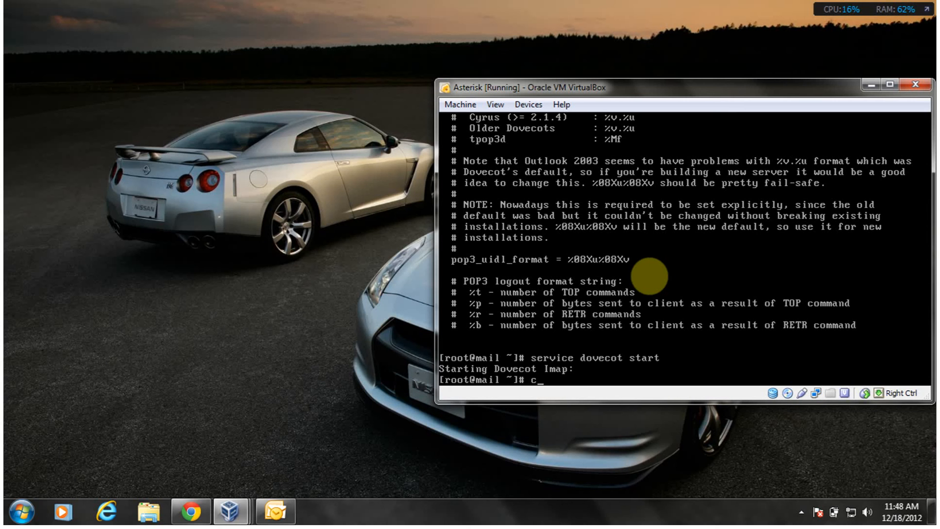
type("hkconfig")
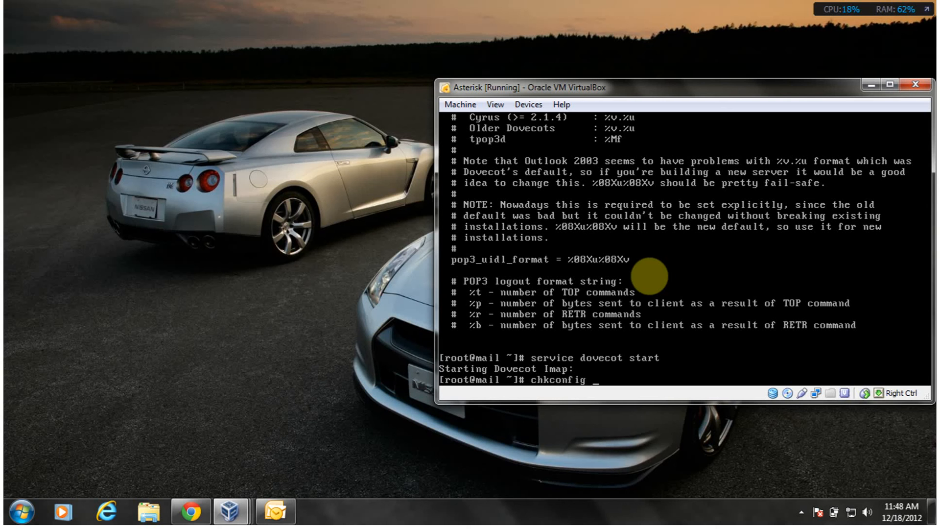
type("doveco")
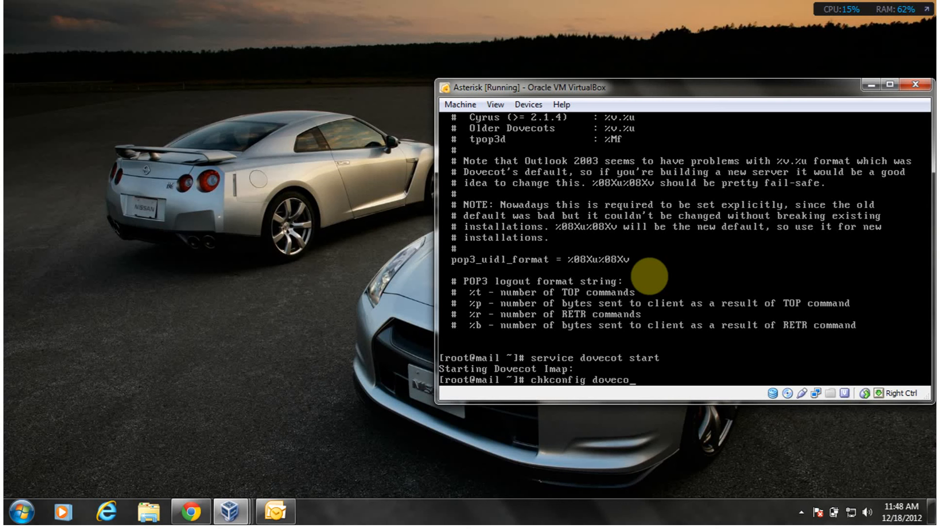
key("Return")
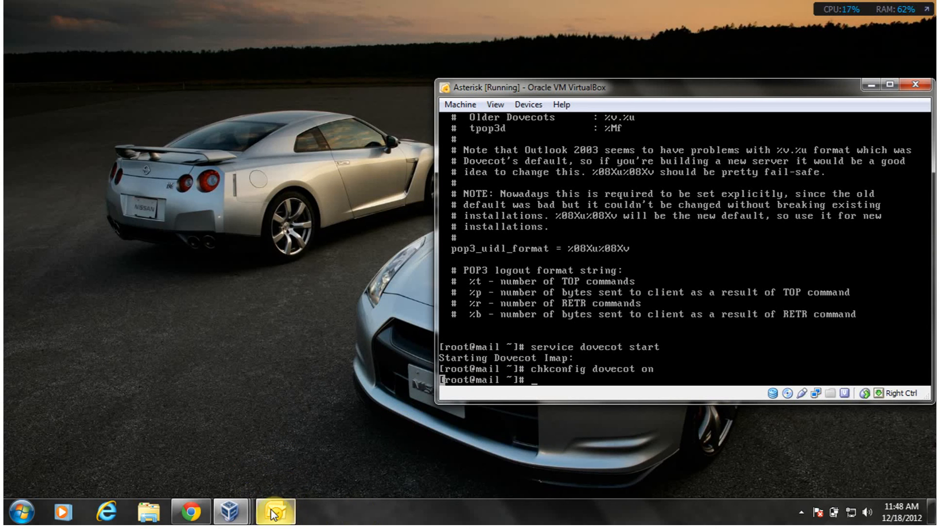
left_click(275, 510)
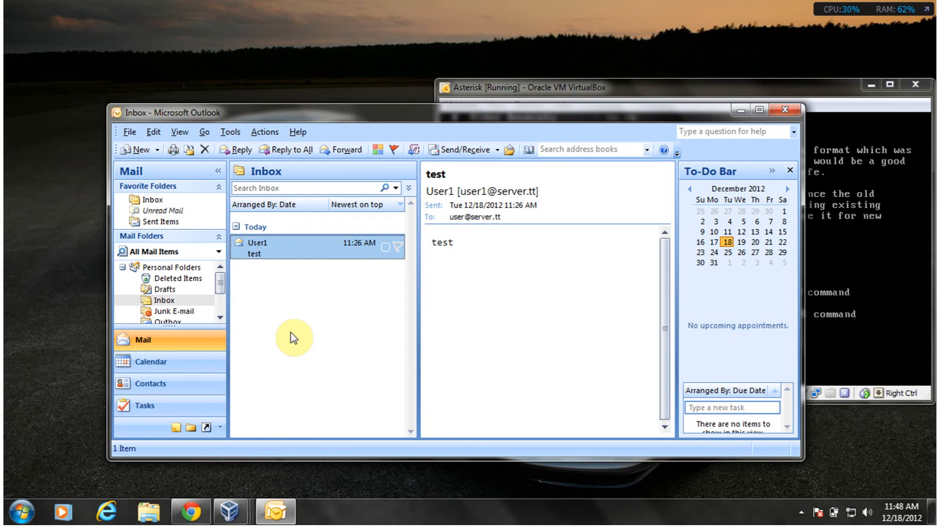
mouse_move(174, 168)
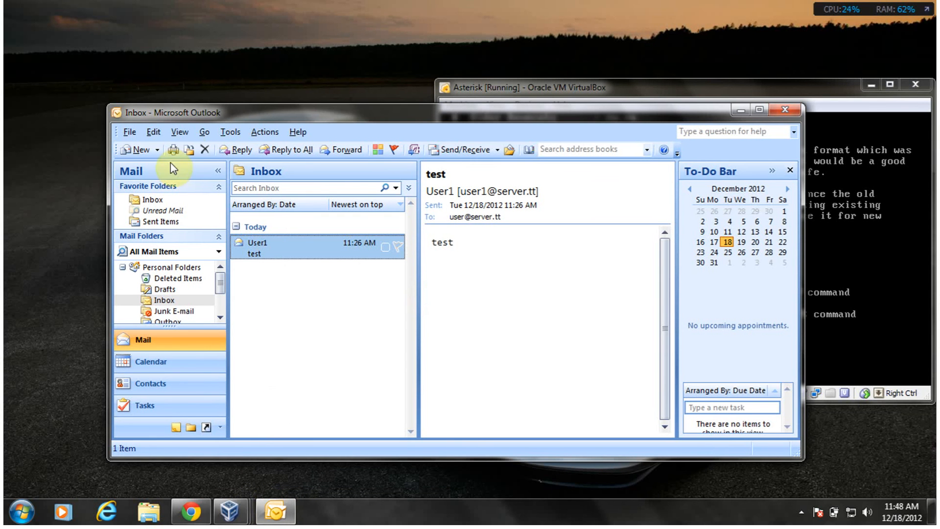
left_click(230, 131)
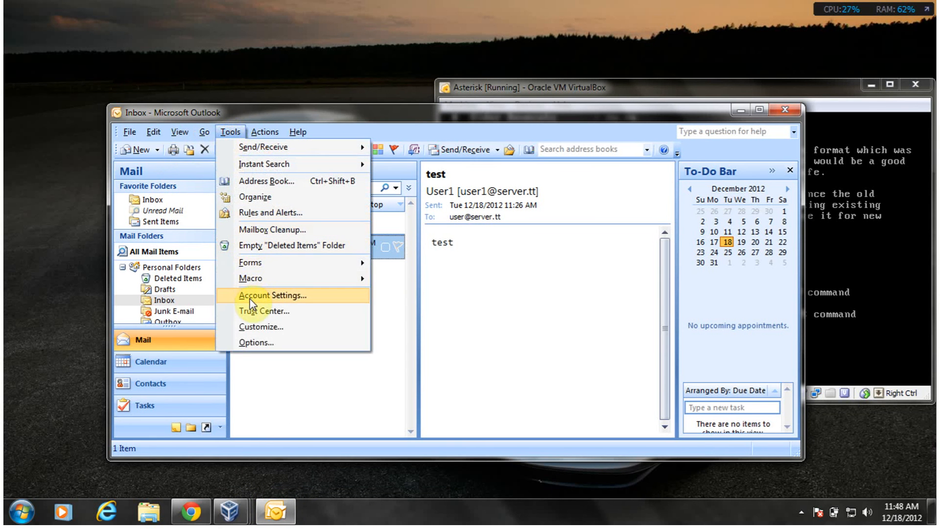
left_click(272, 295)
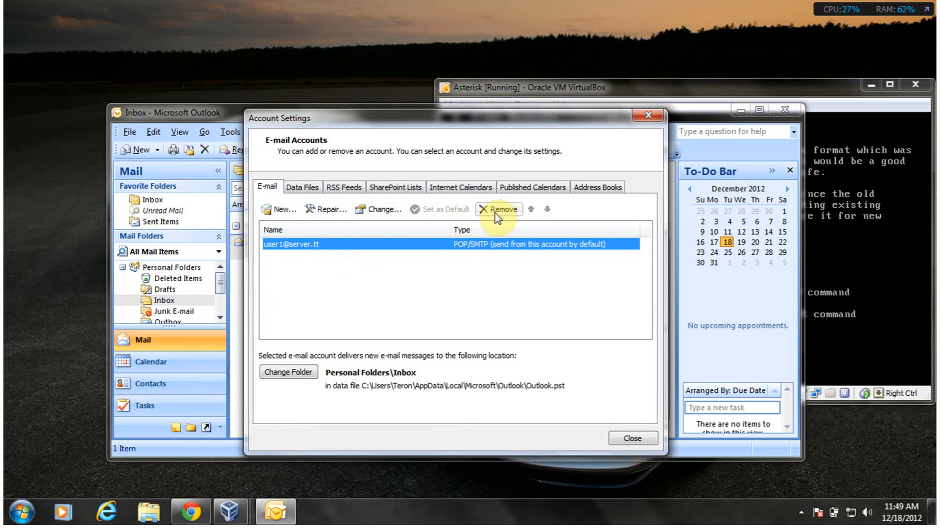
left_click(502, 209)
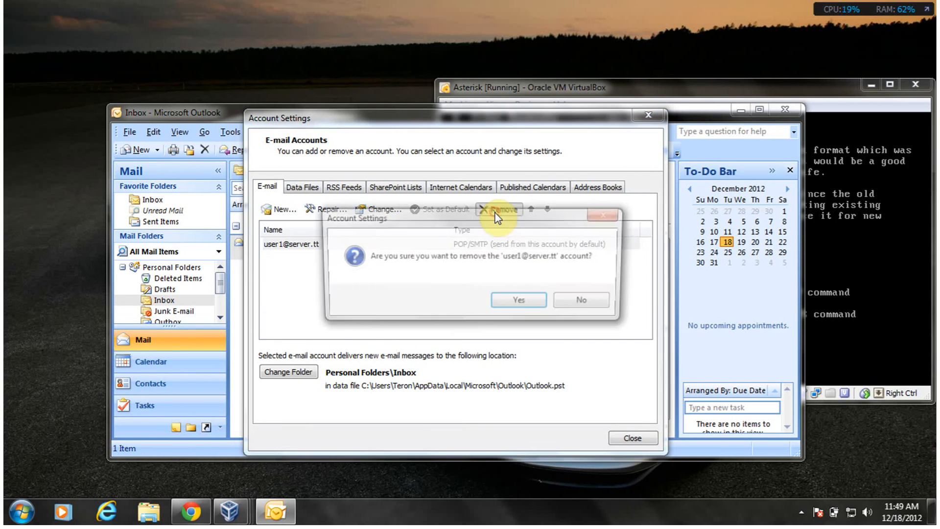
left_click(517, 300)
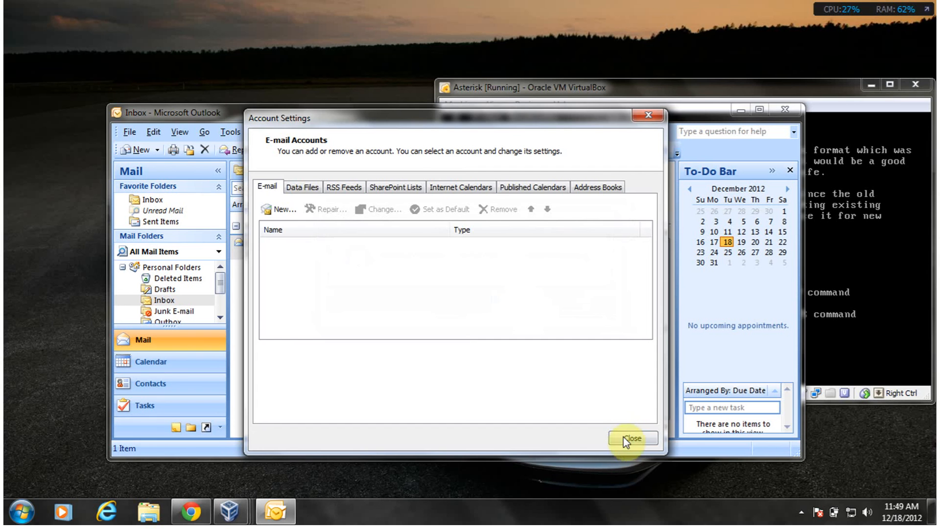
left_click(630, 438)
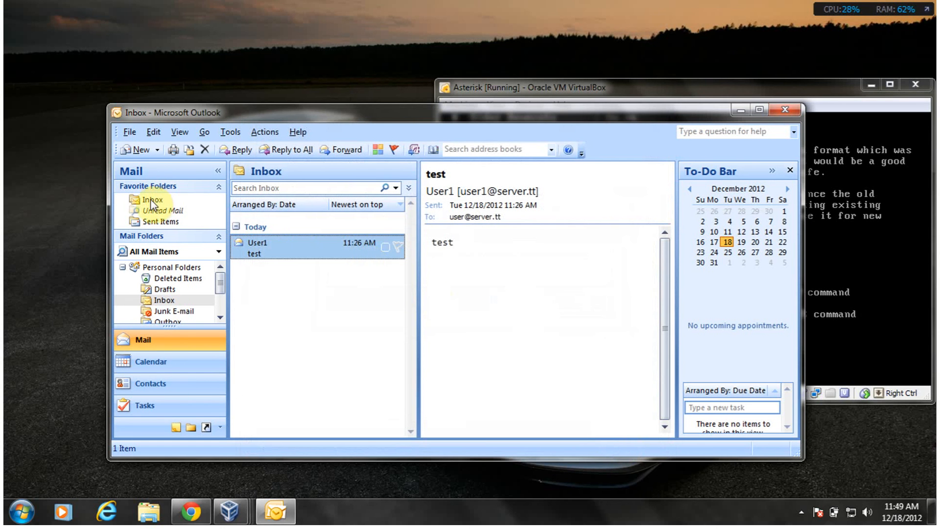
right_click(153, 199)
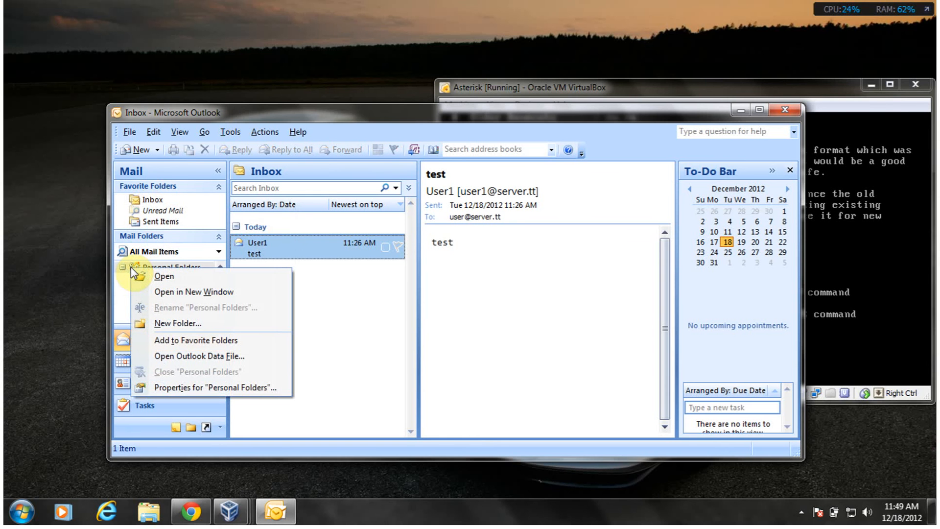
left_click(164, 290)
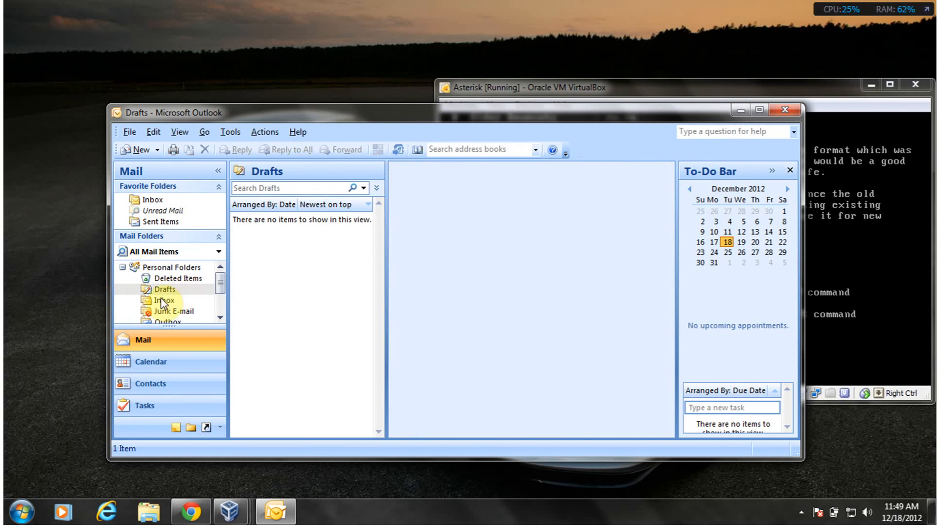
right_click(165, 300)
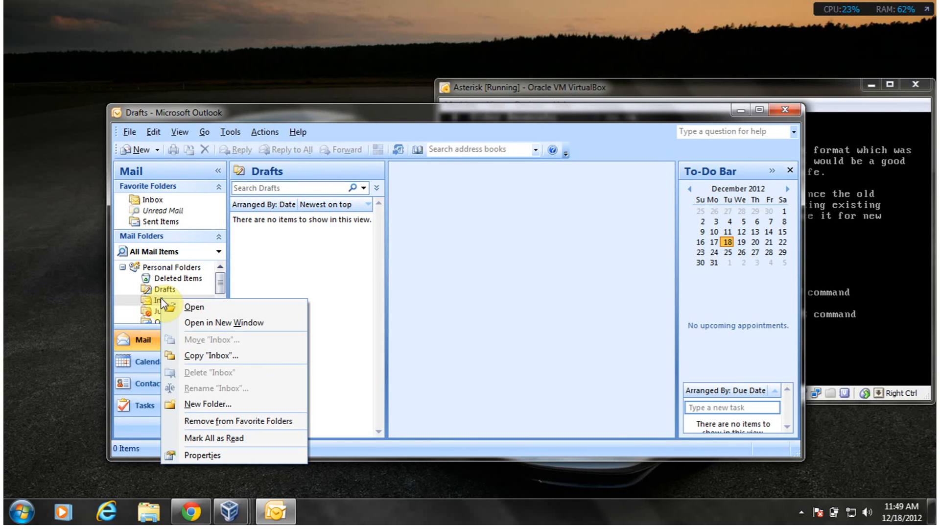
mouse_move(223, 424)
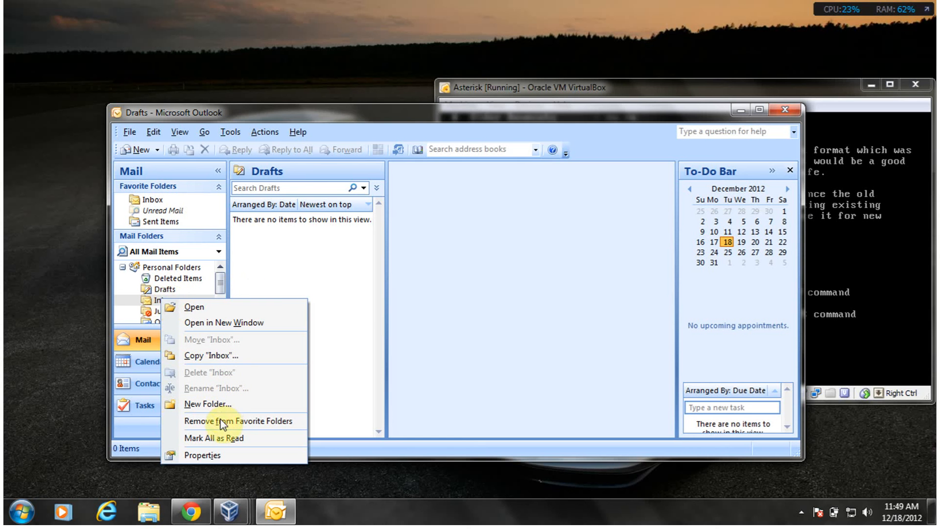
left_click(194, 307)
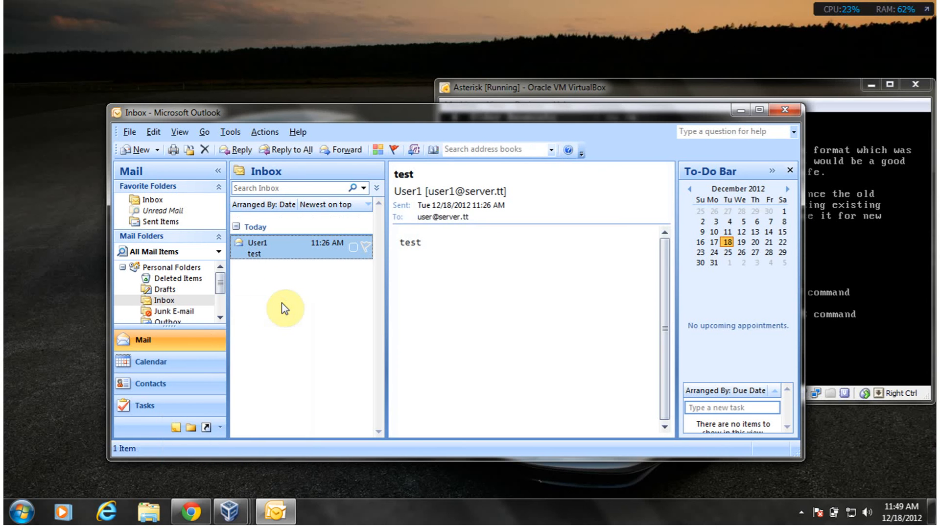
right_click(164, 300)
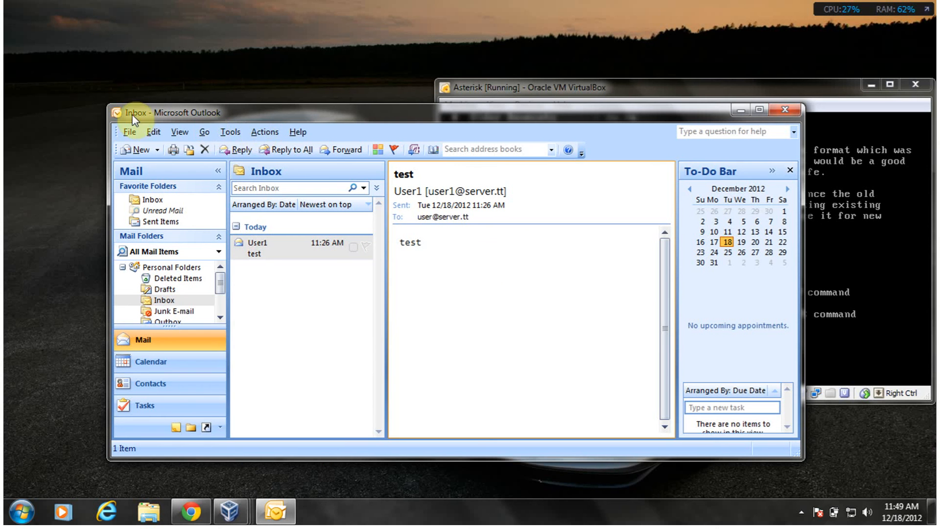
left_click(129, 132)
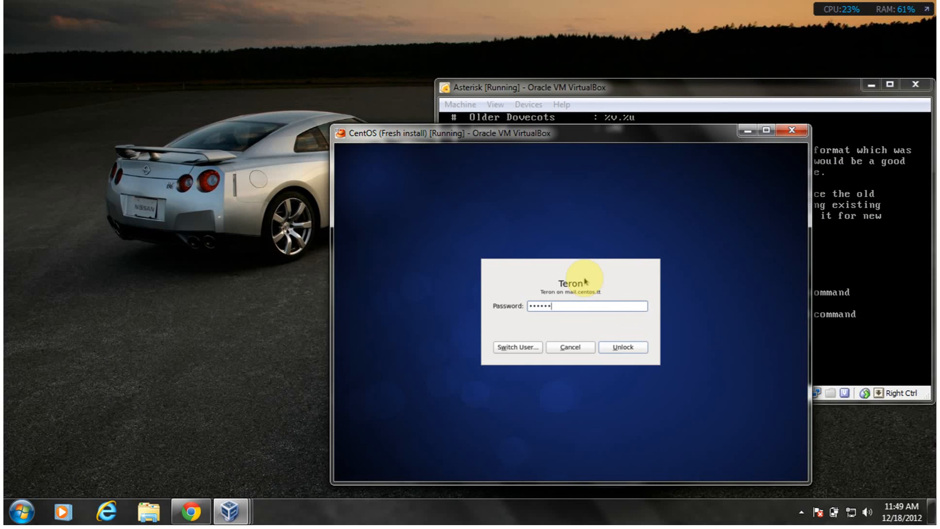
Unlock the CentOS desktop session and return to the Evolution mail window.
key("BackSpace")
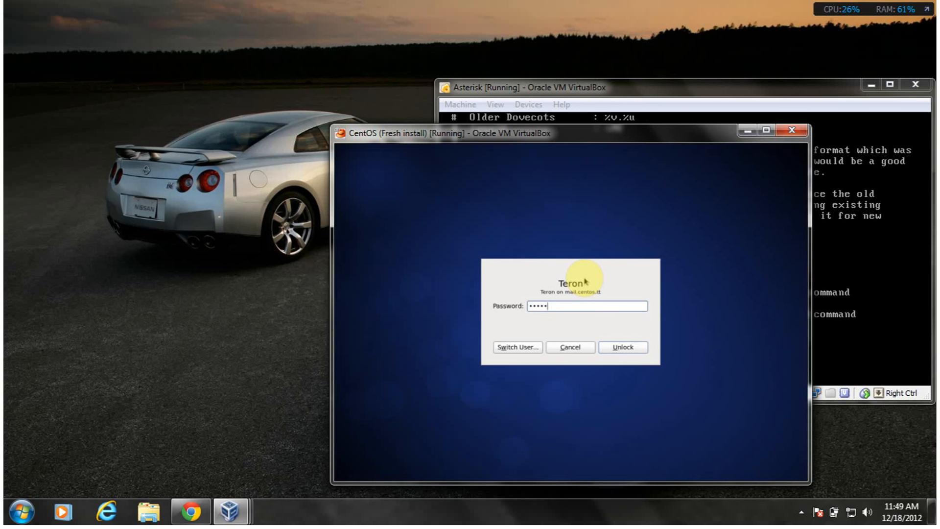
left_click(621, 346)
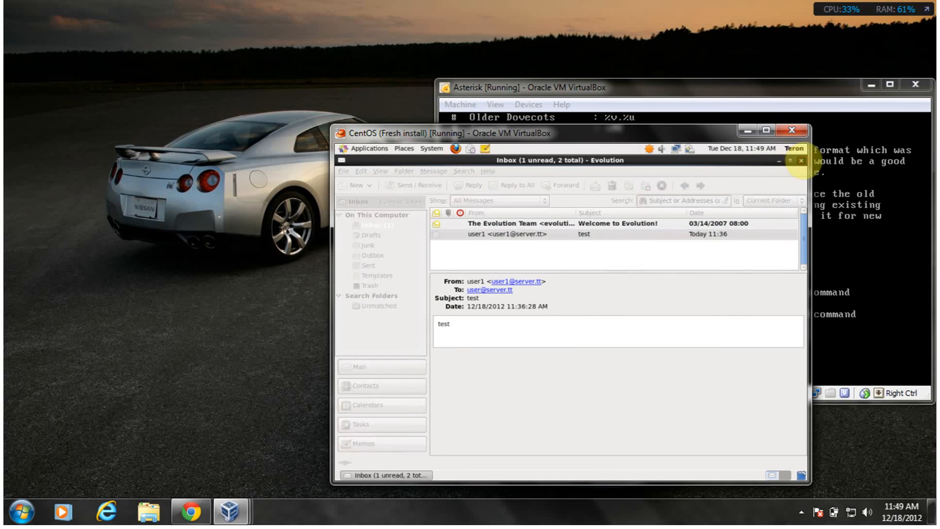
left_click(782, 159)
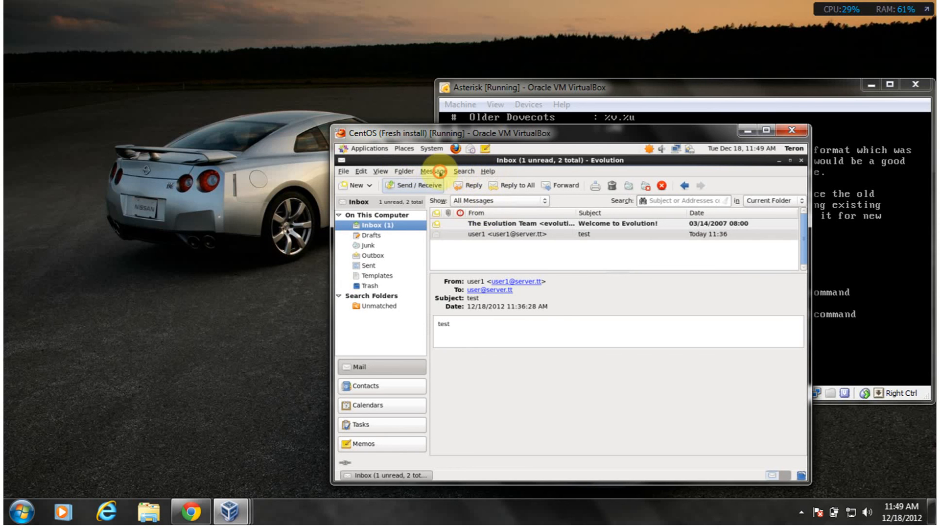
Delete the old user mail account from Evolution's preferences and confirm.
left_click(360, 170)
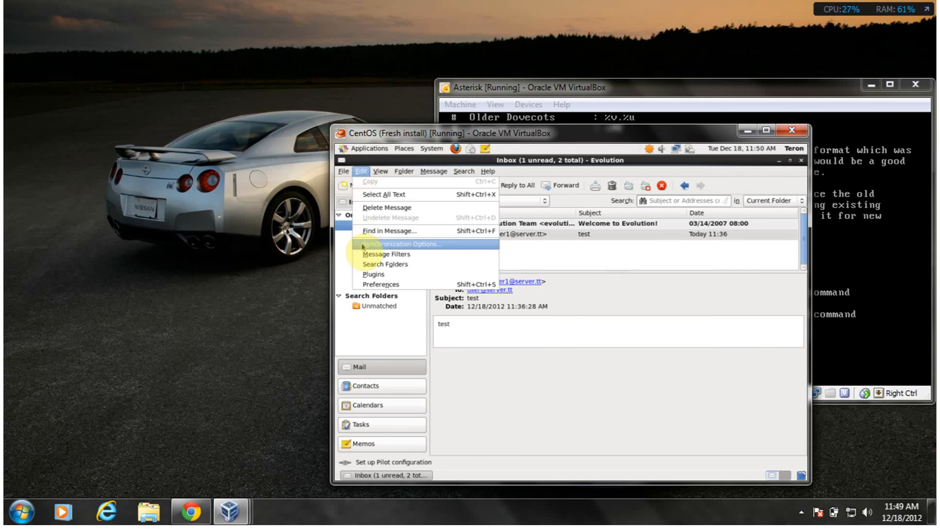
left_click(380, 283)
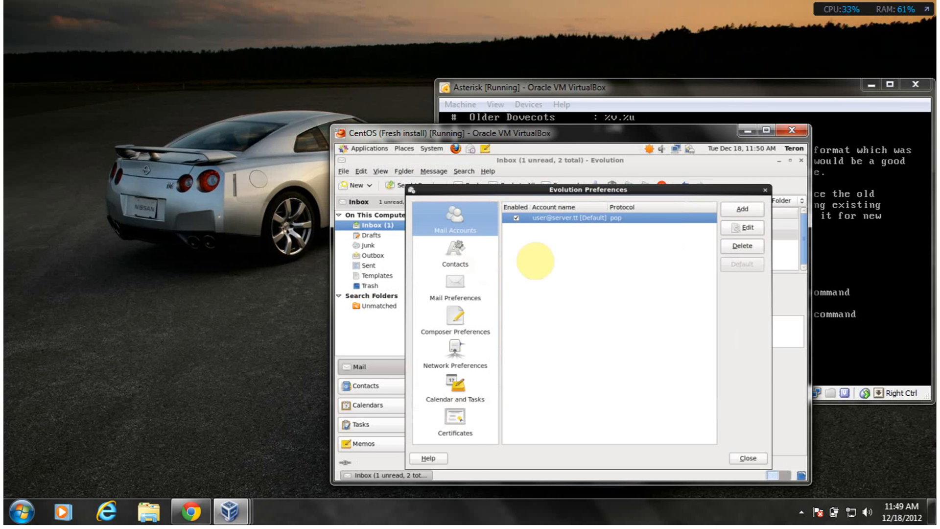
left_click(741, 246)
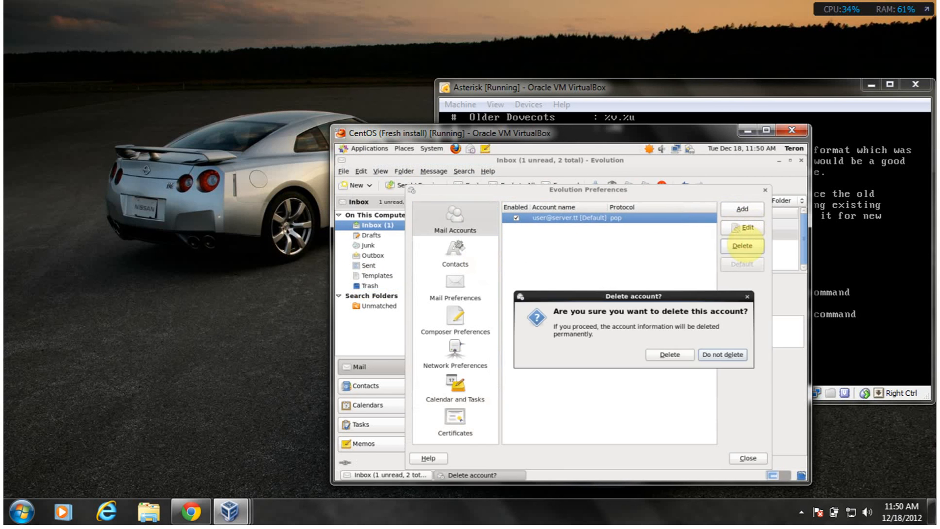
left_click(669, 354)
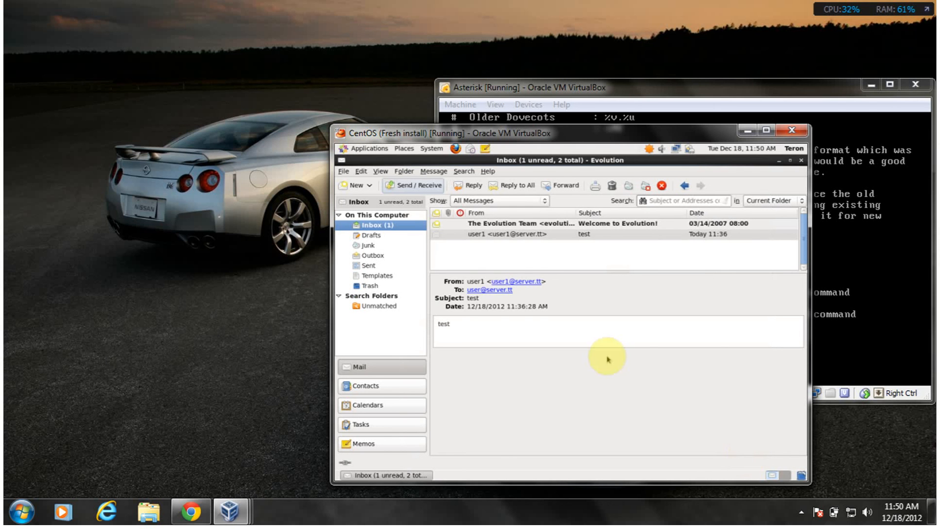
Reopen Evolution preferences and begin adding a new mail account.
right_click(359, 224)
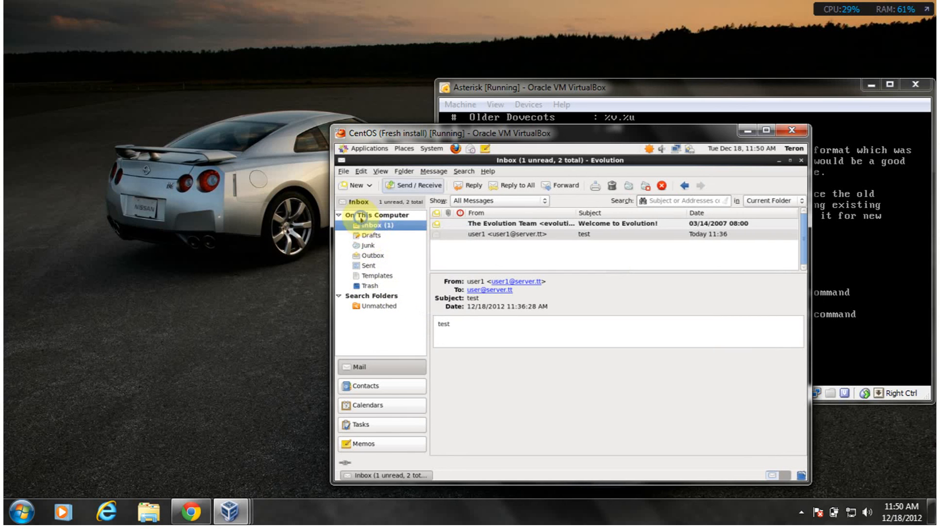
right_click(370, 224)
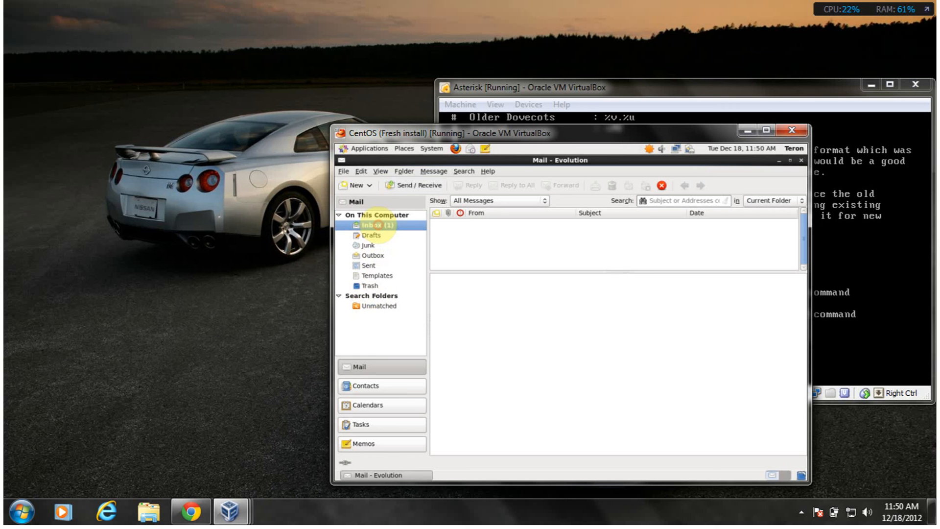
left_click(417, 185)
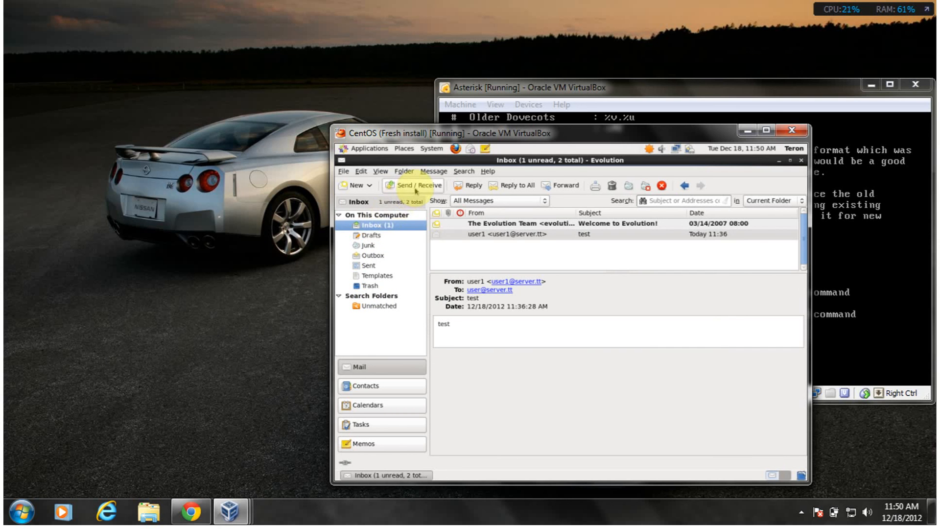
left_click(360, 171)
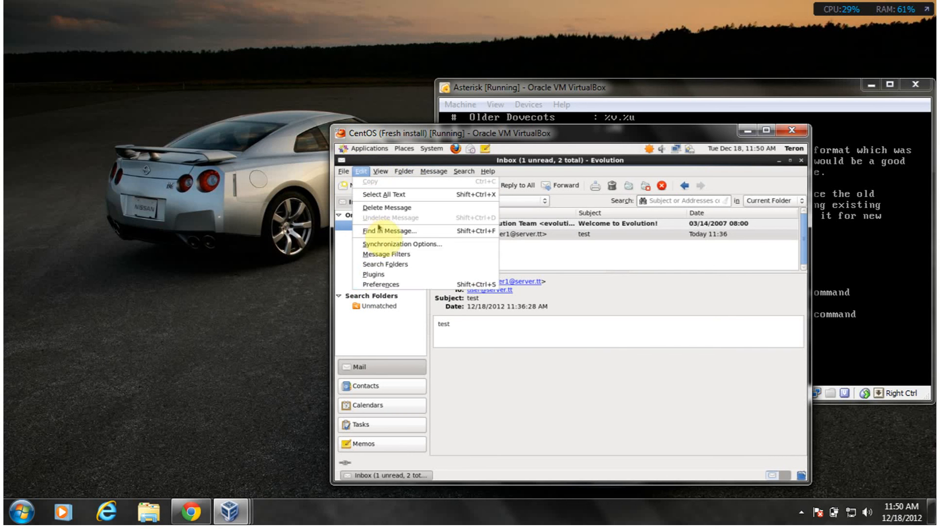
left_click(380, 284)
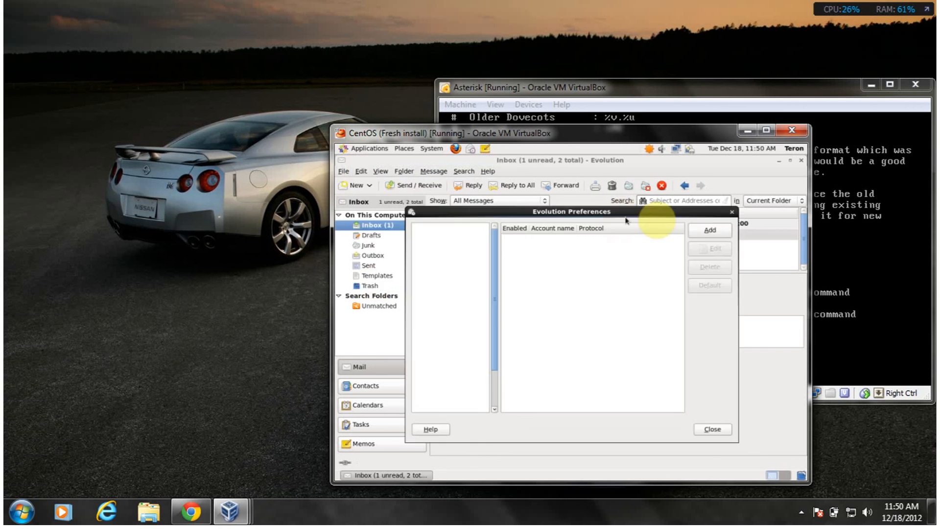
left_click(708, 229)
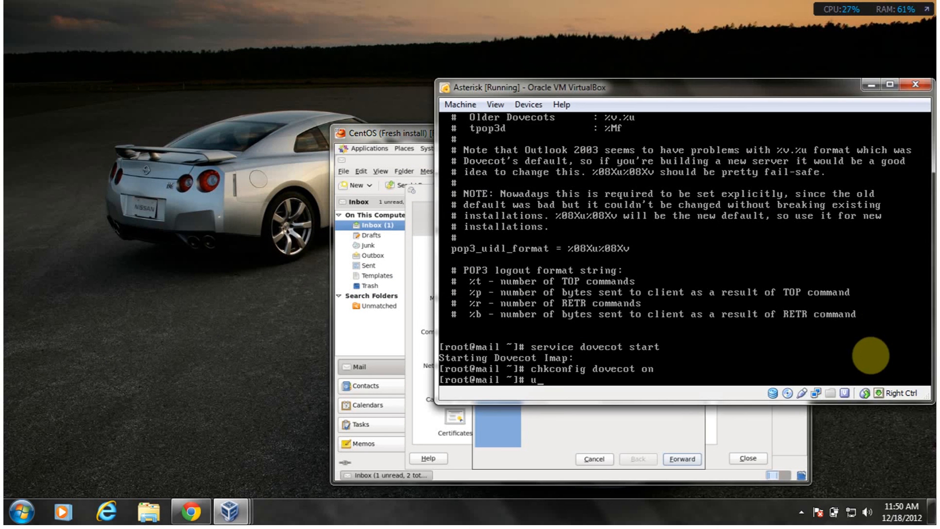
Create the first new system user with useradd and set its password.
type("seradd")
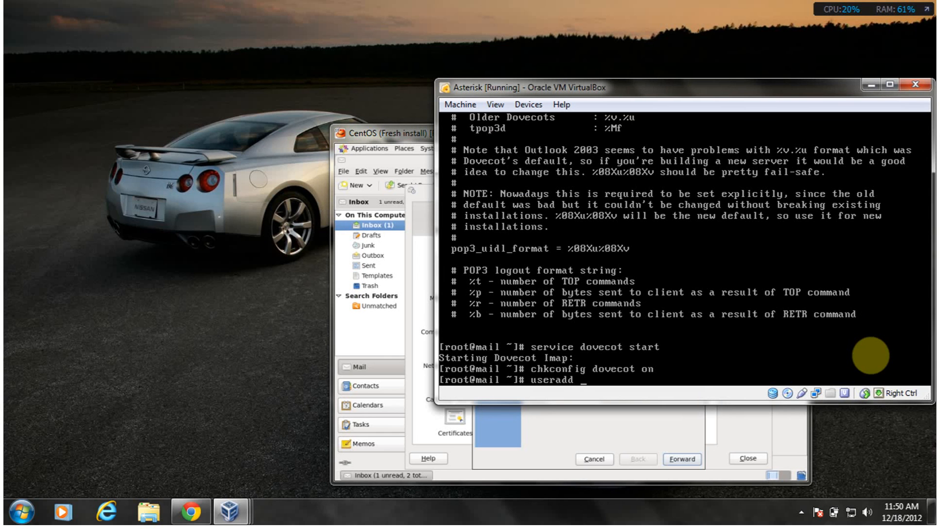
type("user2")
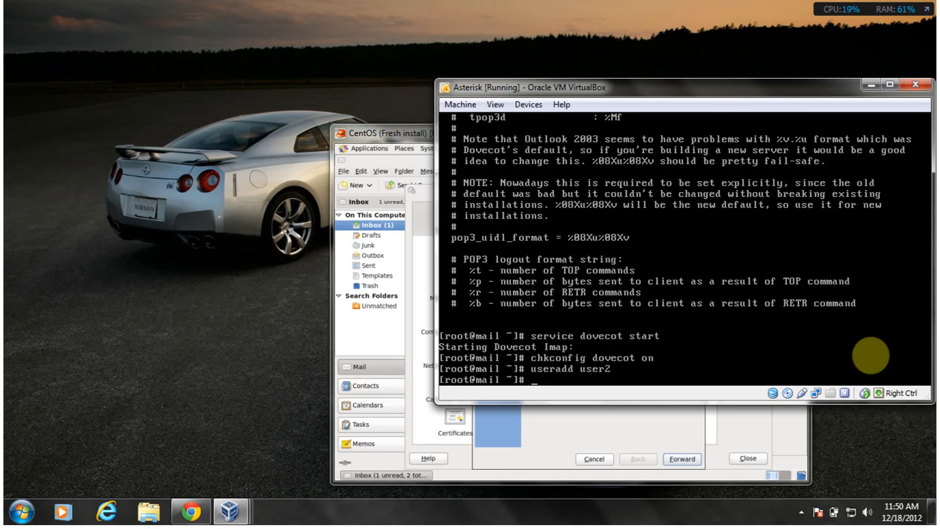
type("passwd")
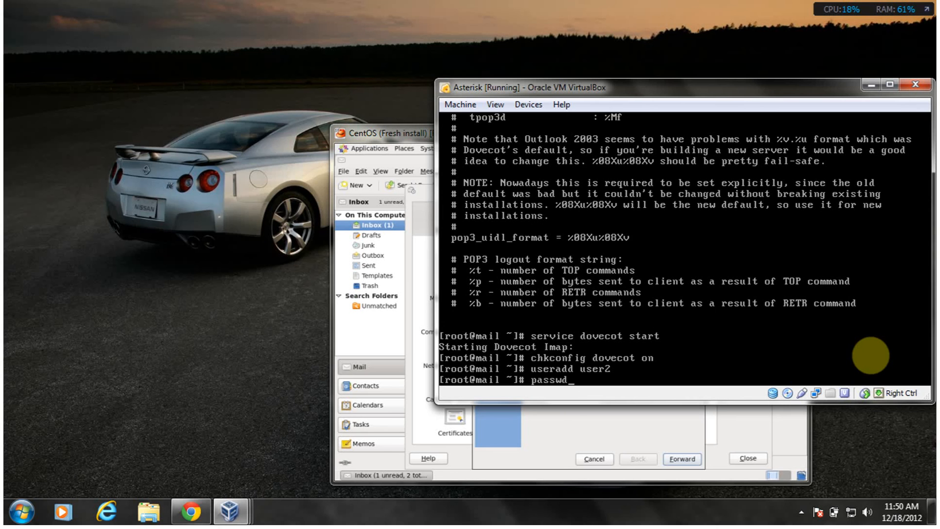
type("user2")
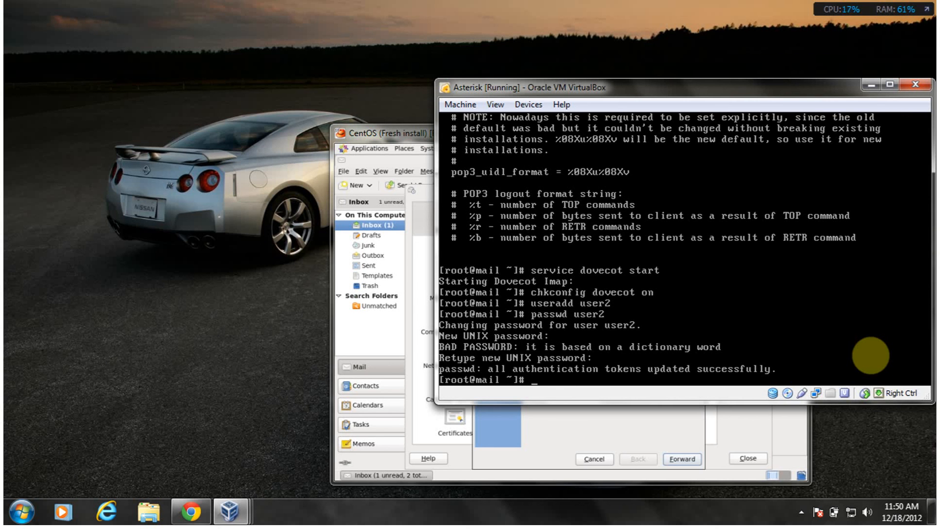
Create system user user2 with useradd and set its password.
type("useradd user2")
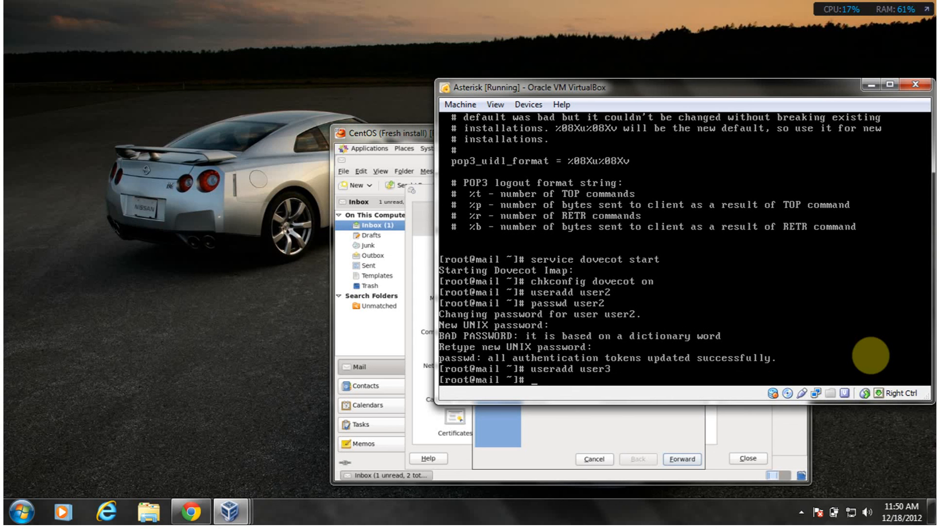
type("passwd user2")
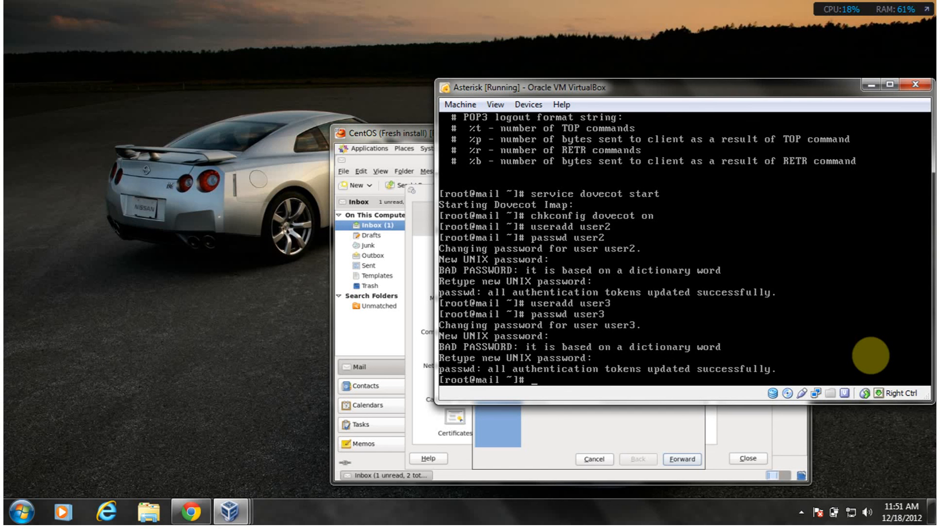
mouse_move(859, 415)
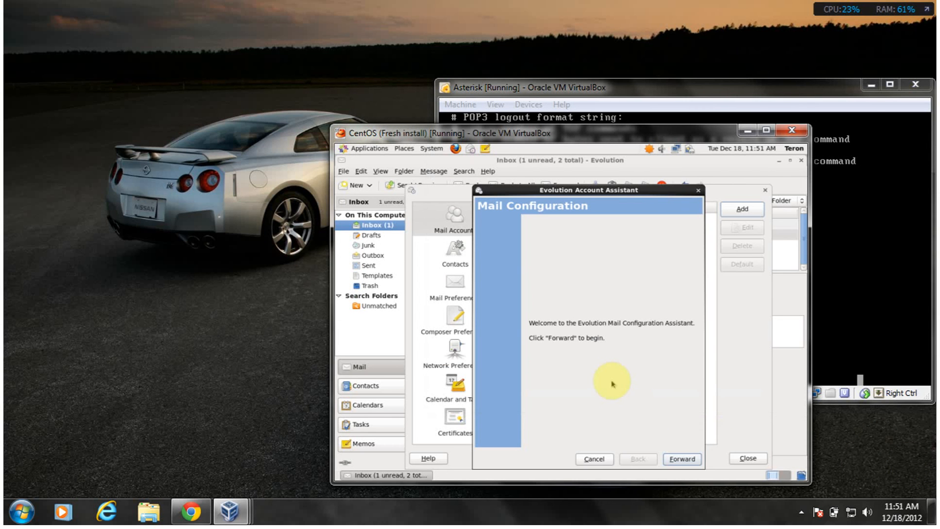
left_click(681, 458)
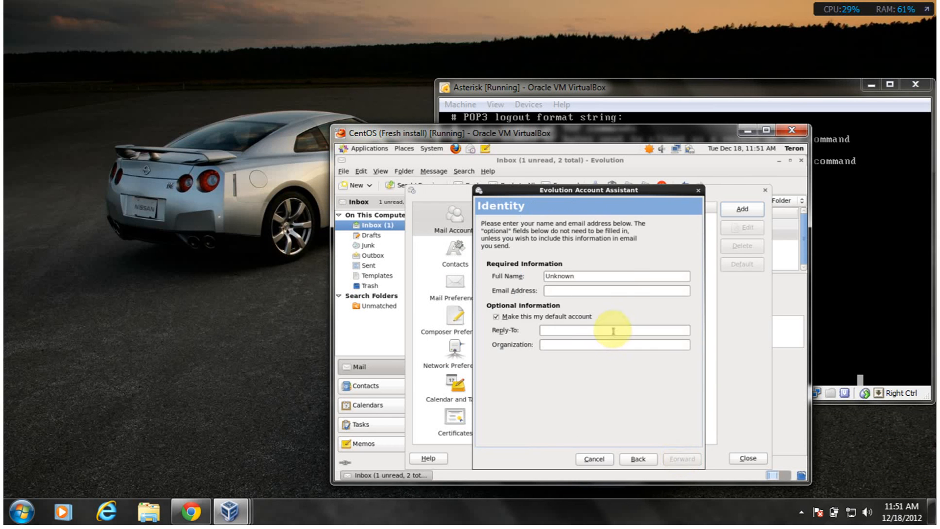
triple_click(615, 276)
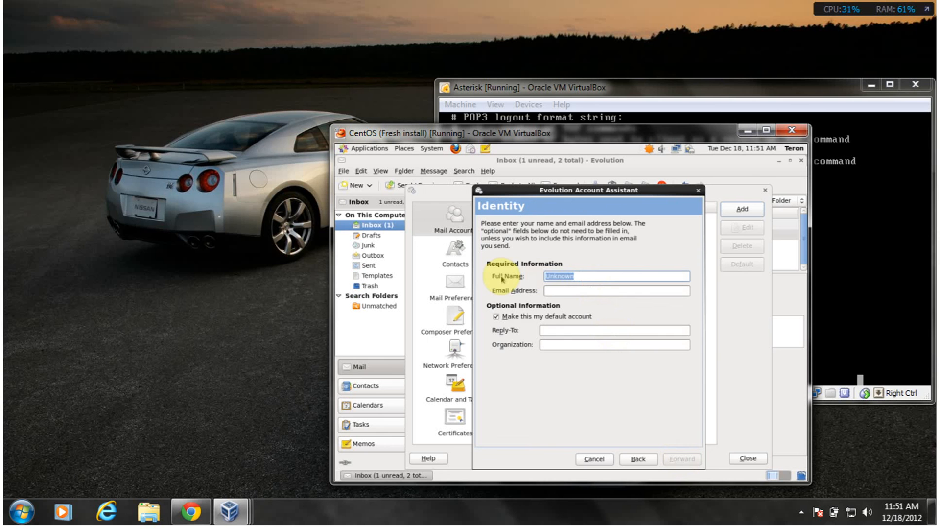
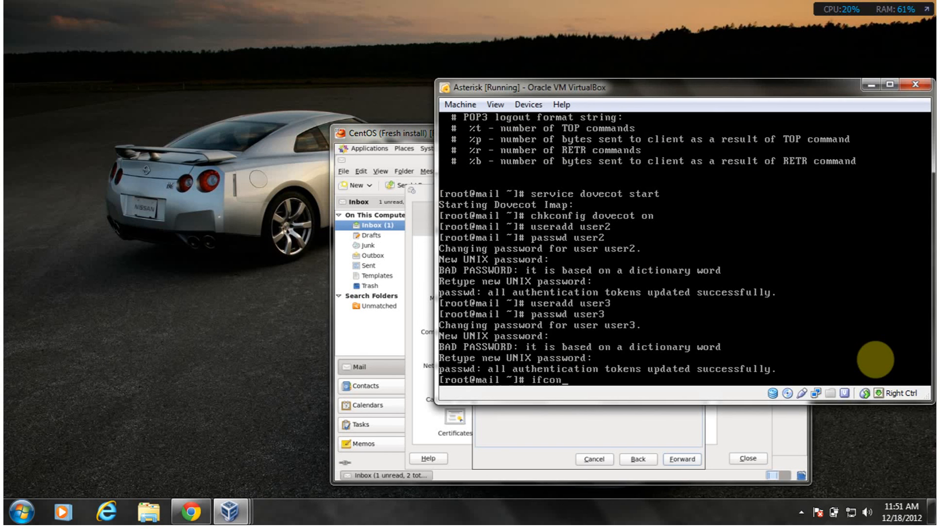
type("fig eth0")
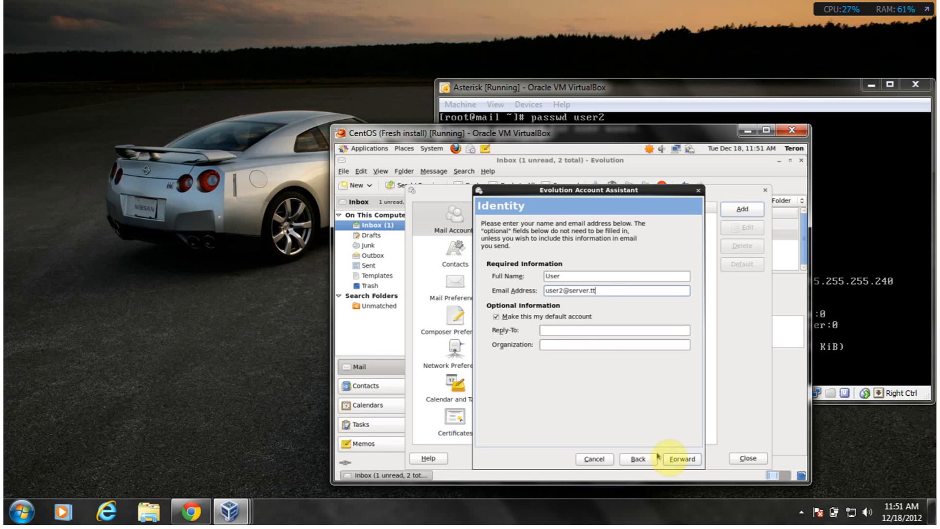
left_click(680, 458)
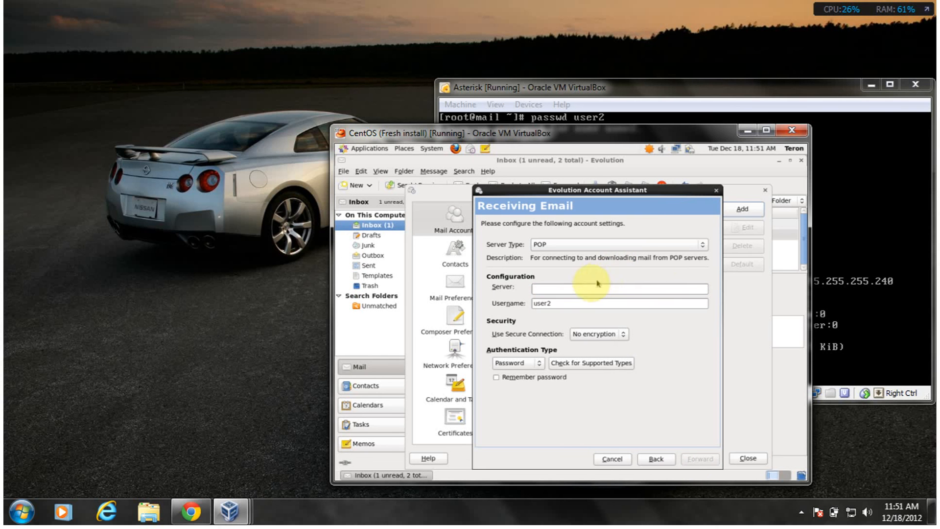
Set incoming POP server 192.168.2.14 and keep plain password authentication after checking supported types.
left_click(618, 288)
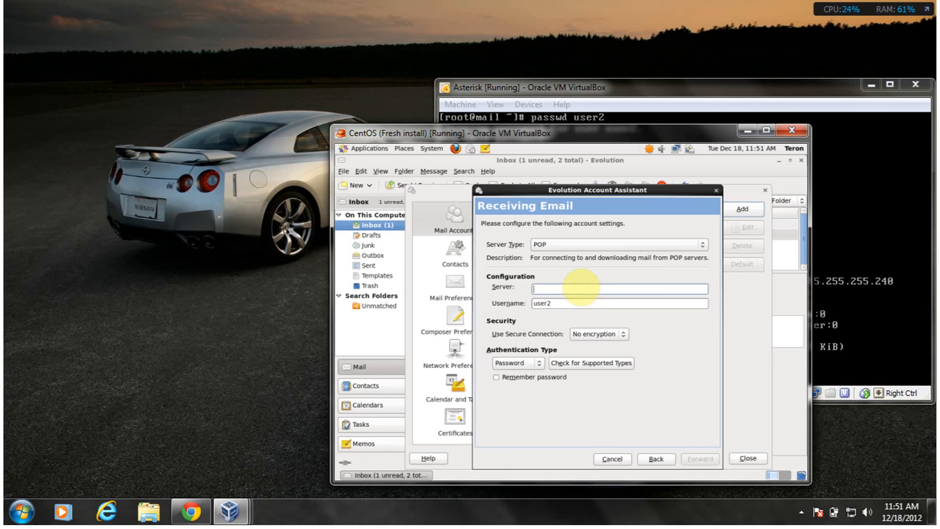
type("192.168.2.14")
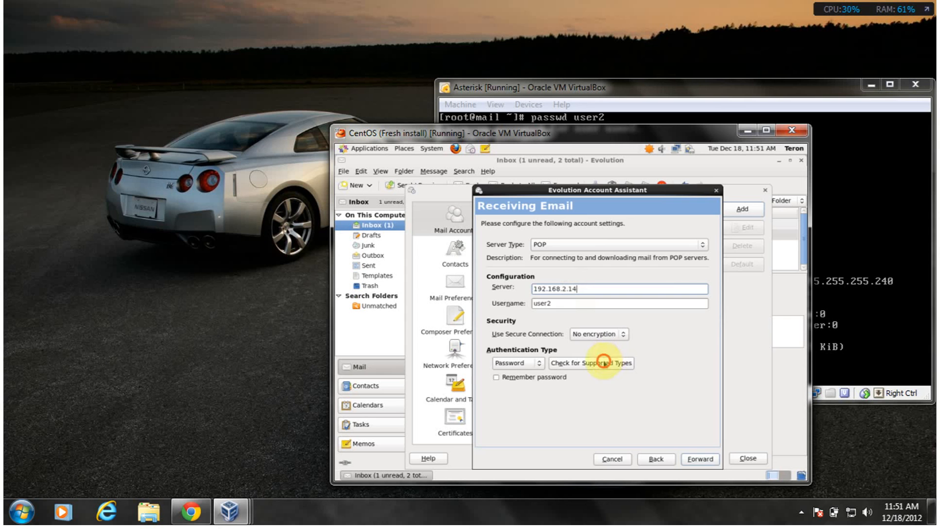
left_click(516, 362)
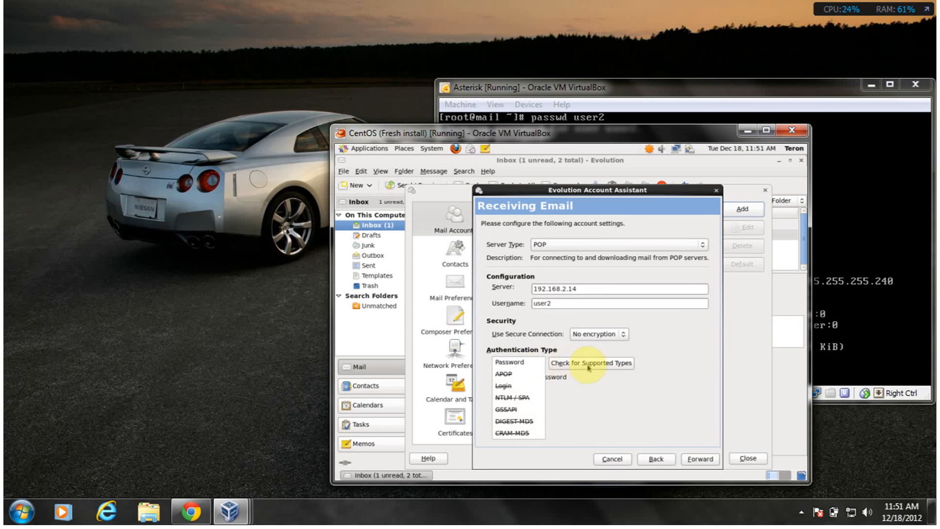
left_click(509, 363)
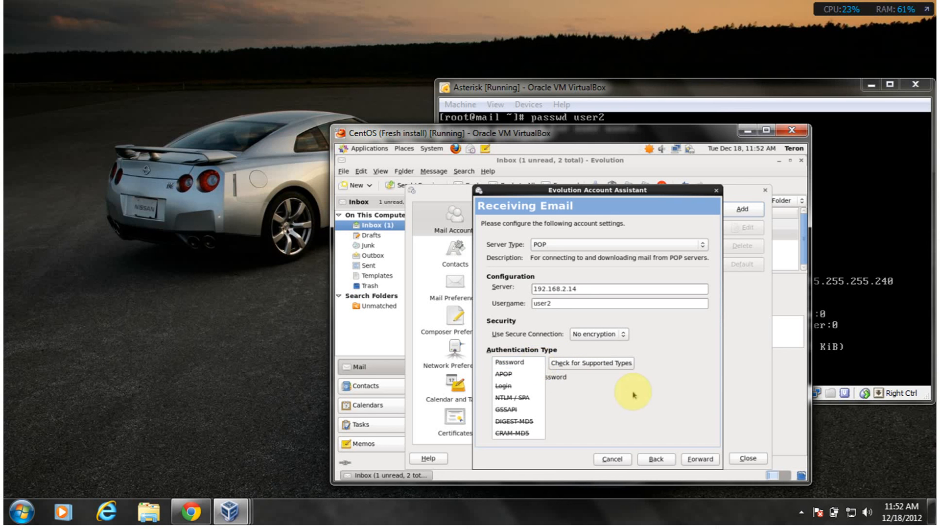
left_click(518, 362)
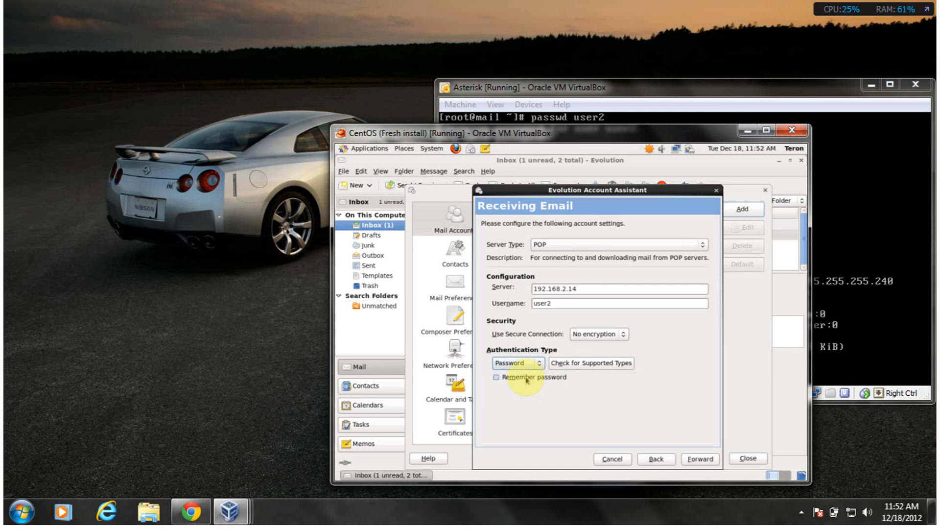
Enable remembering the password and continue to the receiving options.
left_click(497, 377)
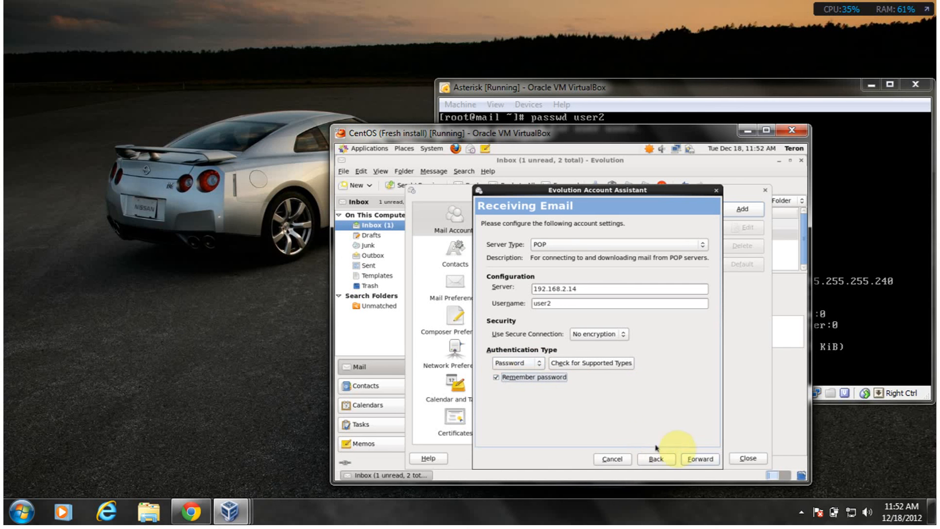
left_click(699, 458)
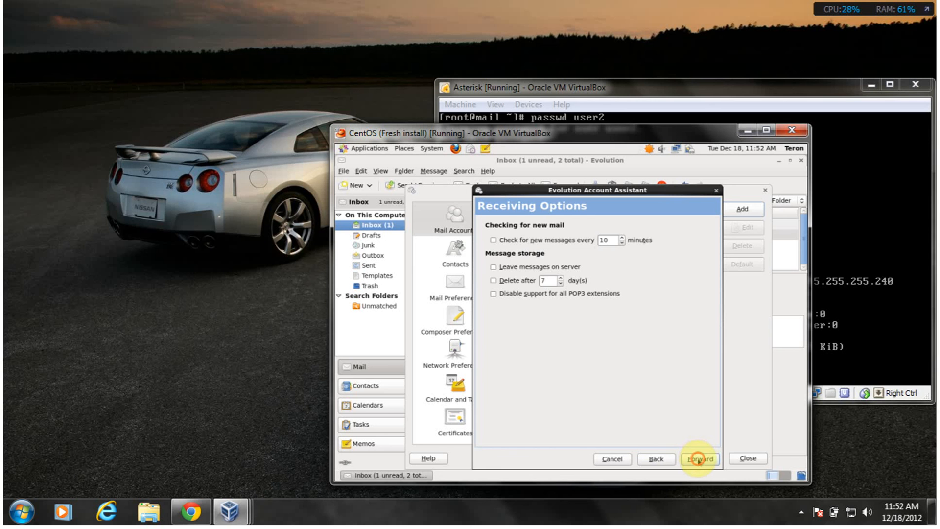
Set outgoing SMTP server 192.168.2.14 with authentication left off.
left_click(698, 458)
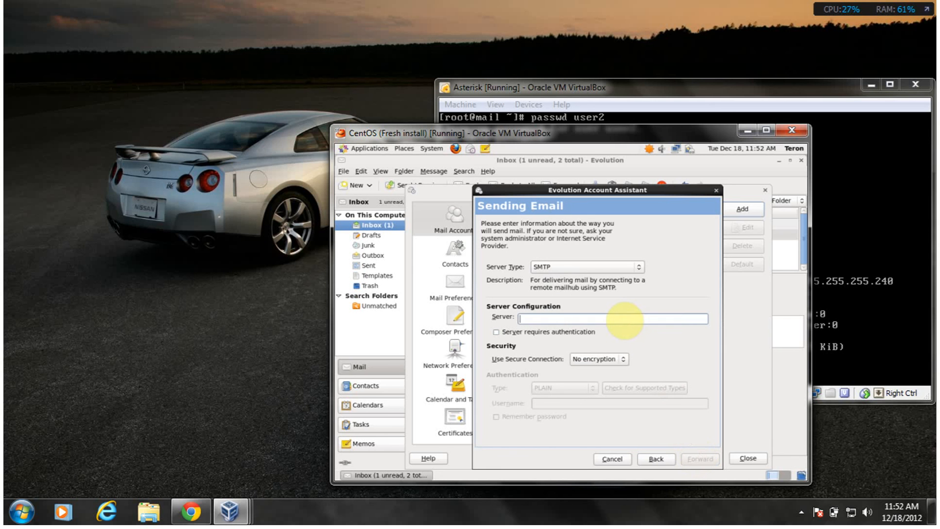
type("192.168.2.14")
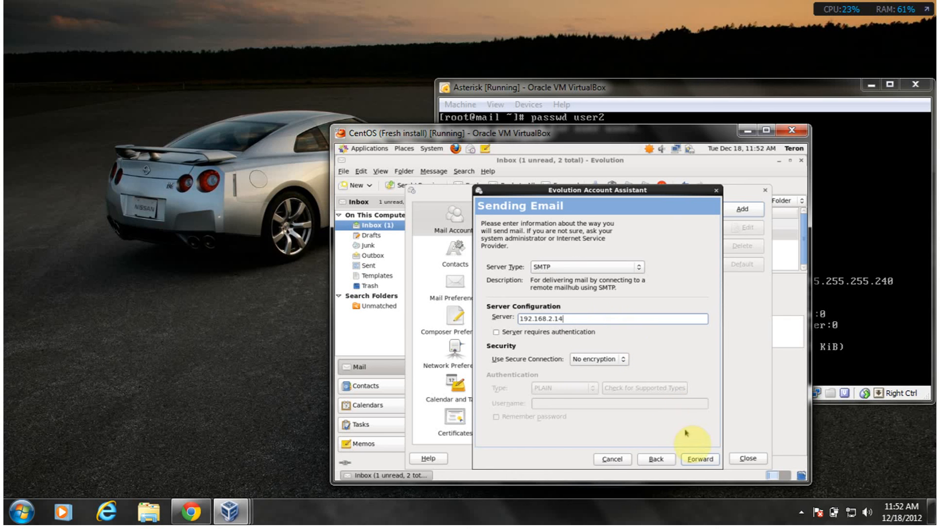
mouse_move(664, 436)
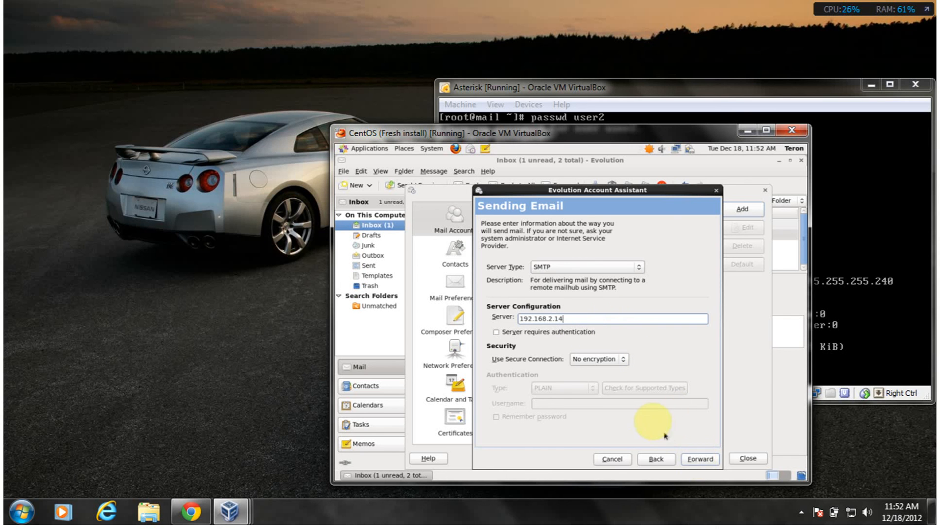
left_click(495, 332)
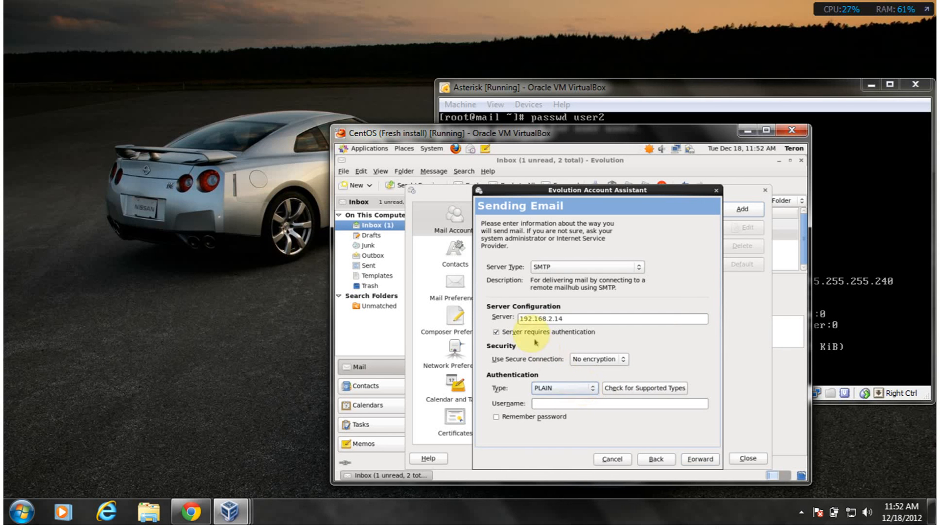
left_click(496, 332)
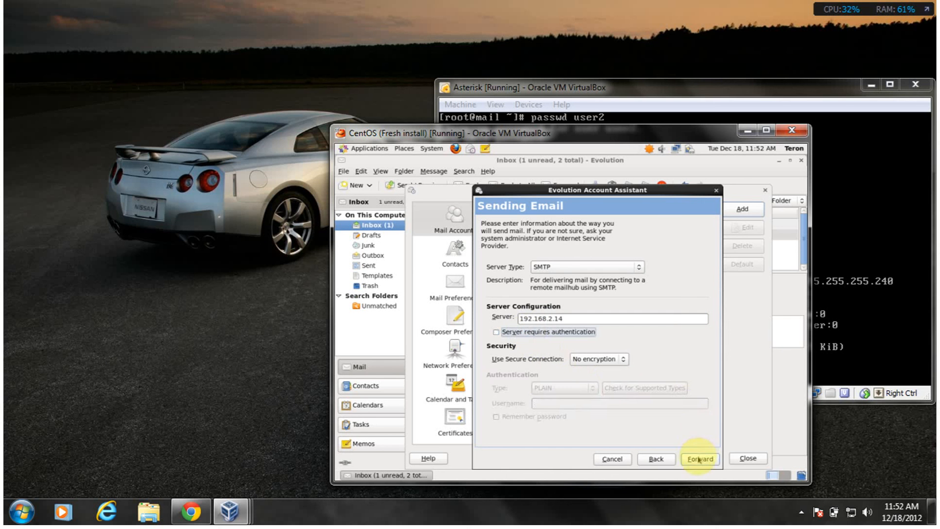
left_click(698, 458)
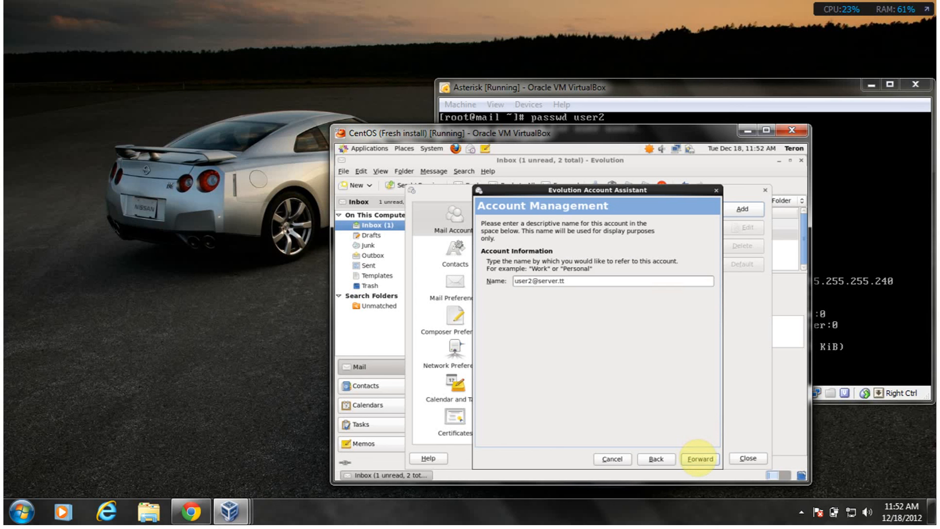
left_click(698, 458)
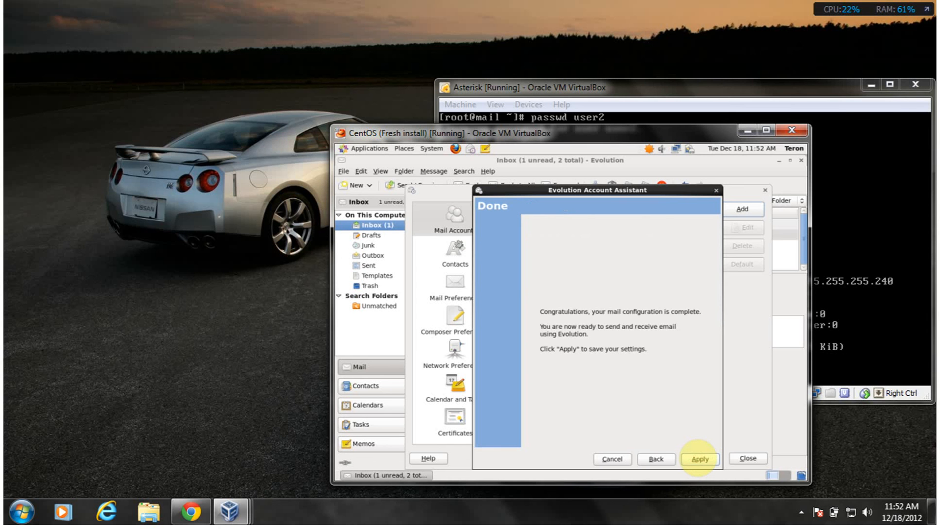
left_click(698, 458)
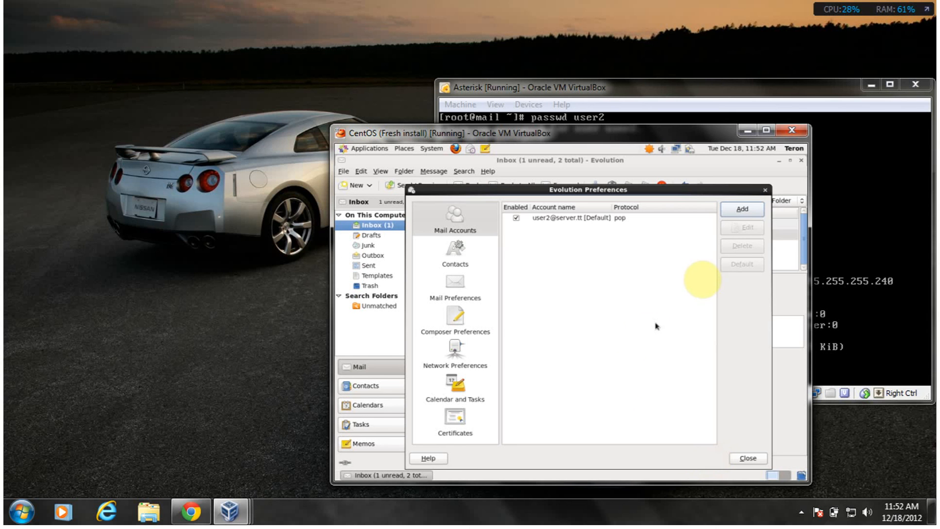
left_click(746, 457)
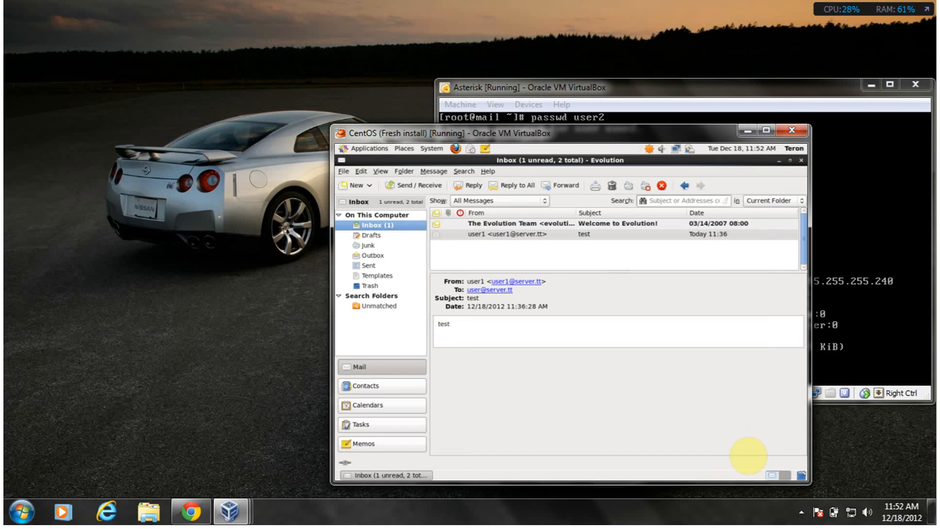
mouse_move(293, 508)
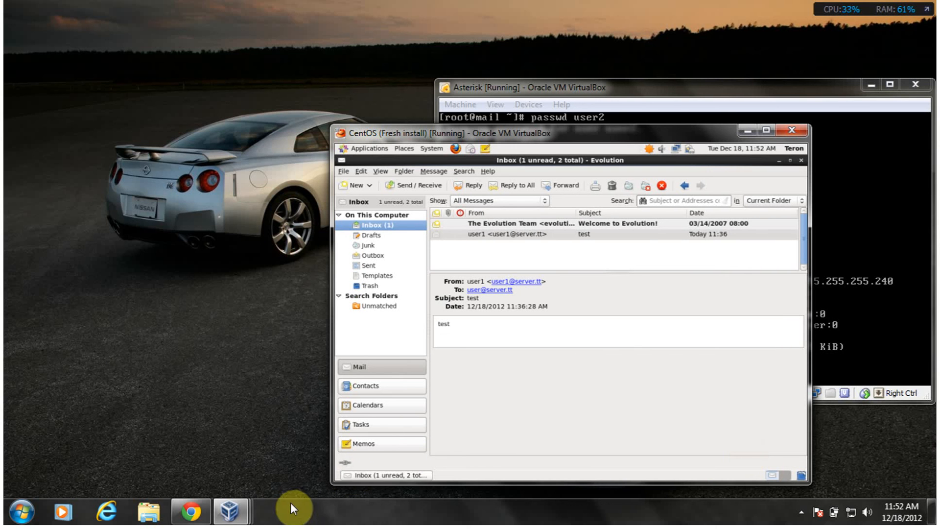
Launch Outlook and delete the old test message from the inbox.
left_click(23, 511)
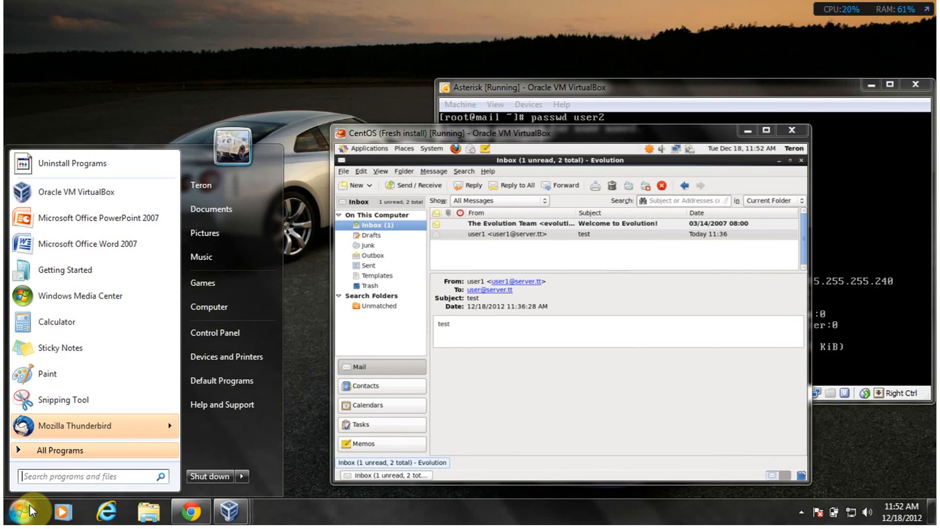
type("outl")
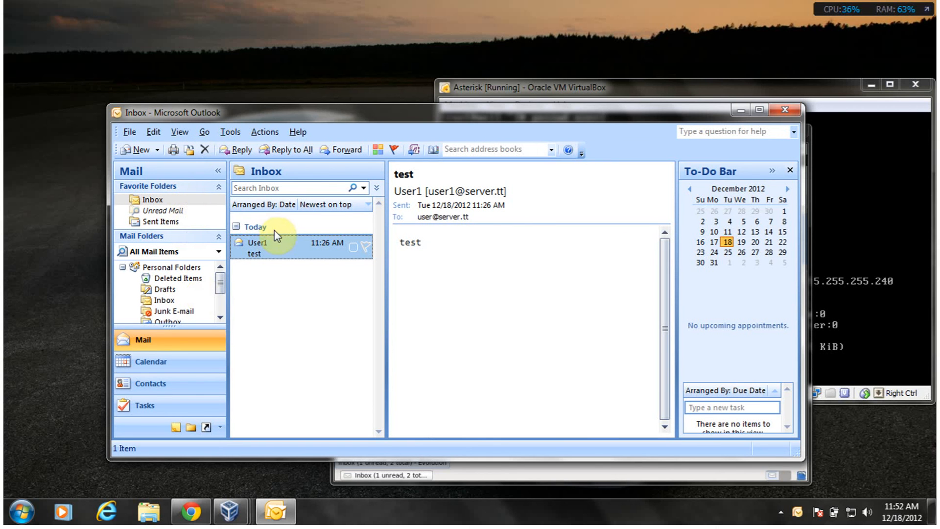
right_click(258, 246)
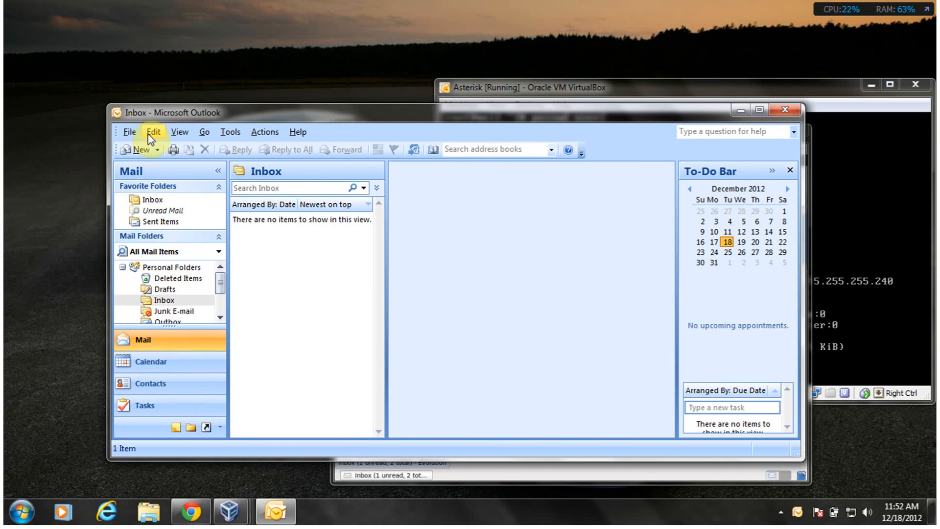
Start adding a new manually configured Internet e-mail account via Account Settings.
left_click(129, 132)
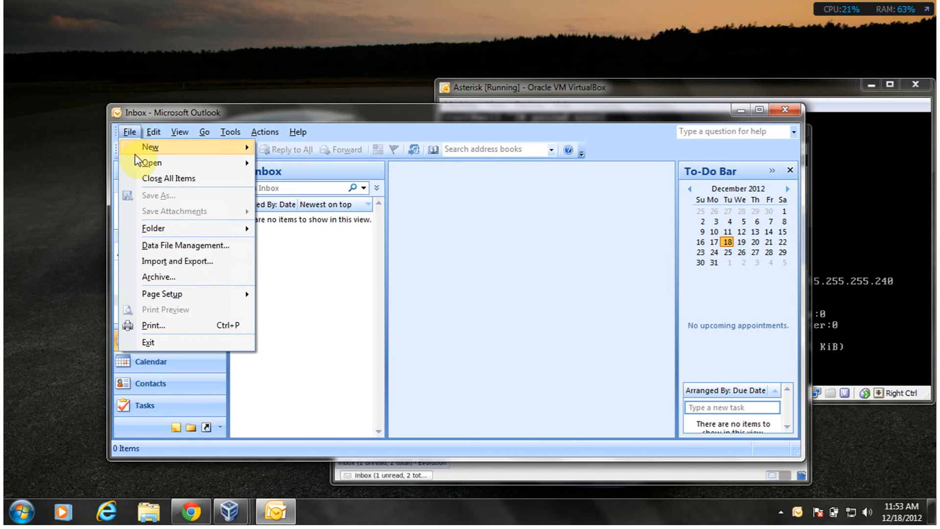
left_click(230, 132)
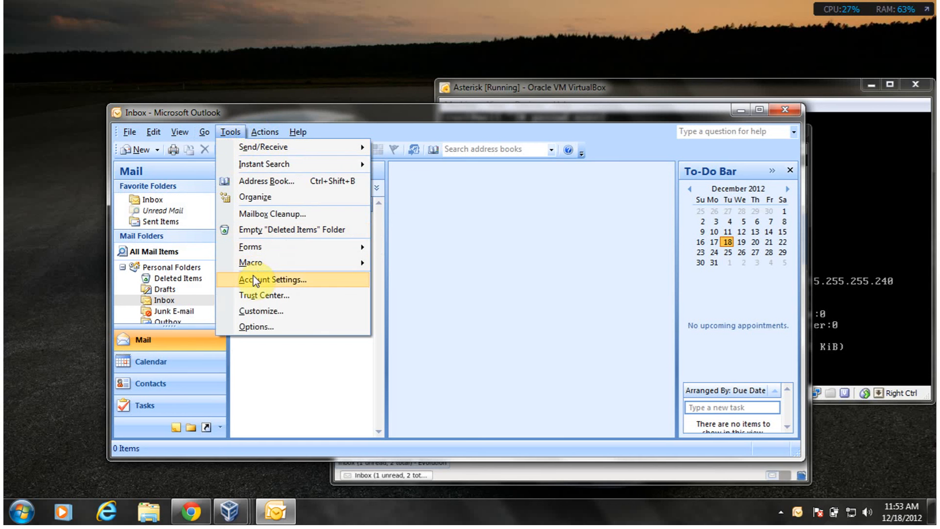
left_click(274, 279)
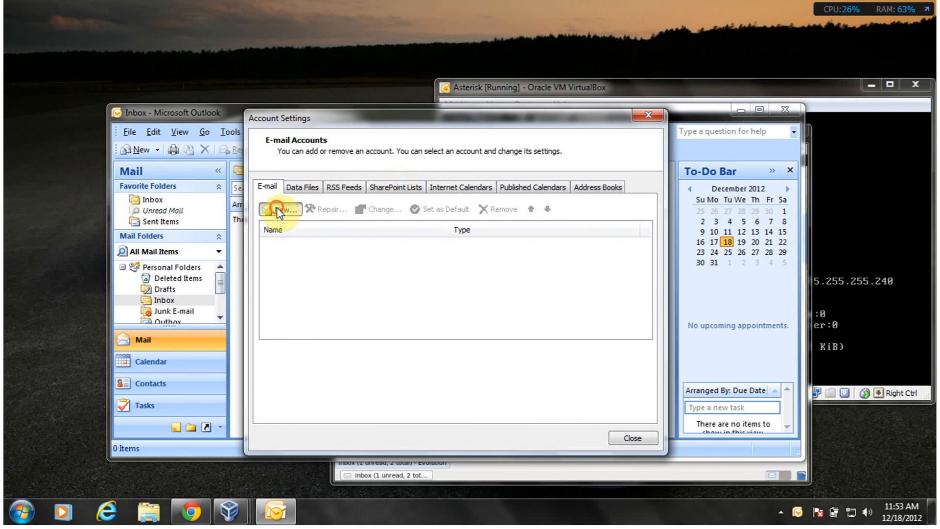
left_click(282, 208)
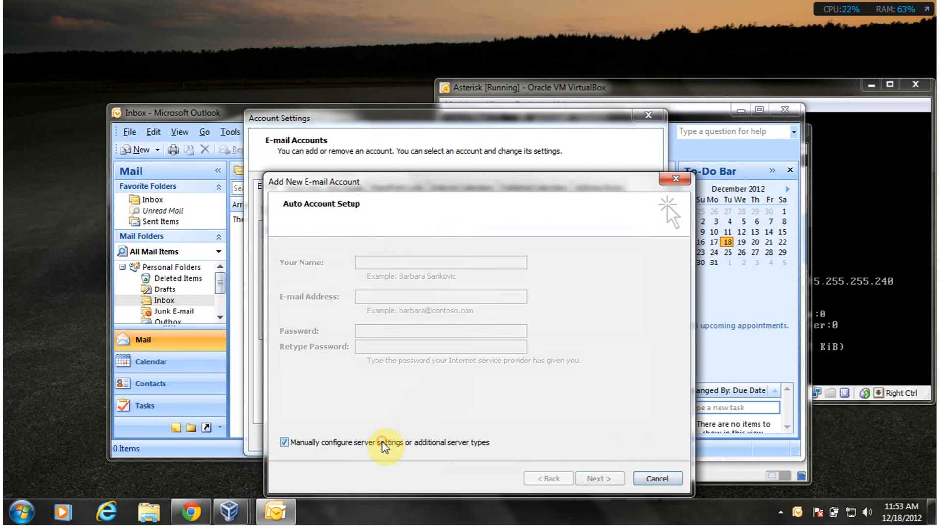
left_click(598, 478)
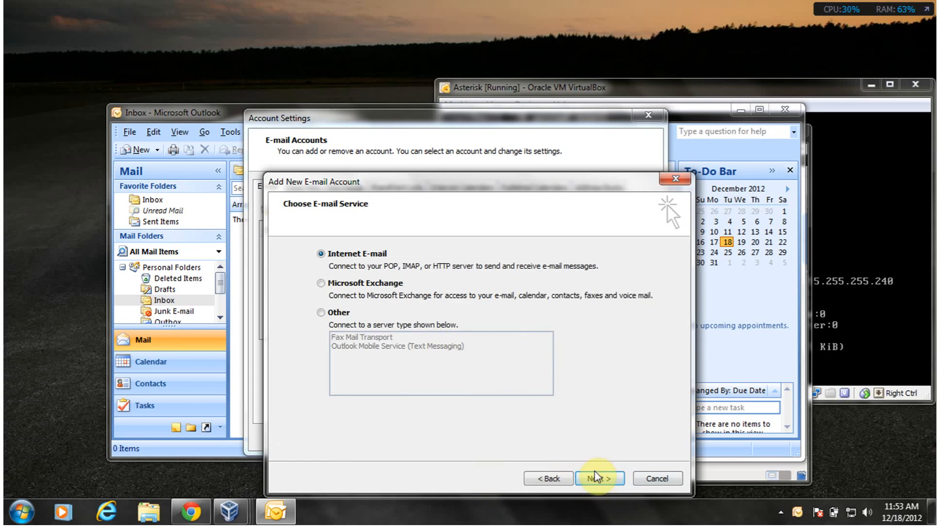
left_click(599, 478)
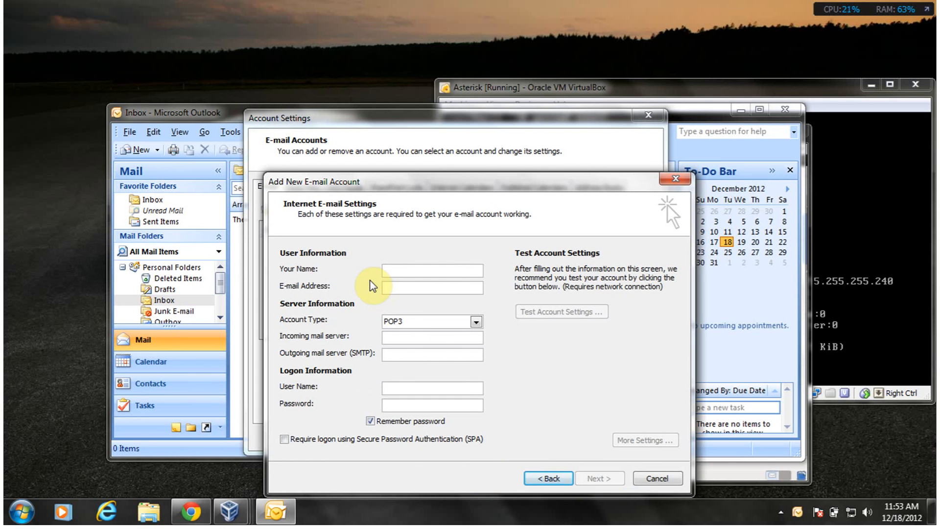
type("User")
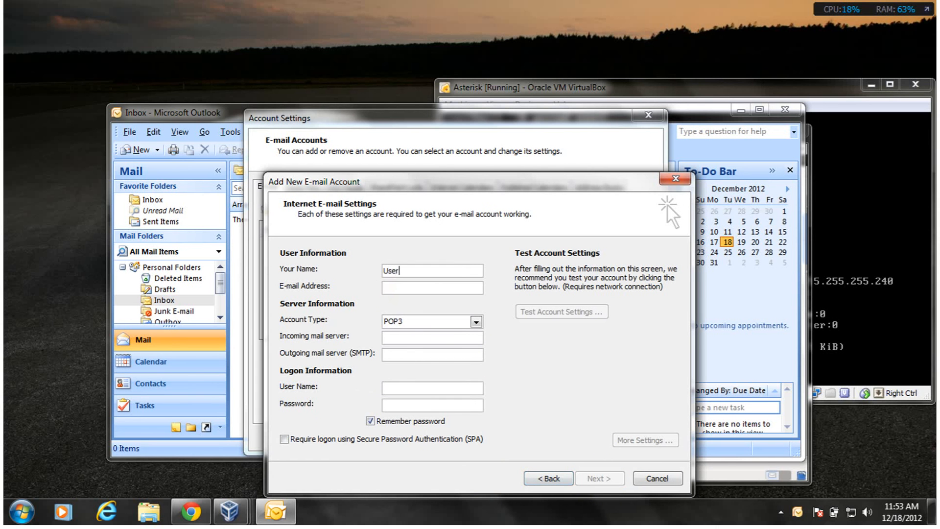
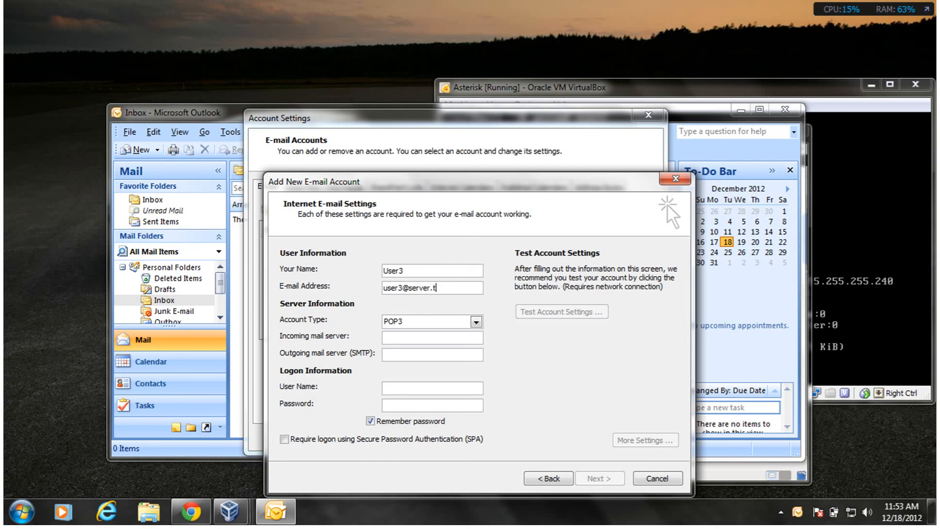
type("192")
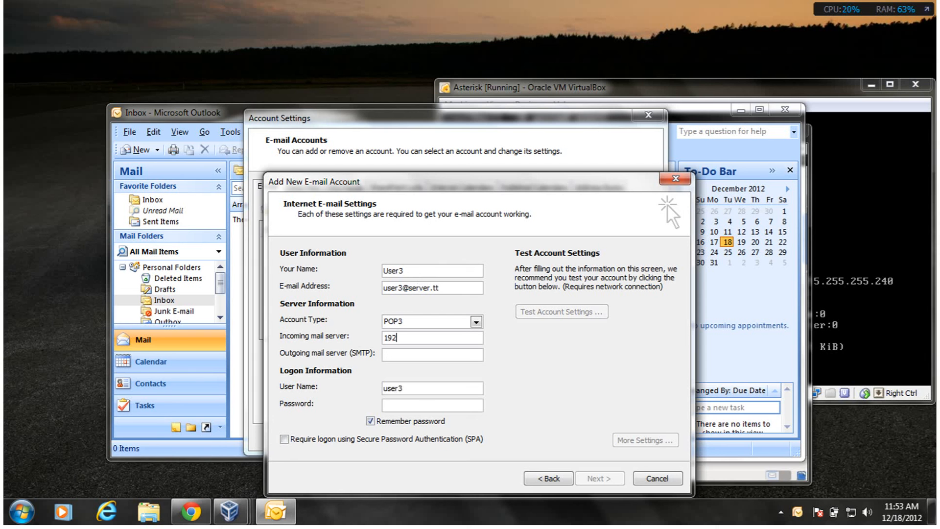
type(".168.2.14")
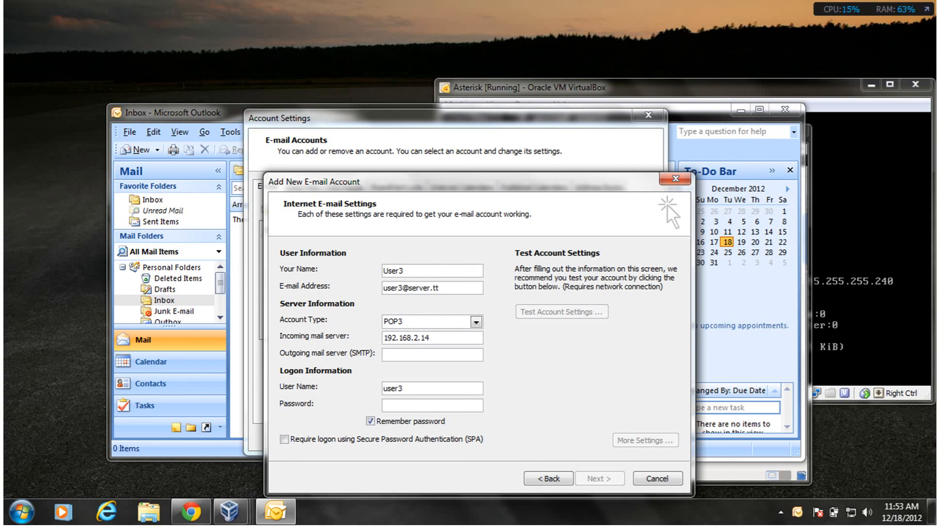
type("192.168.2.14")
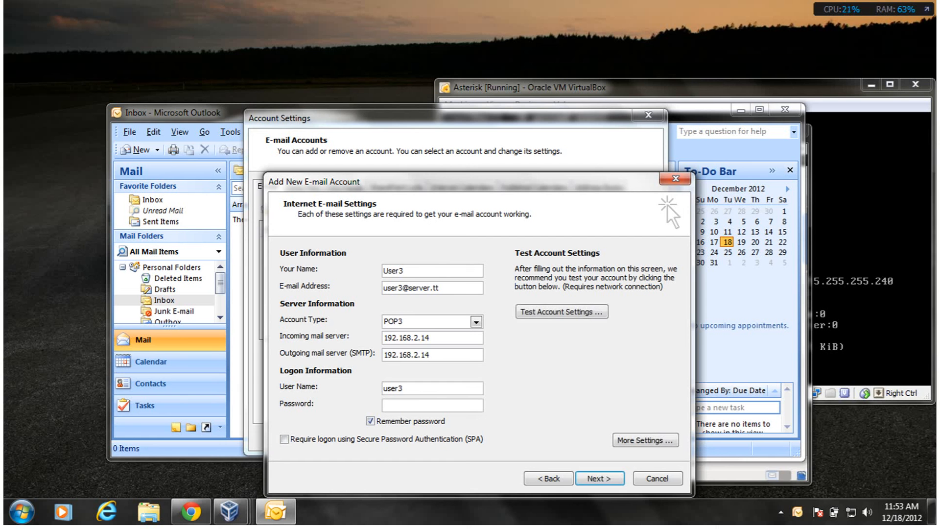
type("***")
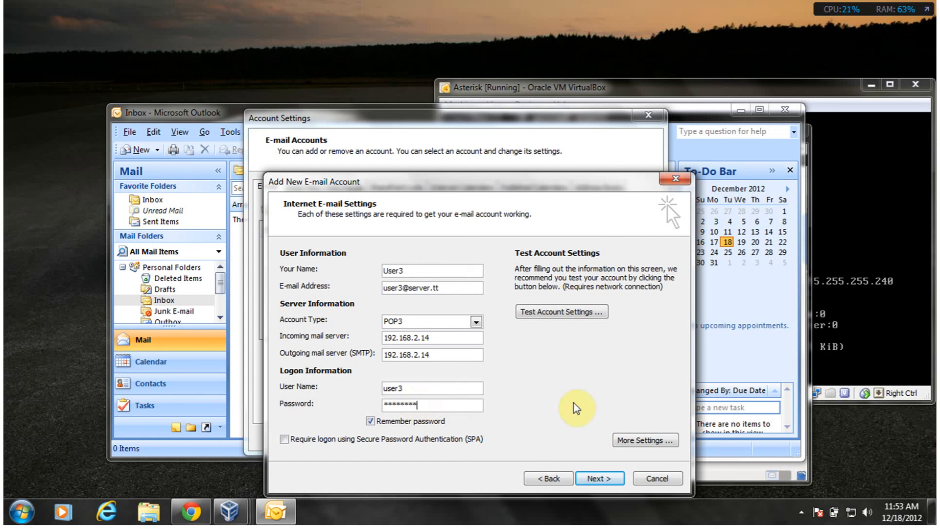
Pass the account settings test, finish adding the account and close Account Settings.
left_click(559, 311)
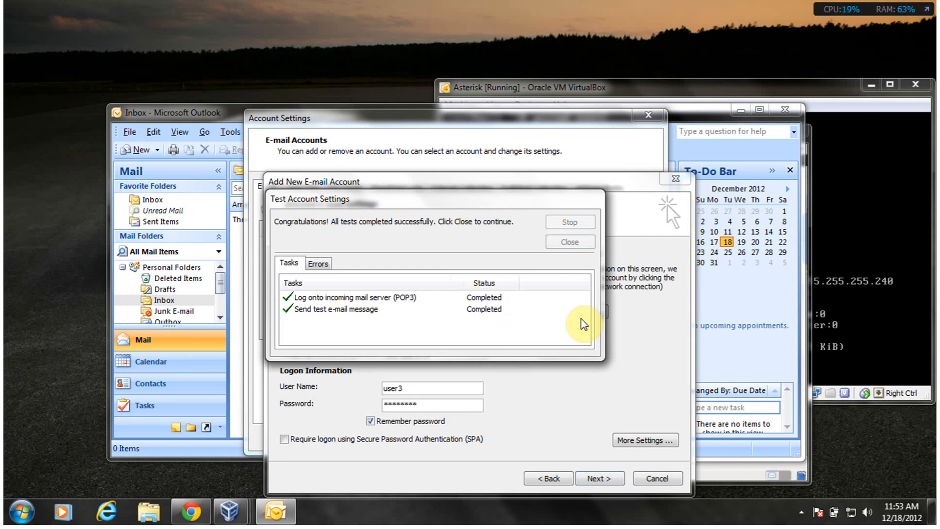
left_click(567, 241)
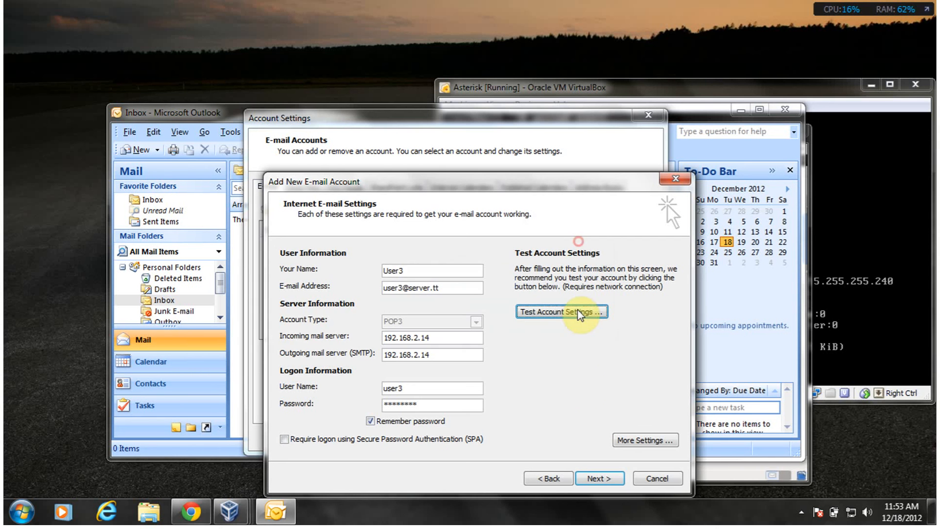
left_click(599, 478)
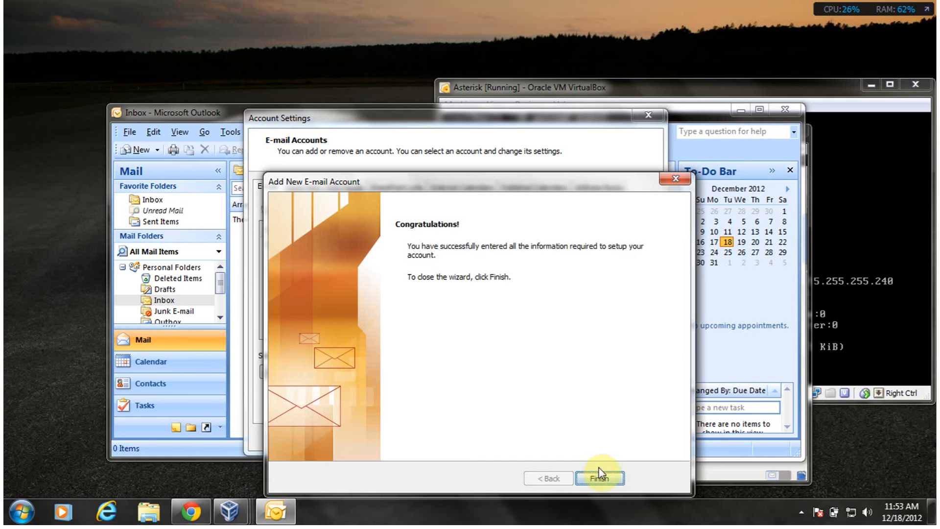
left_click(600, 478)
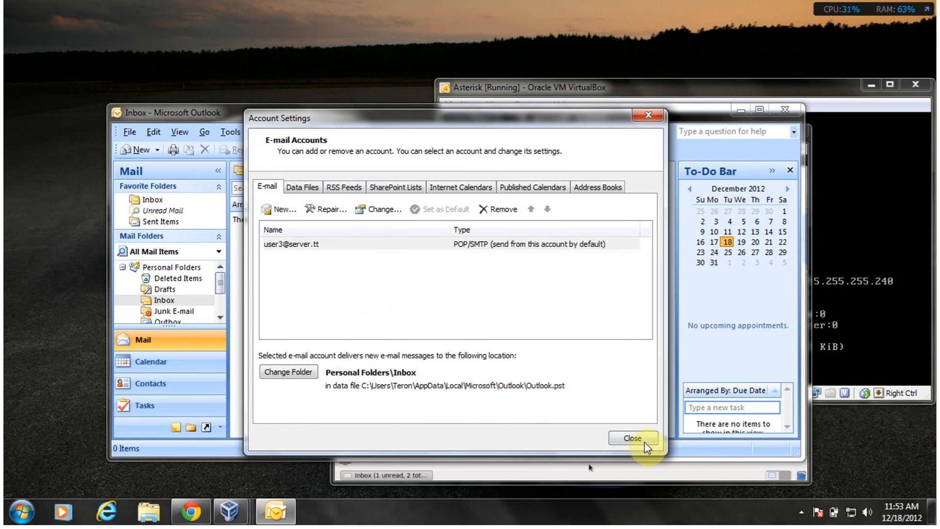
left_click(634, 438)
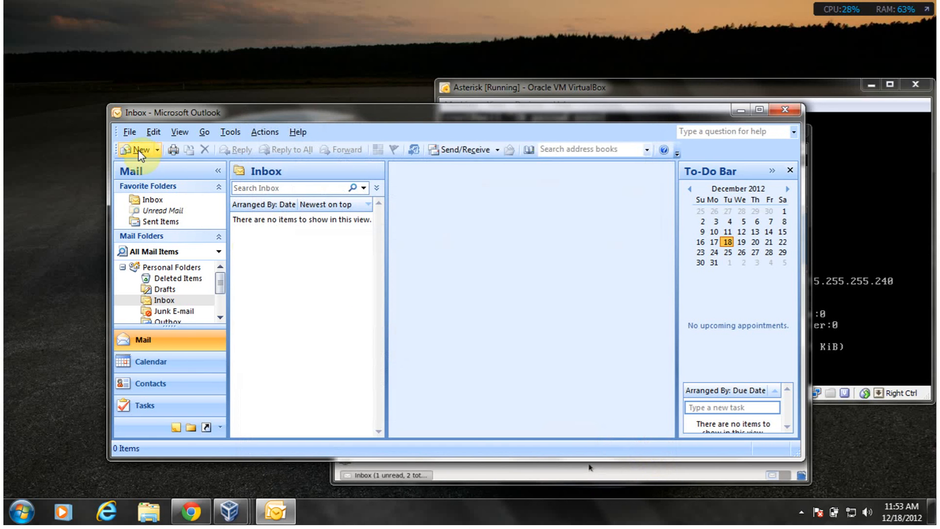
left_click(135, 149)
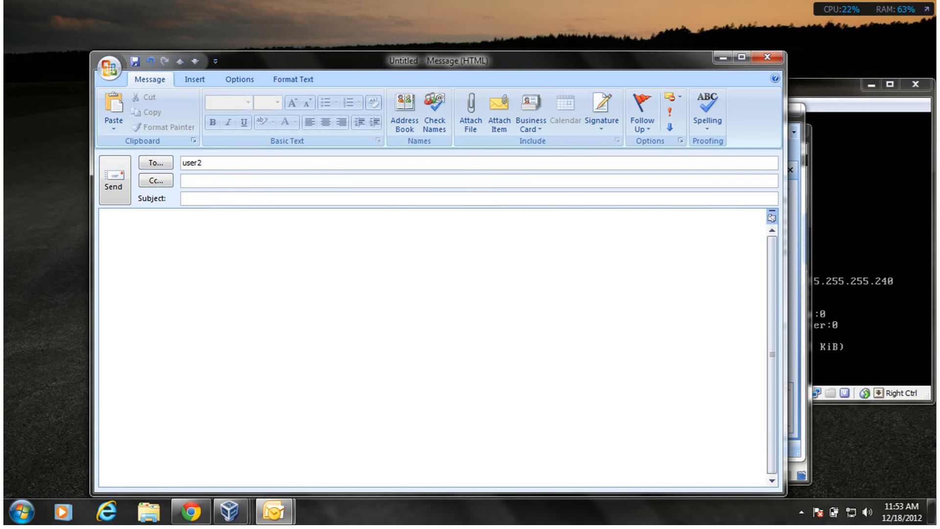
type("@server")
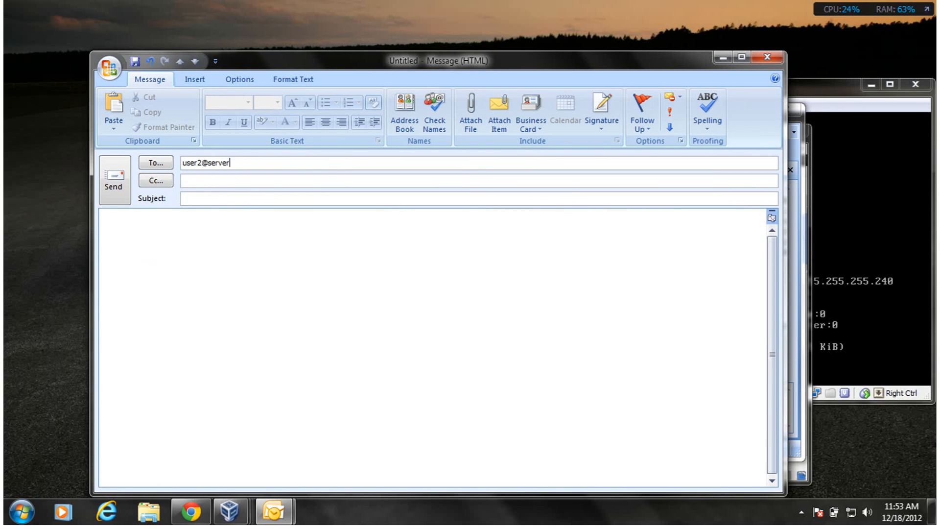
type(".tt")
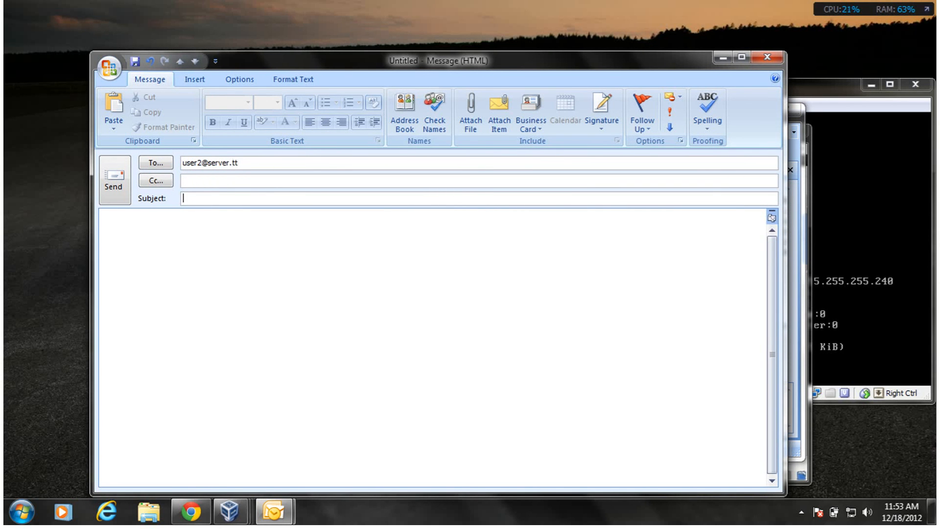
type("Adva")
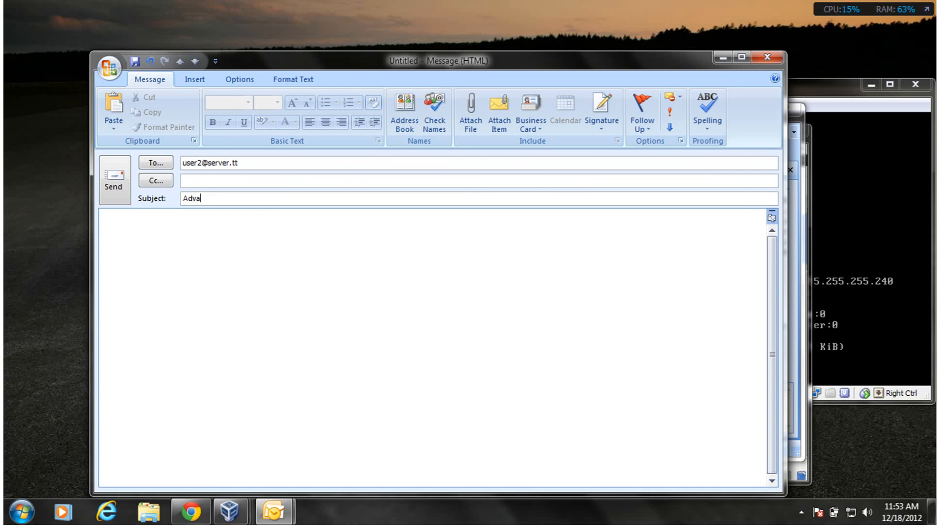
type("nced OS")
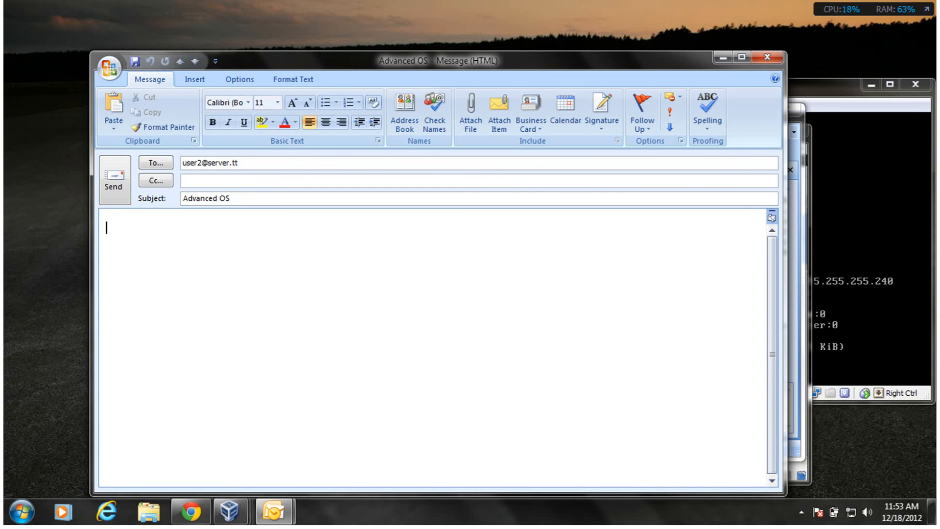
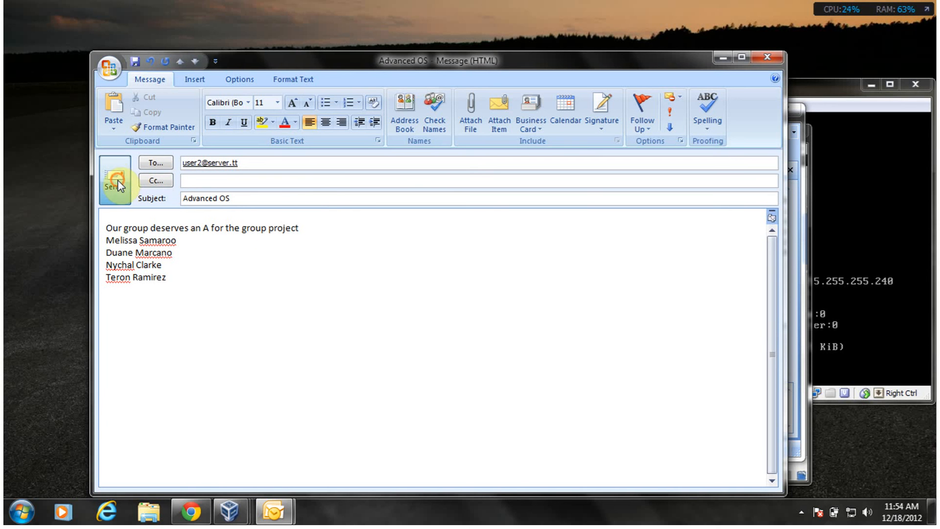
Write the body saying our group deserves an A for the group project.
left_click(115, 182)
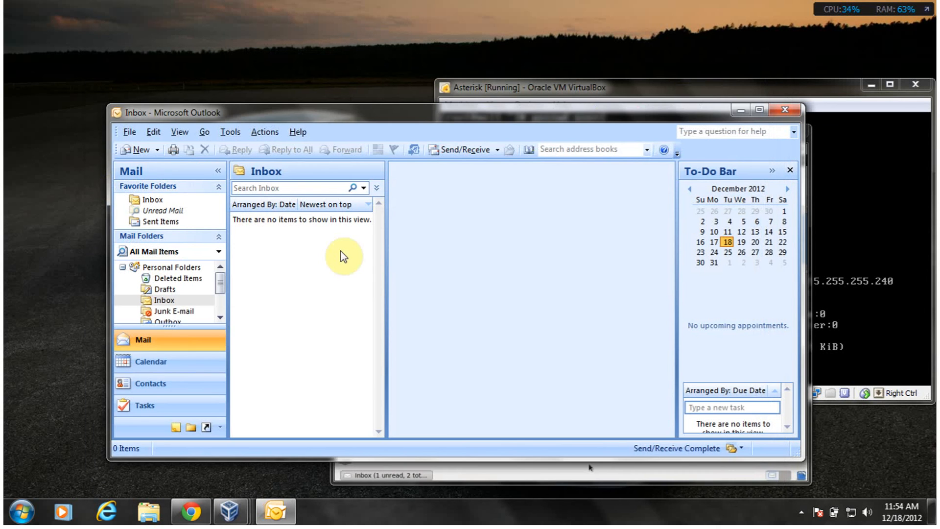
mouse_move(299, 469)
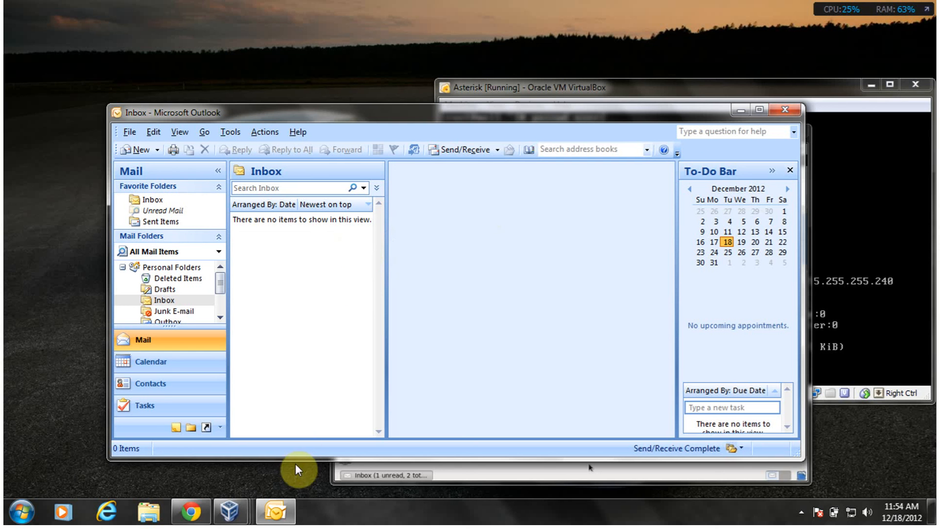
mouse_move(231, 511)
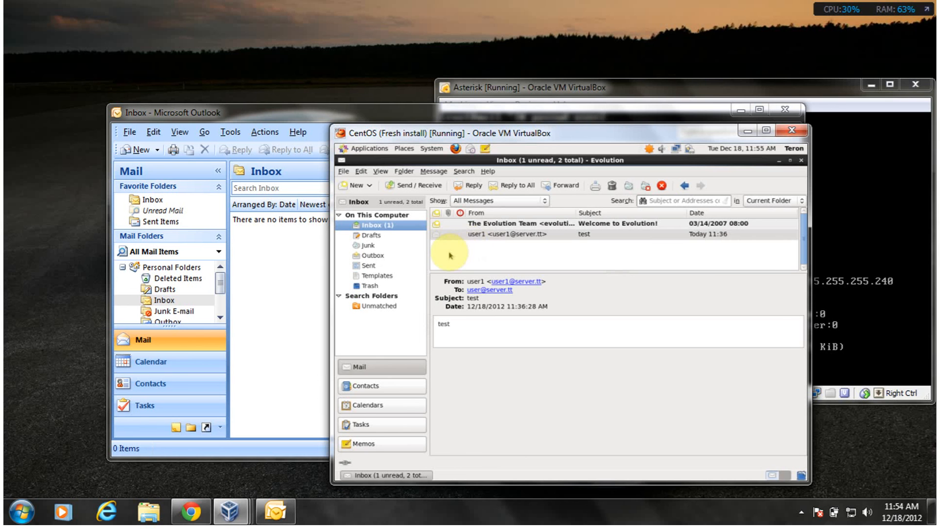
Delete the old test message and fetch new mail with the POP password so Advanced OS arrives.
right_click(476, 233)
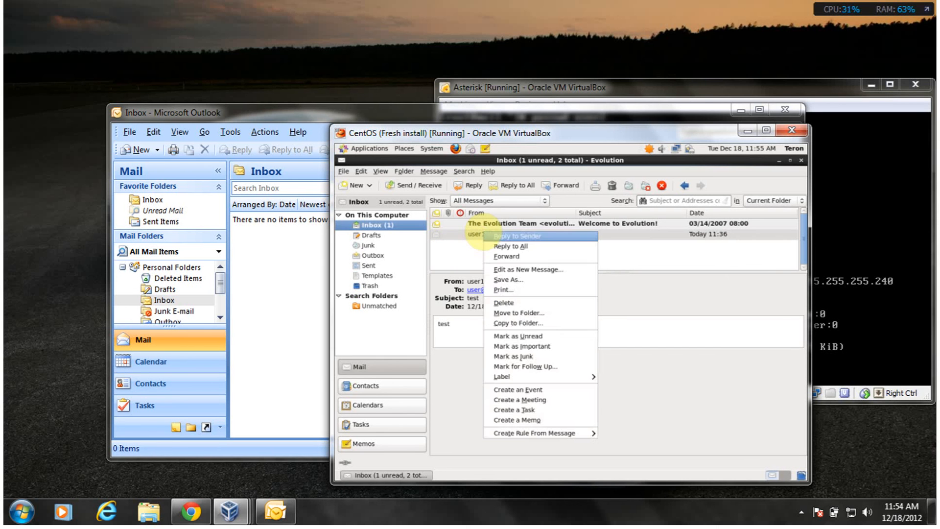
mouse_move(512, 303)
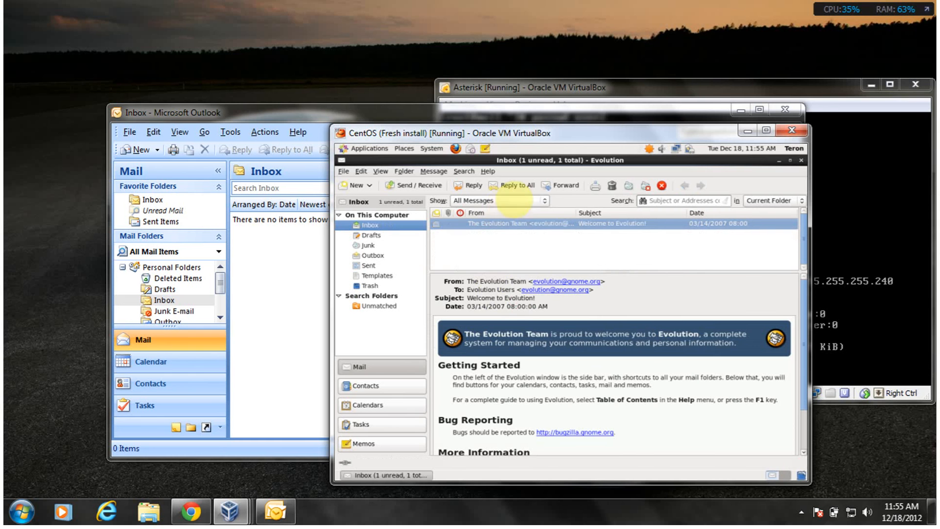
left_click(420, 185)
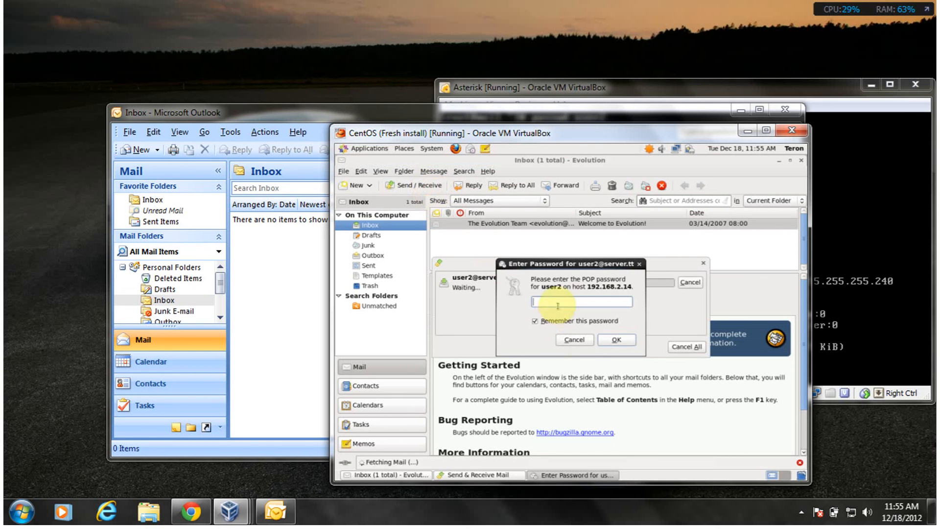
type("password")
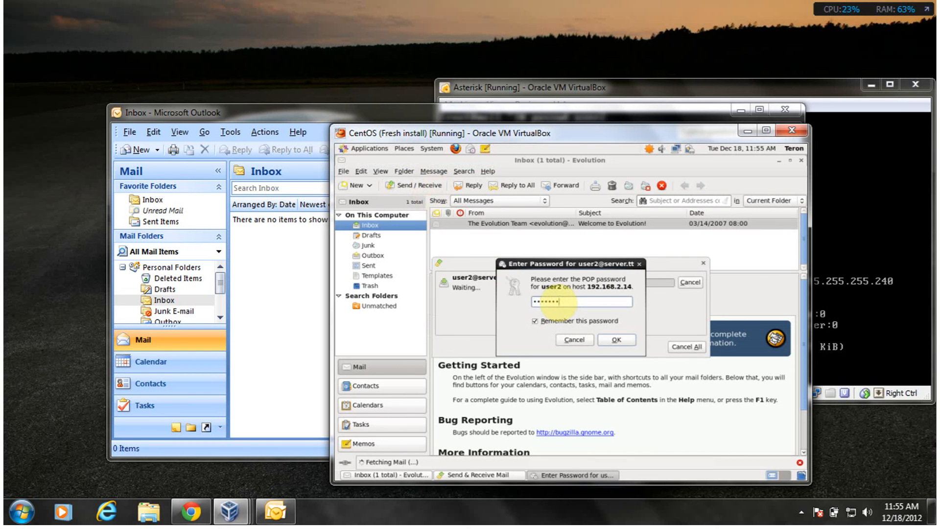
left_click(615, 340)
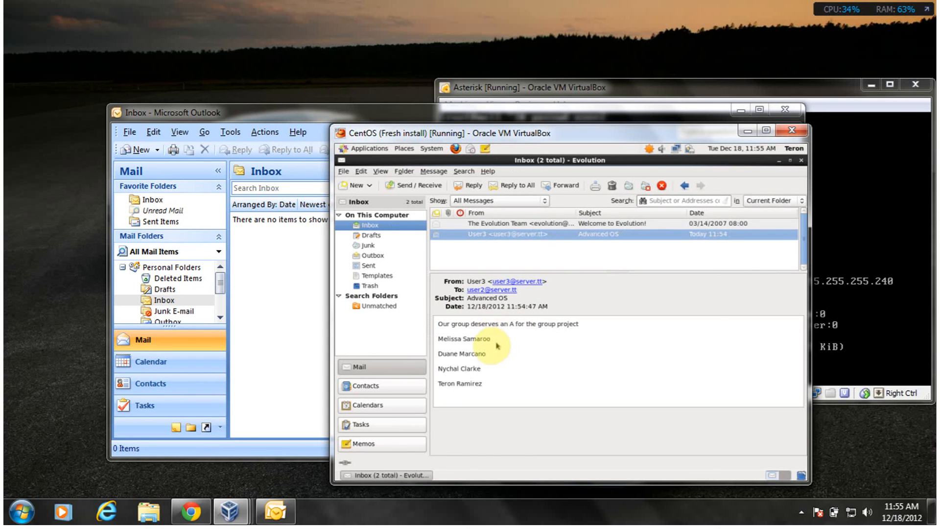
mouse_move(577, 311)
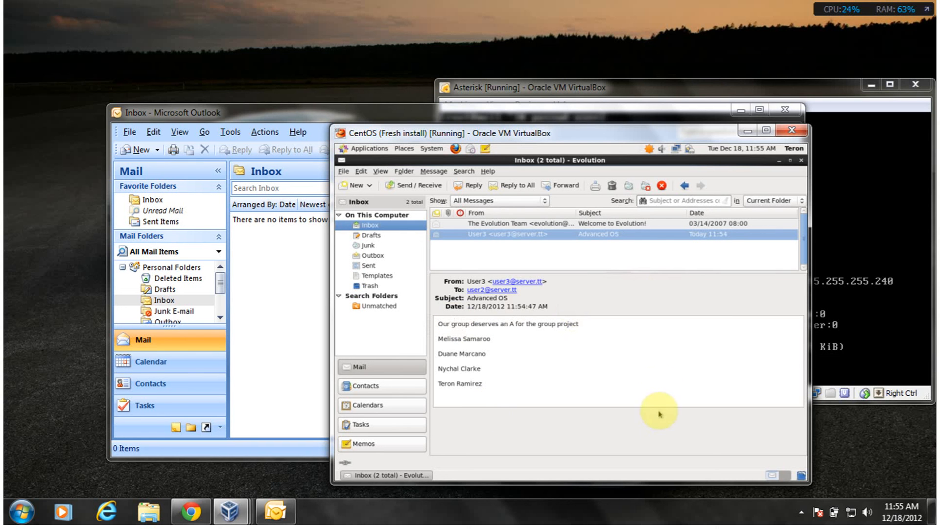
mouse_move(758, 522)
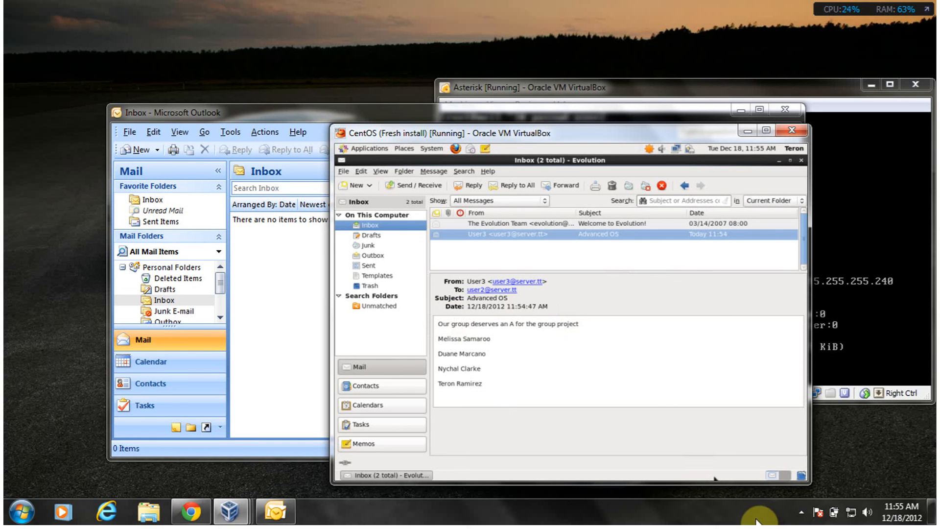